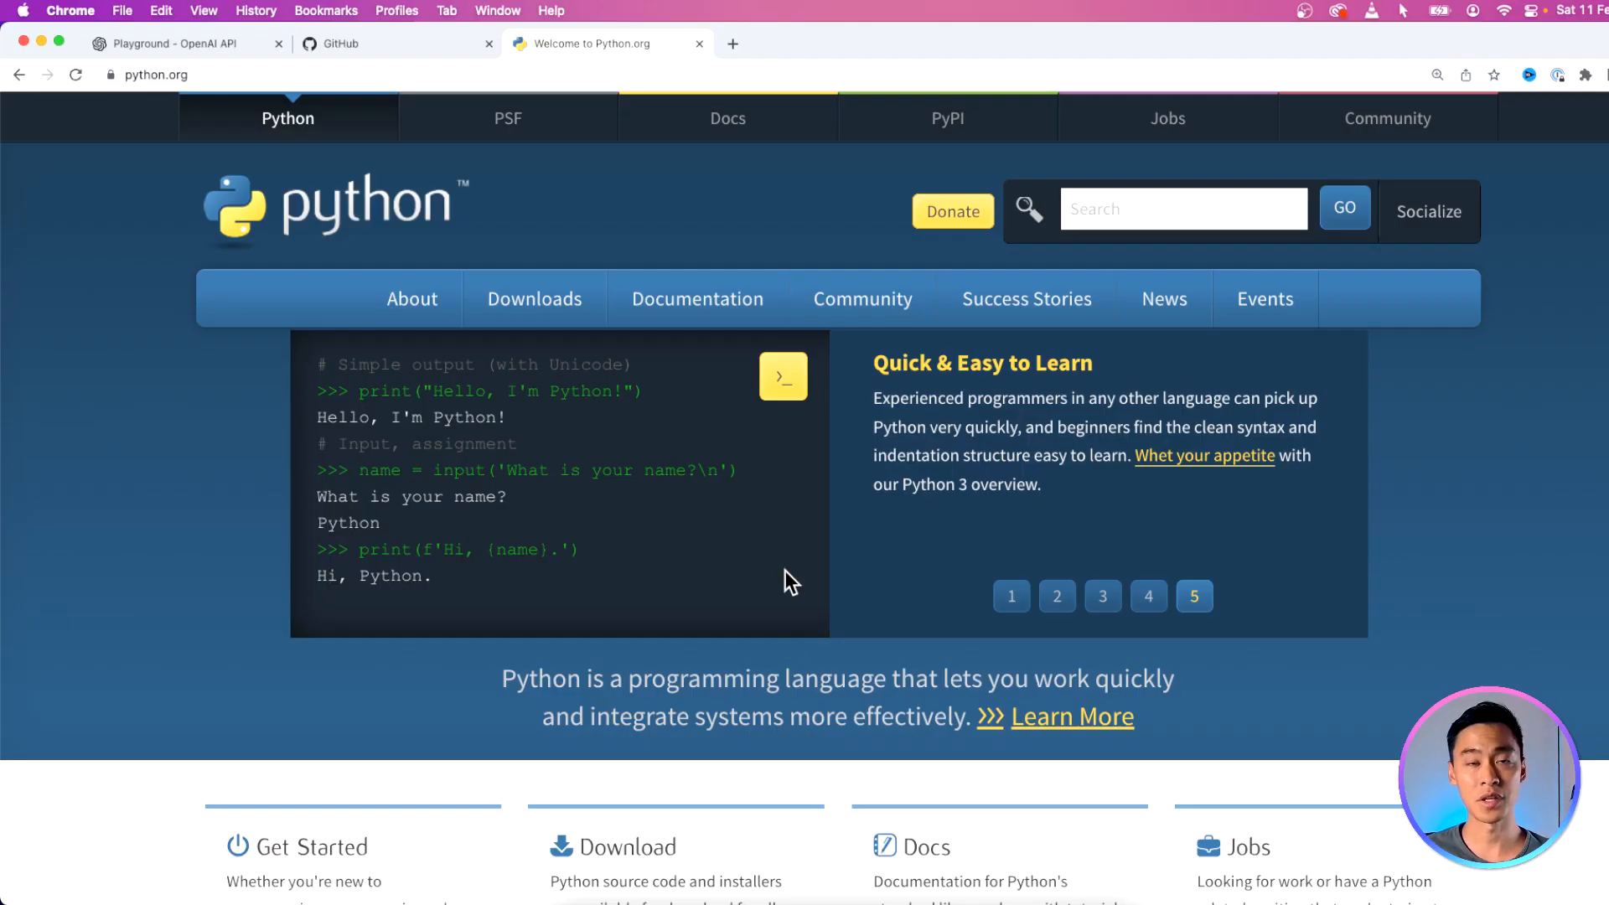
# Step: Run 'python --version' in iTerm2 to confirm Python 3.10.8 is installed
pyautogui.click(533, 298)
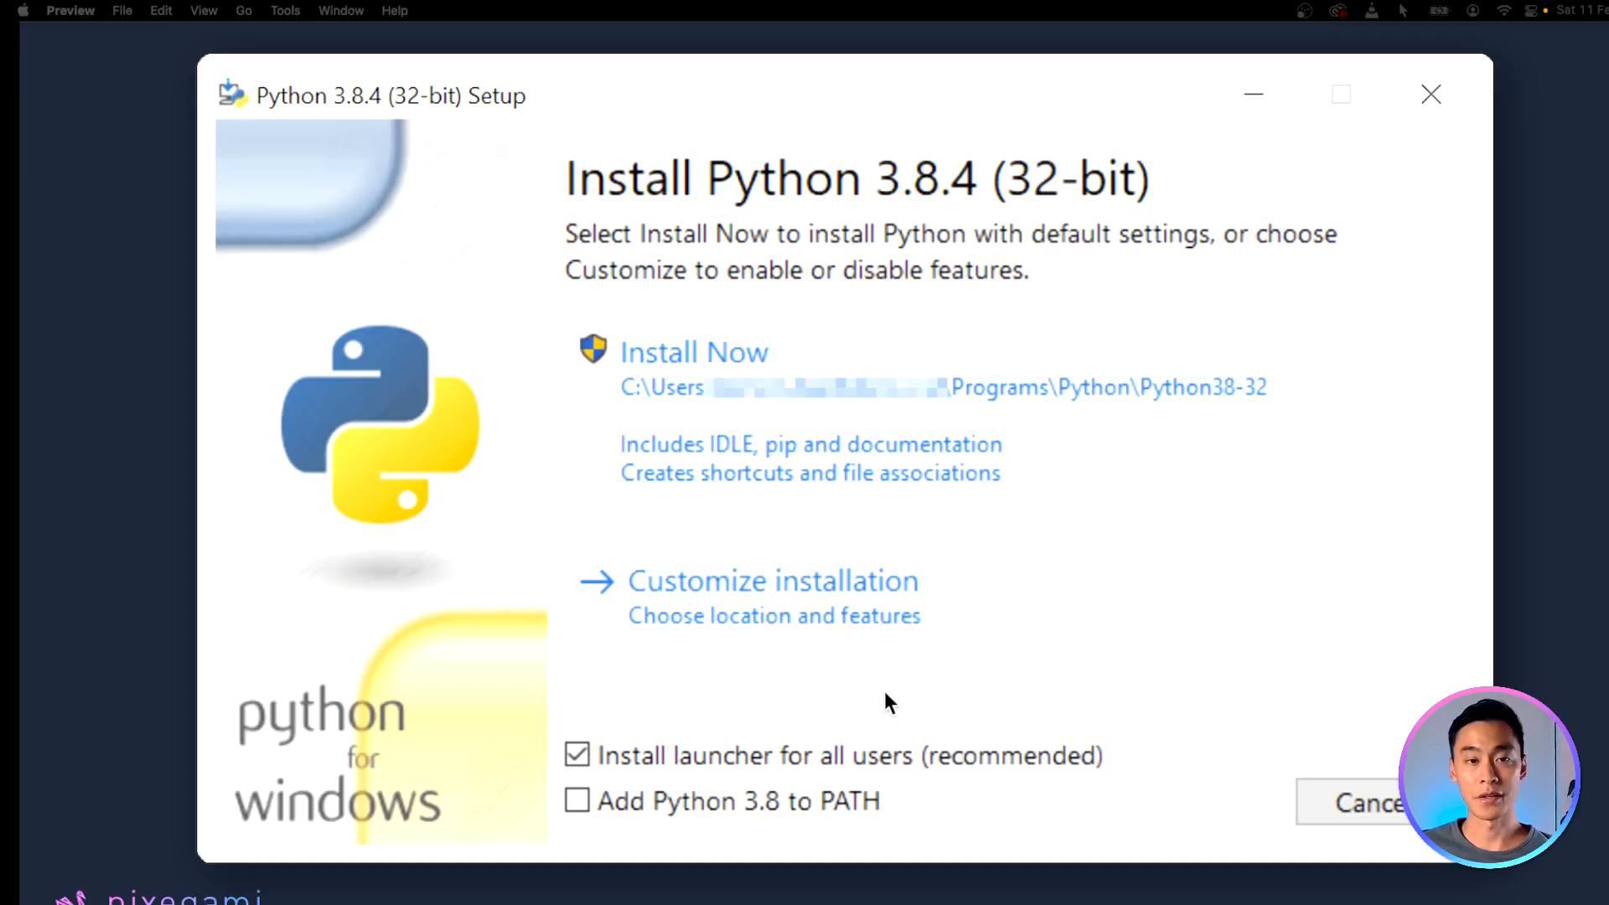
pyautogui.moveTo(587, 821)
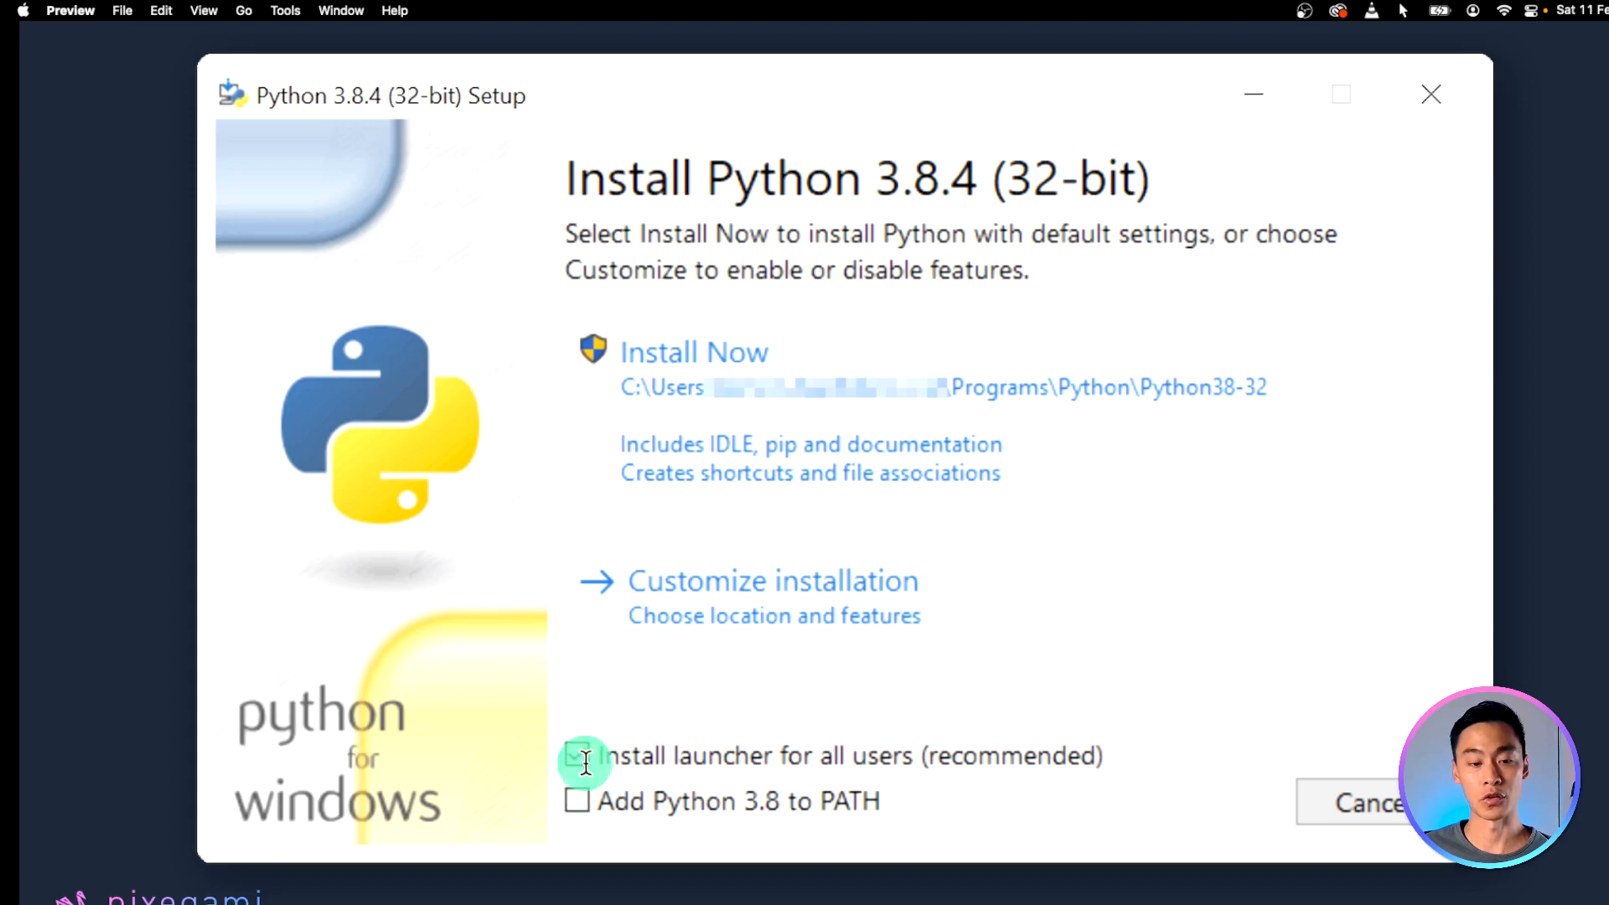
pyautogui.click(578, 758)
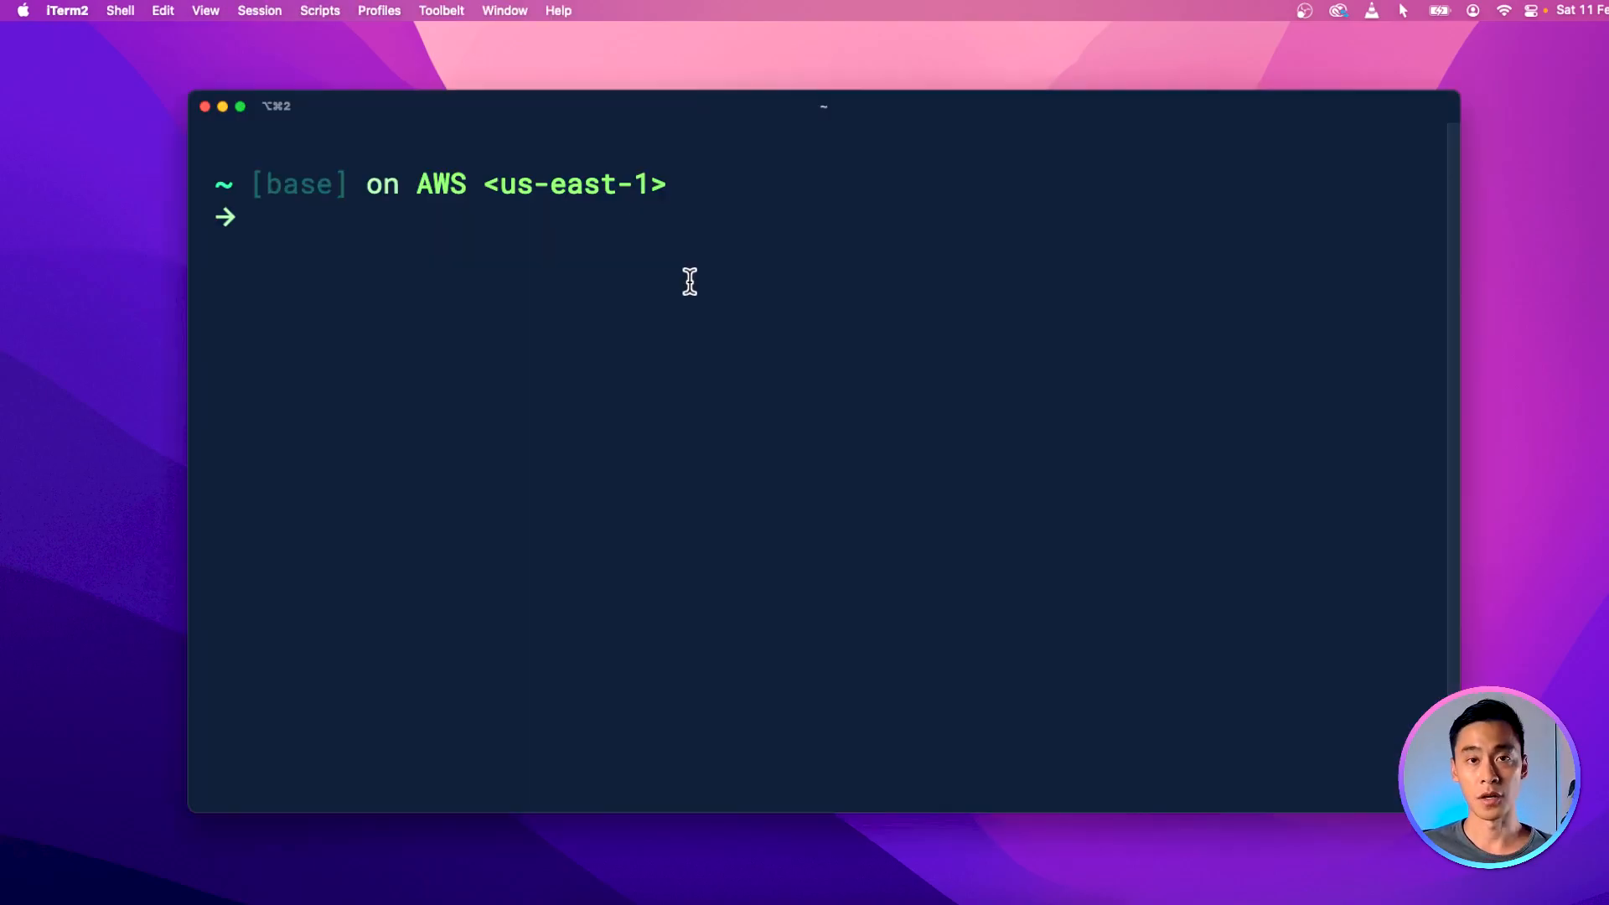
pyautogui.moveTo(716, 642)
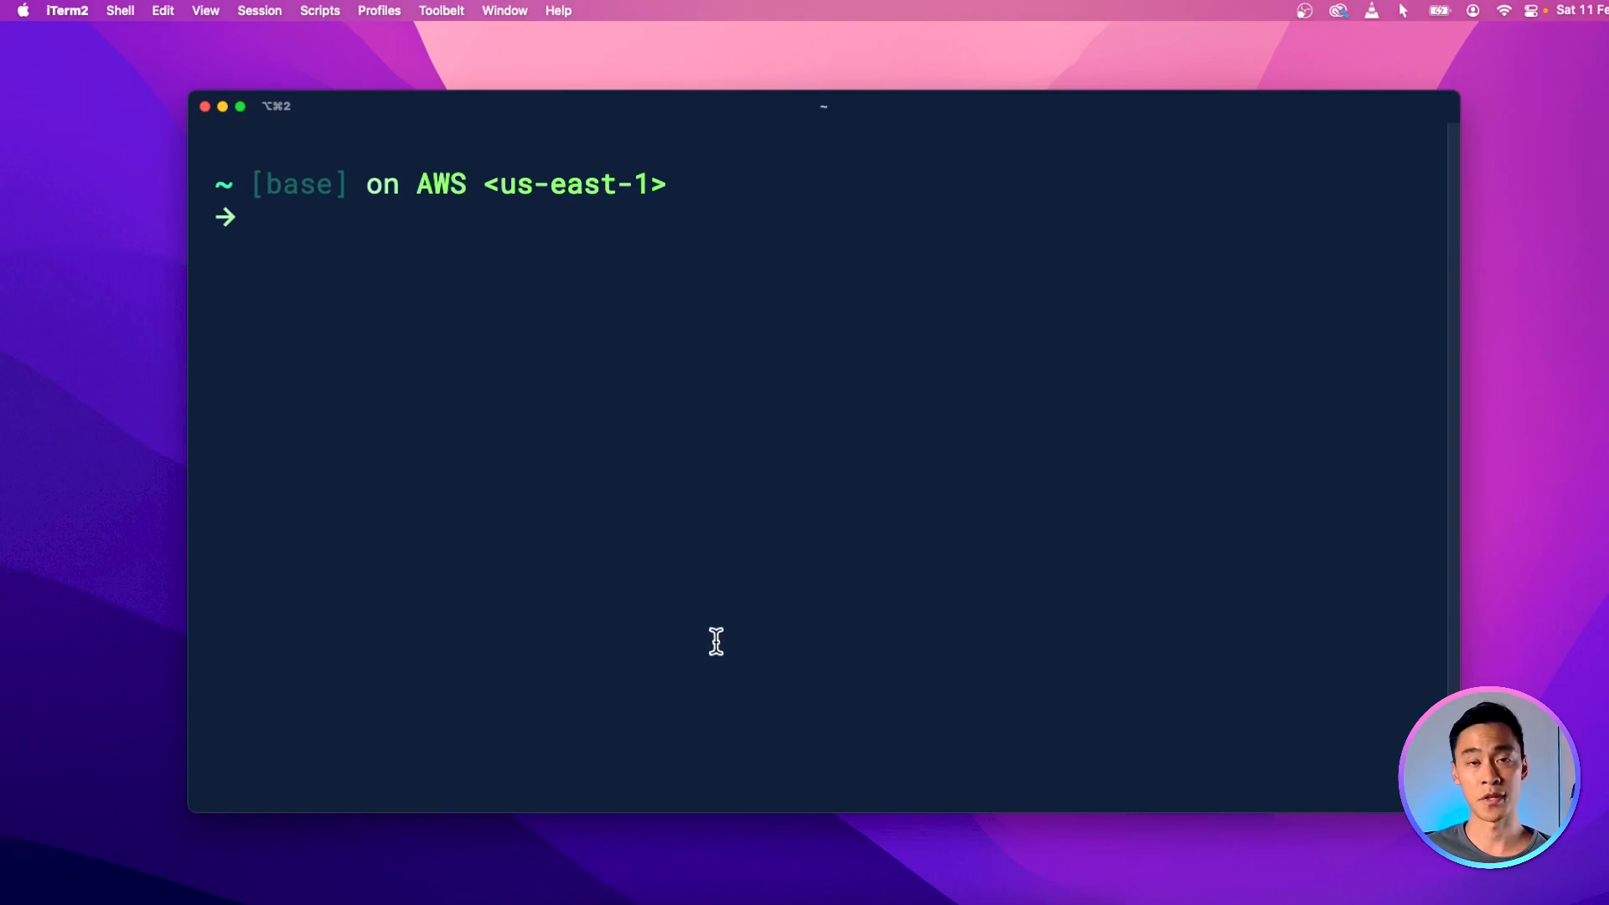
pyautogui.moveTo(811, 593)
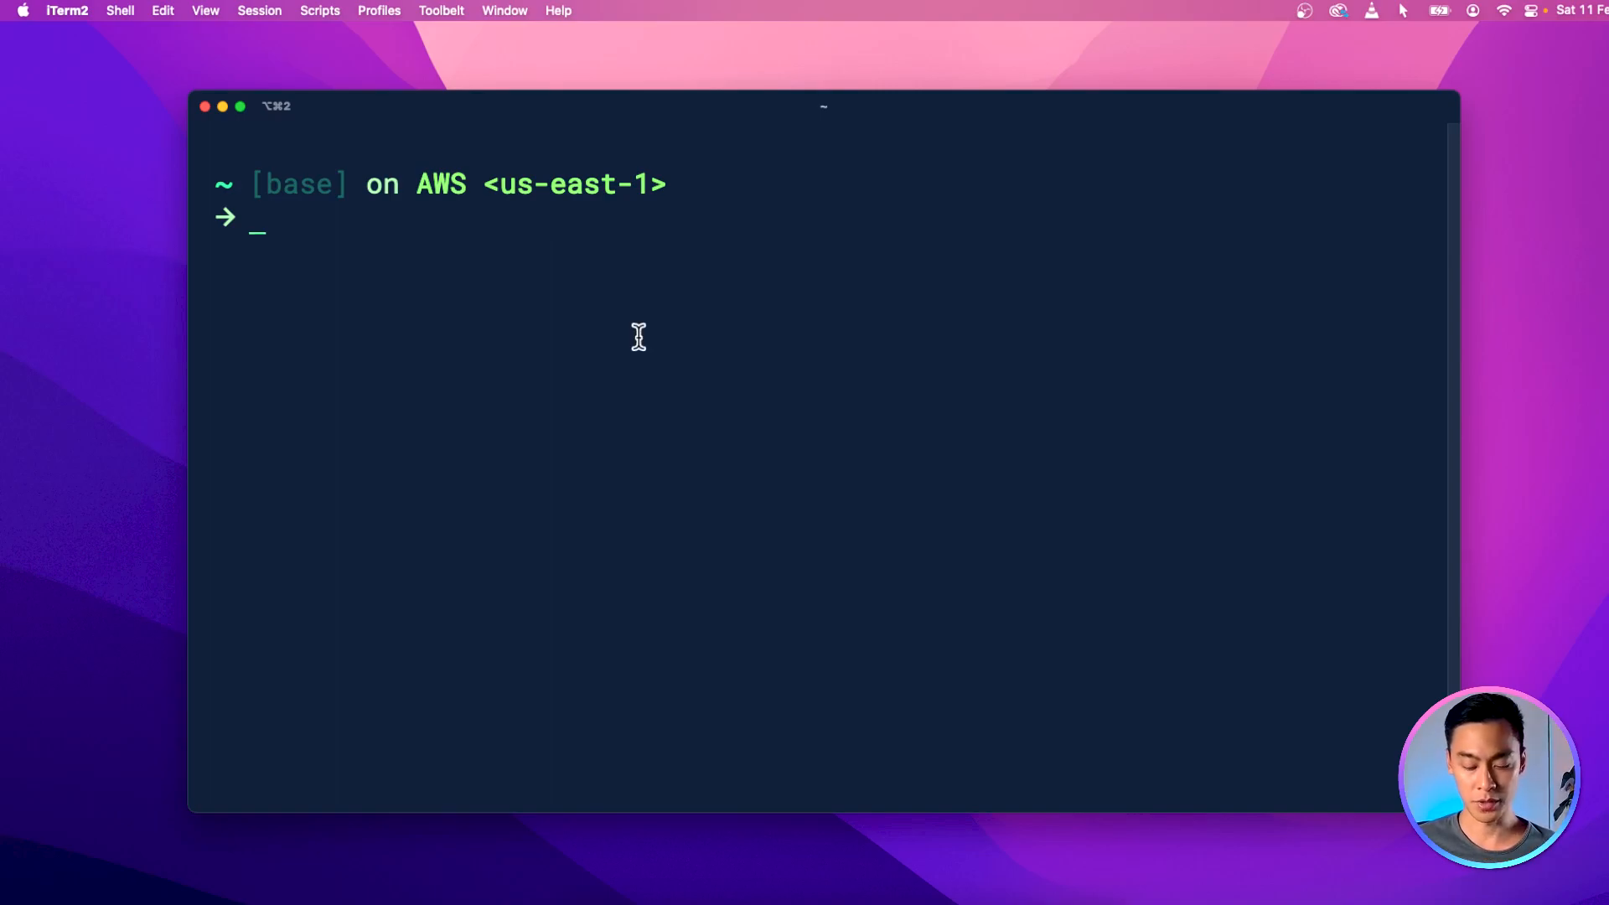
pyautogui.write('python --version')
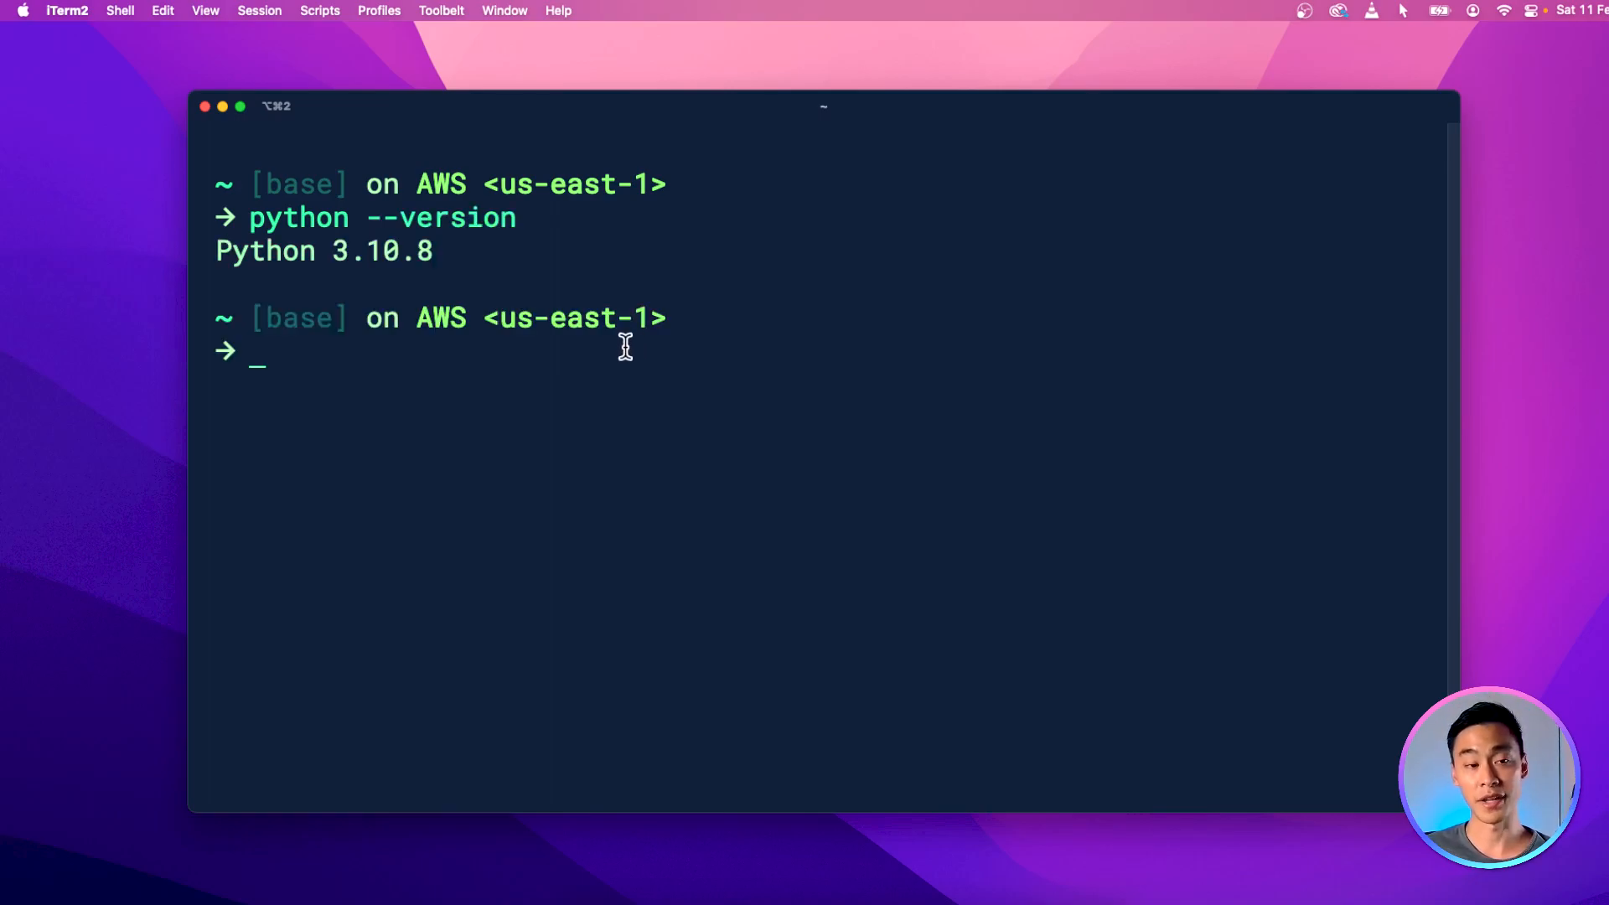
pyautogui.moveTo(635, 345)
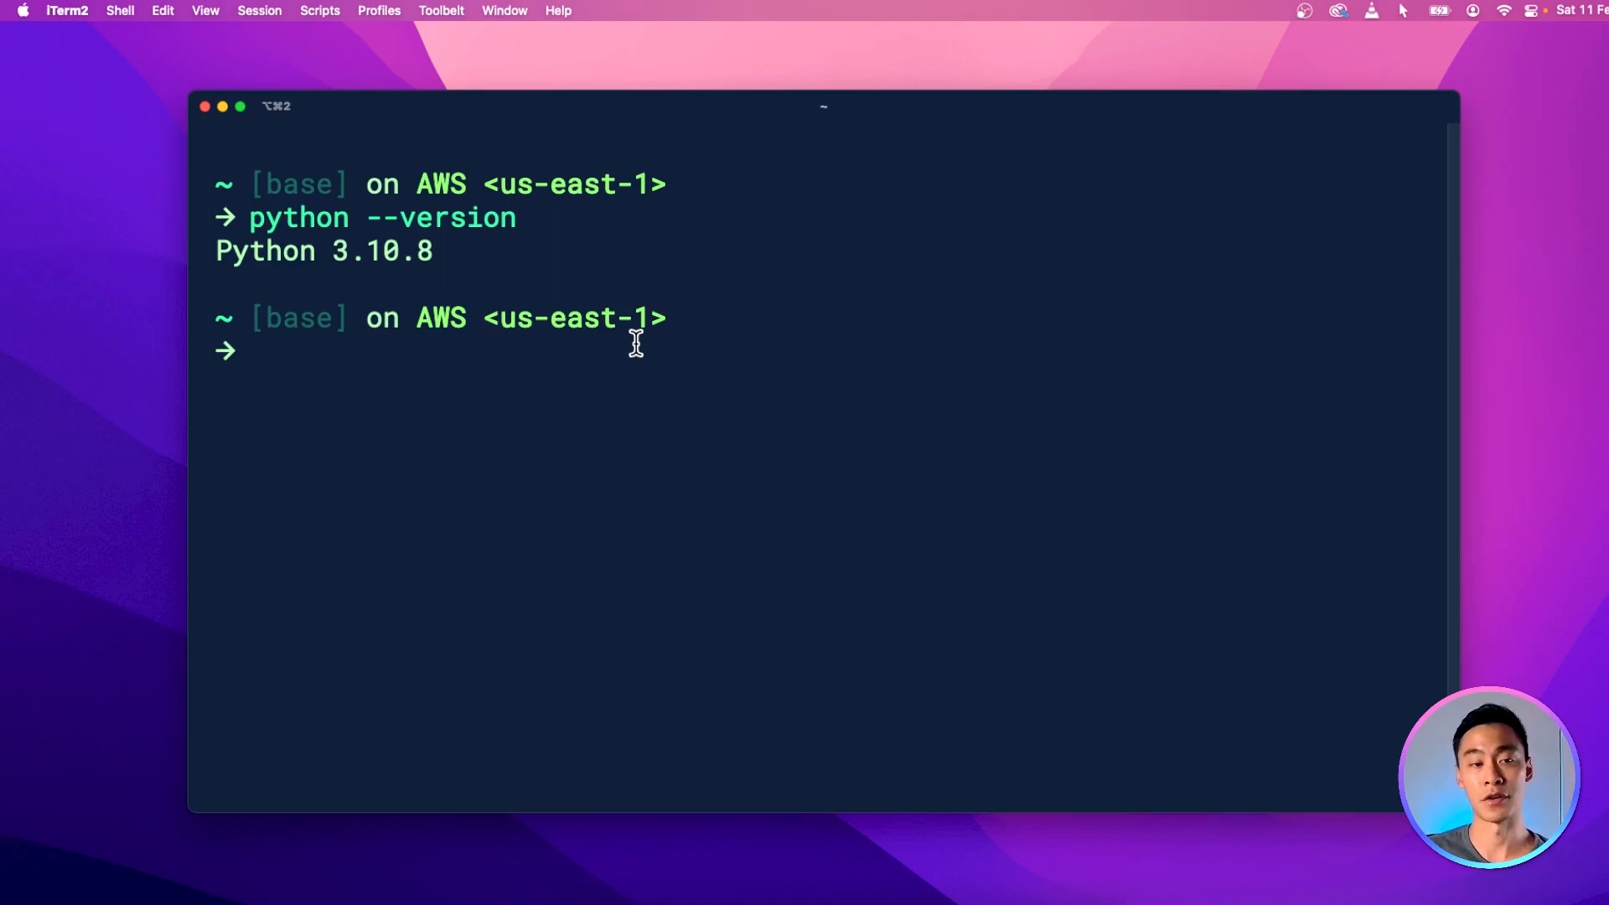
pyautogui.moveTo(593, 339)
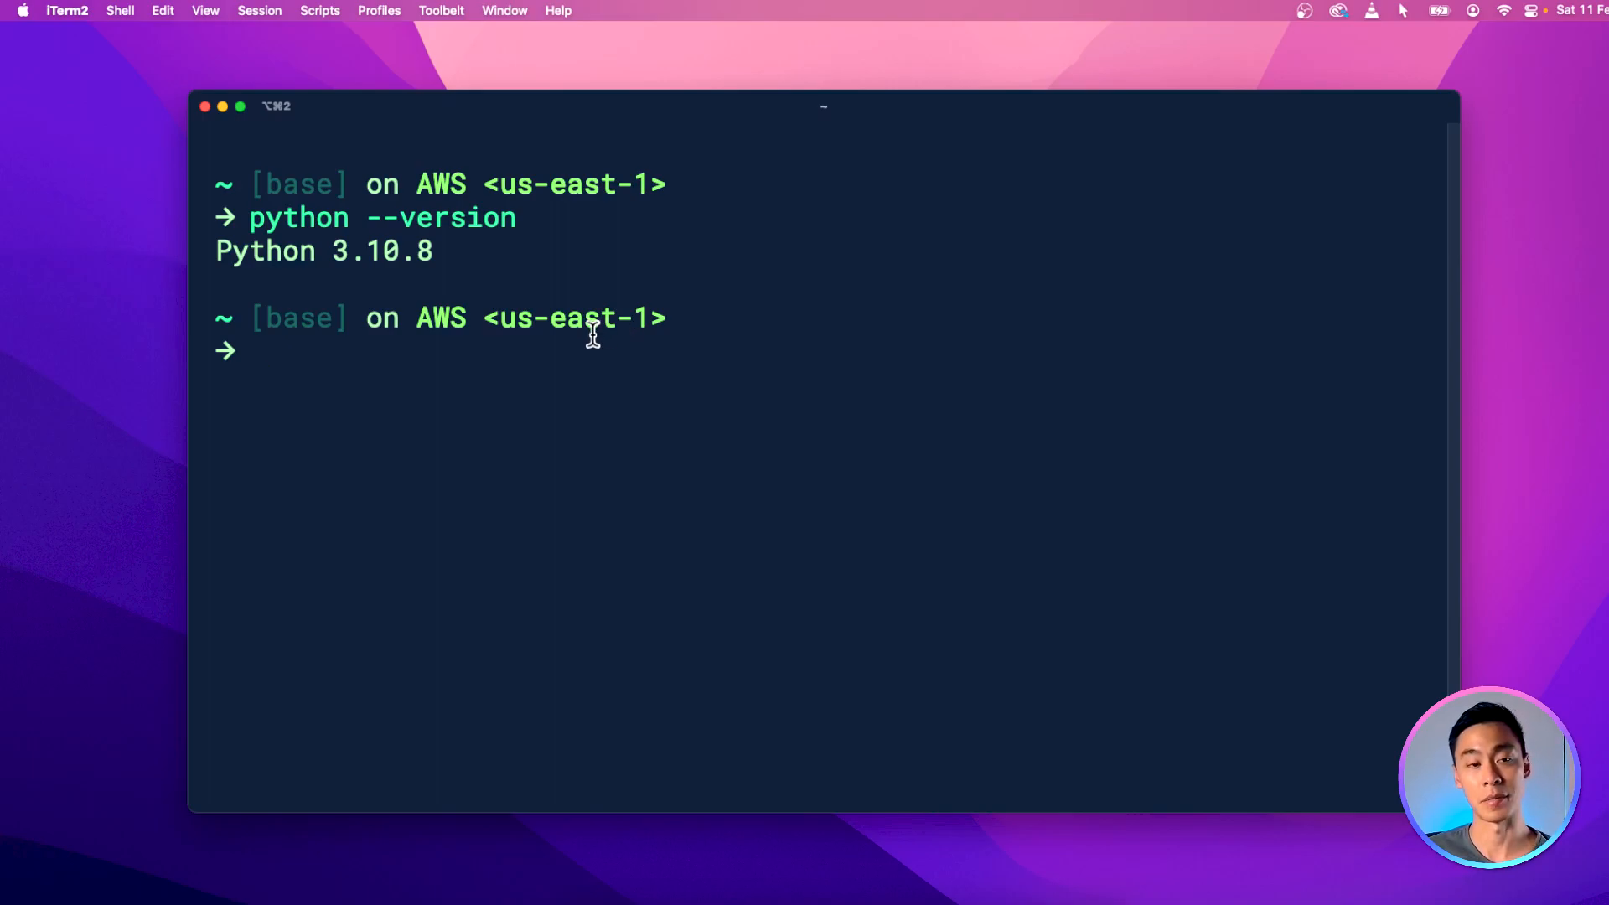
pyautogui.moveTo(730, 461)
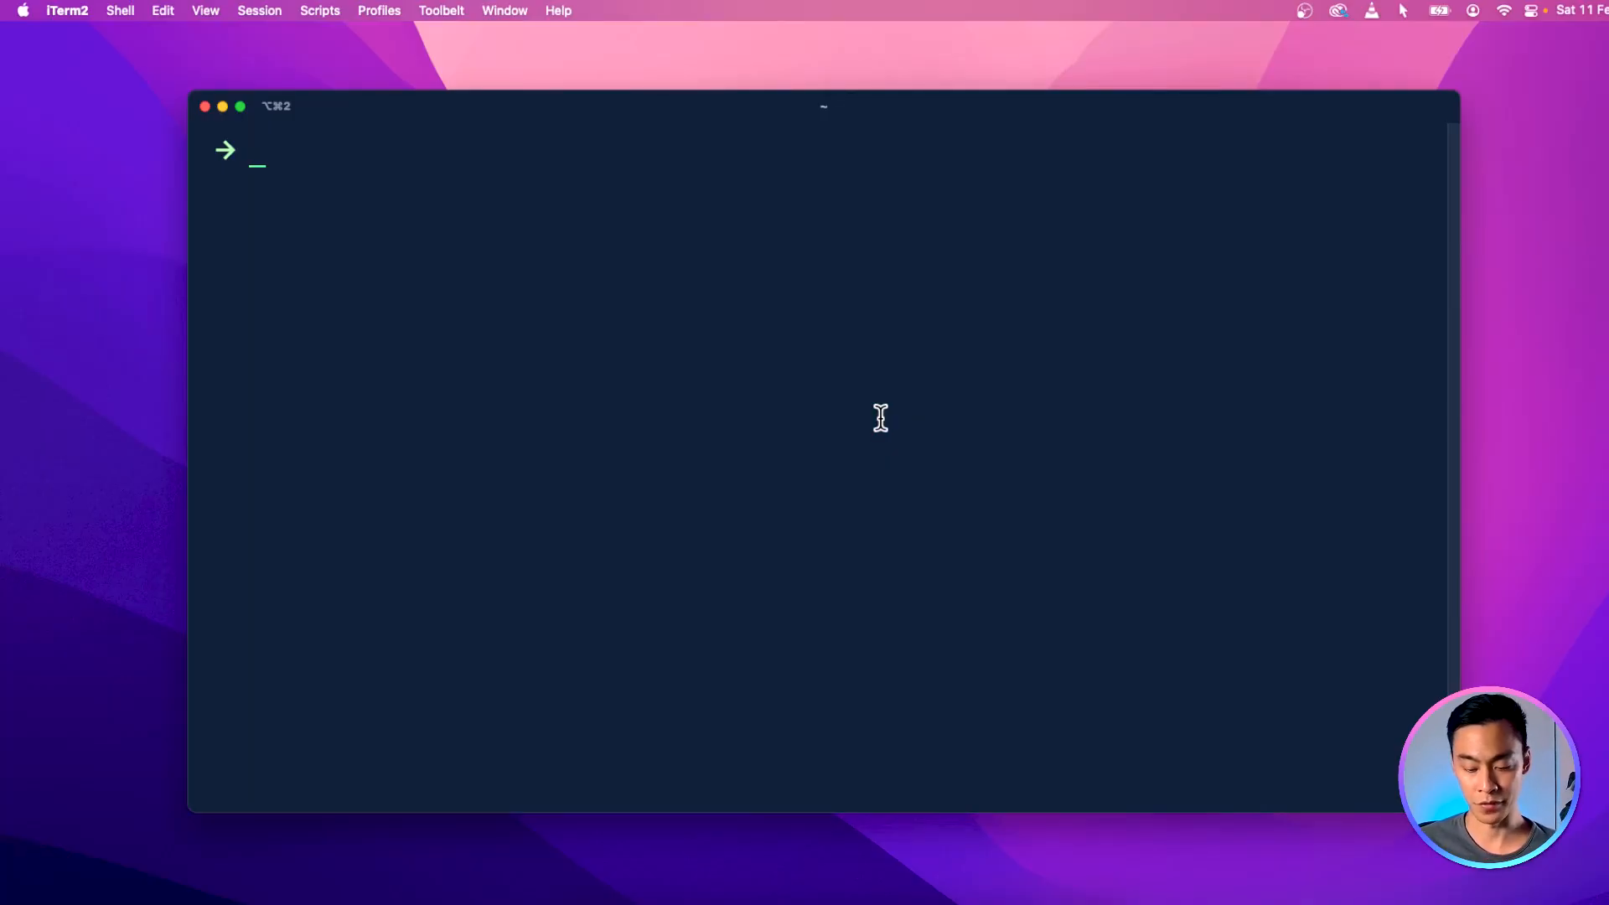
# Step: Check 'python3 --version', start an interactive session and evaluate 3+5 and 7 * 10
pyautogui.write('python3 --version')
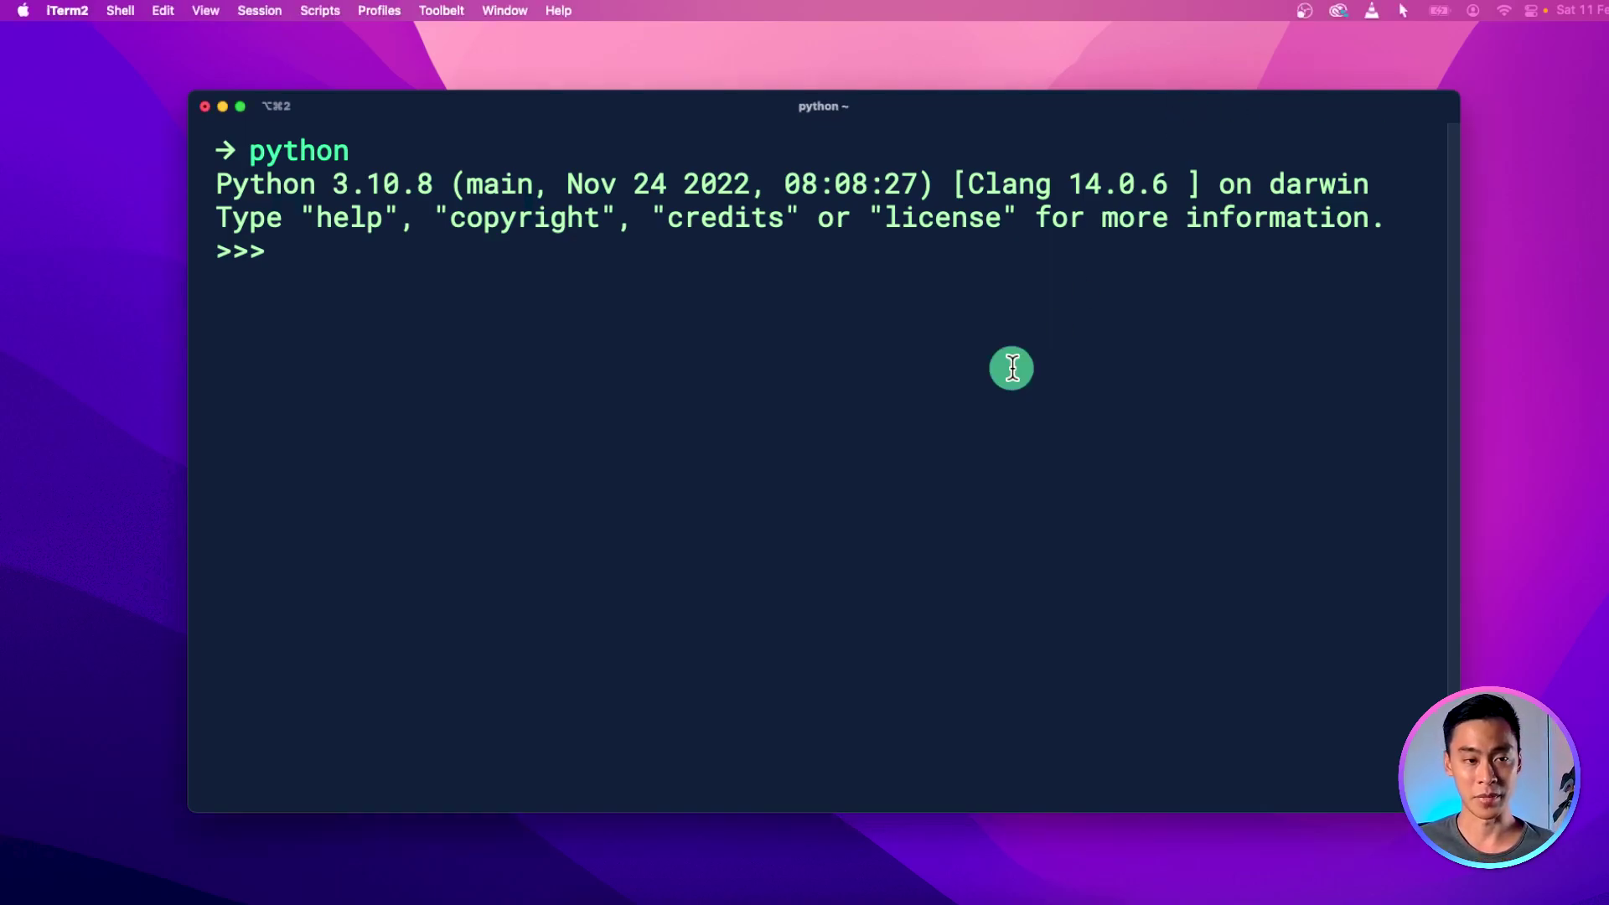
pyautogui.write('3+5')
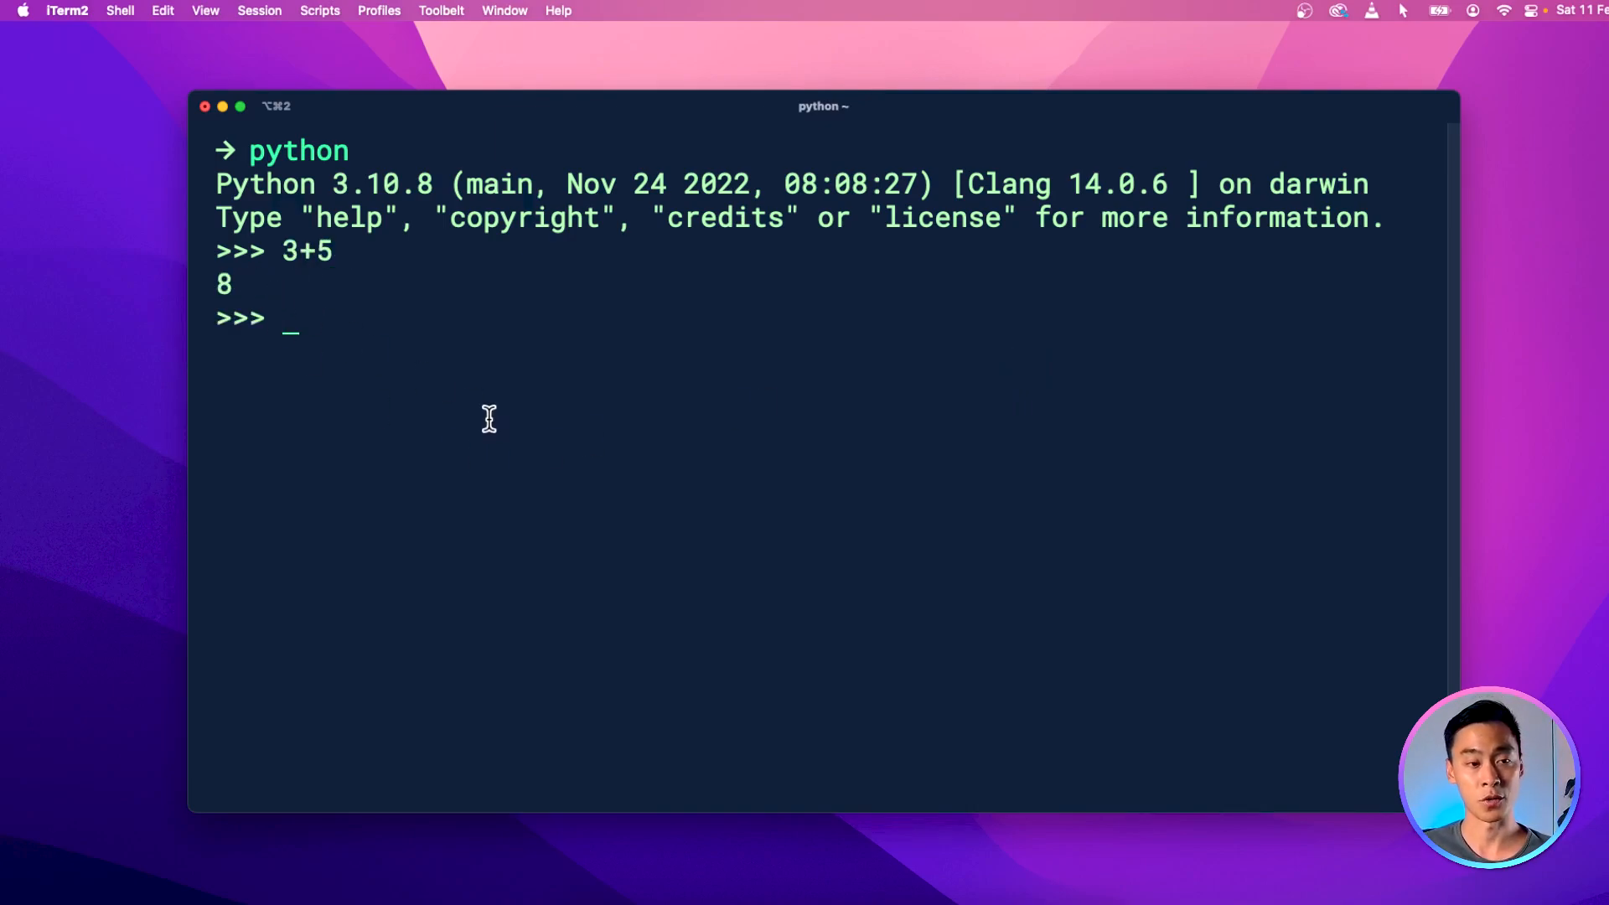
pyautogui.moveTo(530, 457)
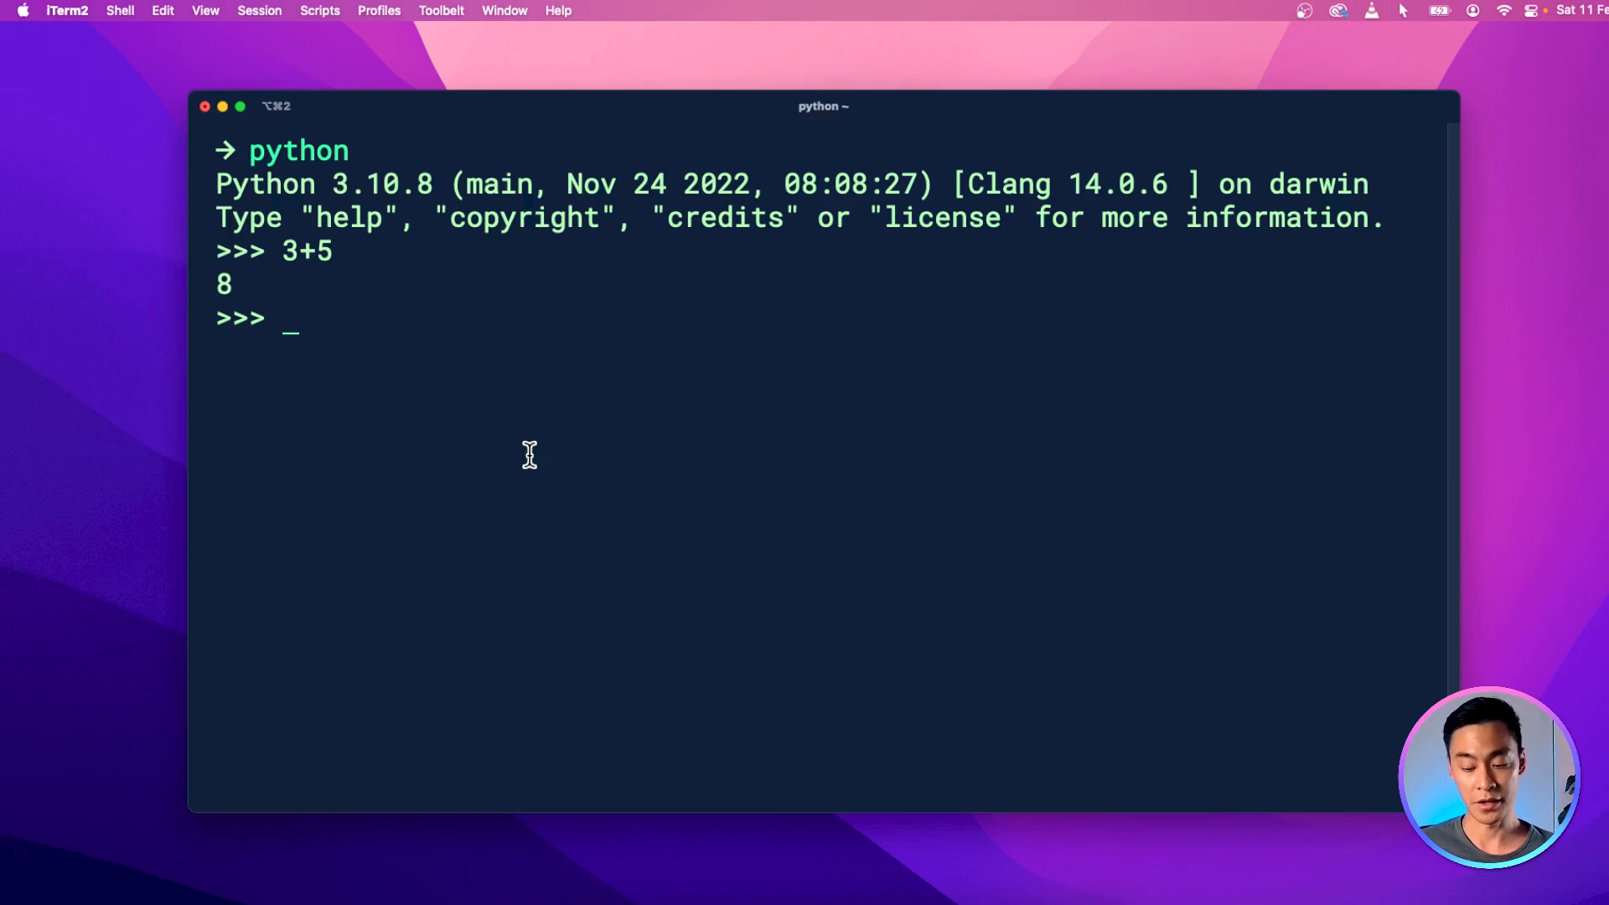
pyautogui.write('7 * 10')
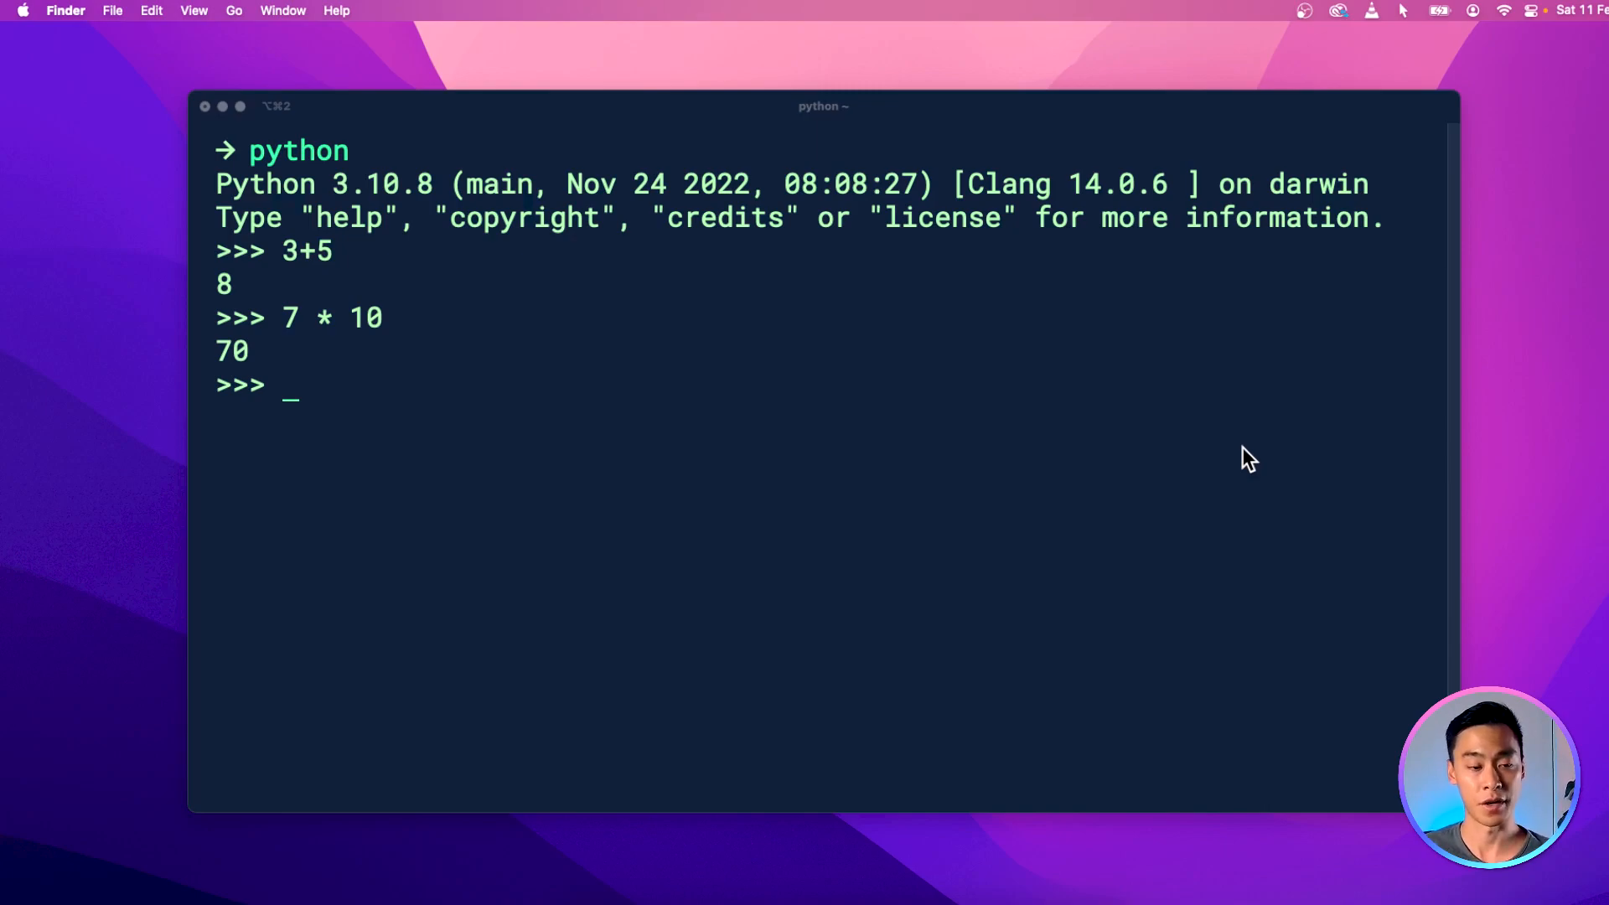
# Step: Assign x = "hello", print(x), then leave the session with exit()
pyautogui.write('x')
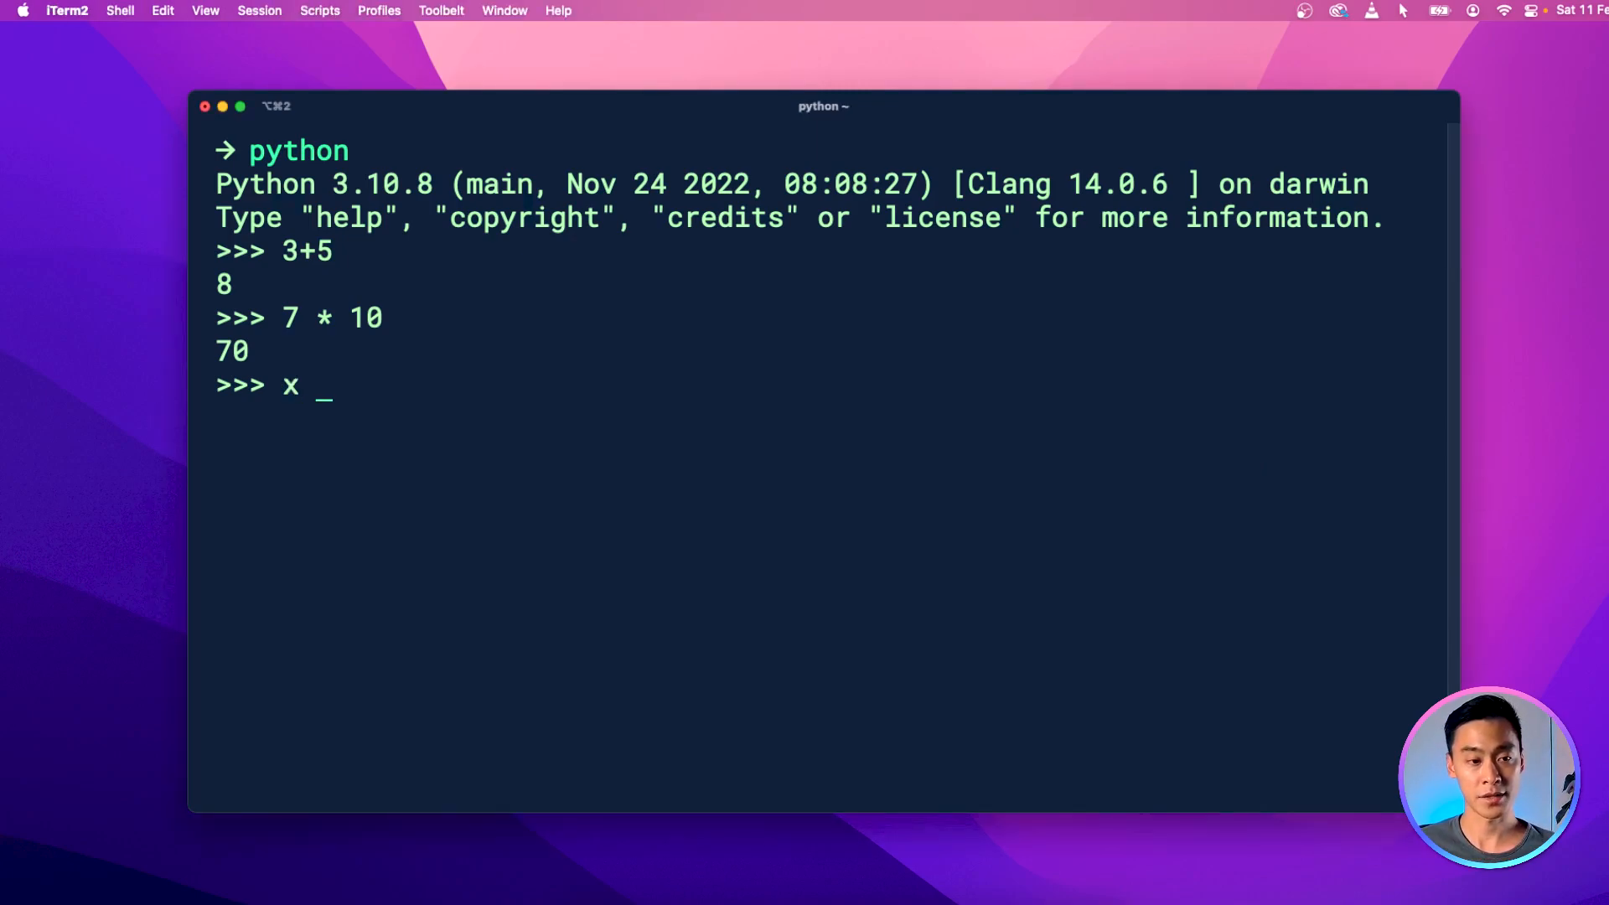
pyautogui.write('= "hello')
pyautogui.write('print')
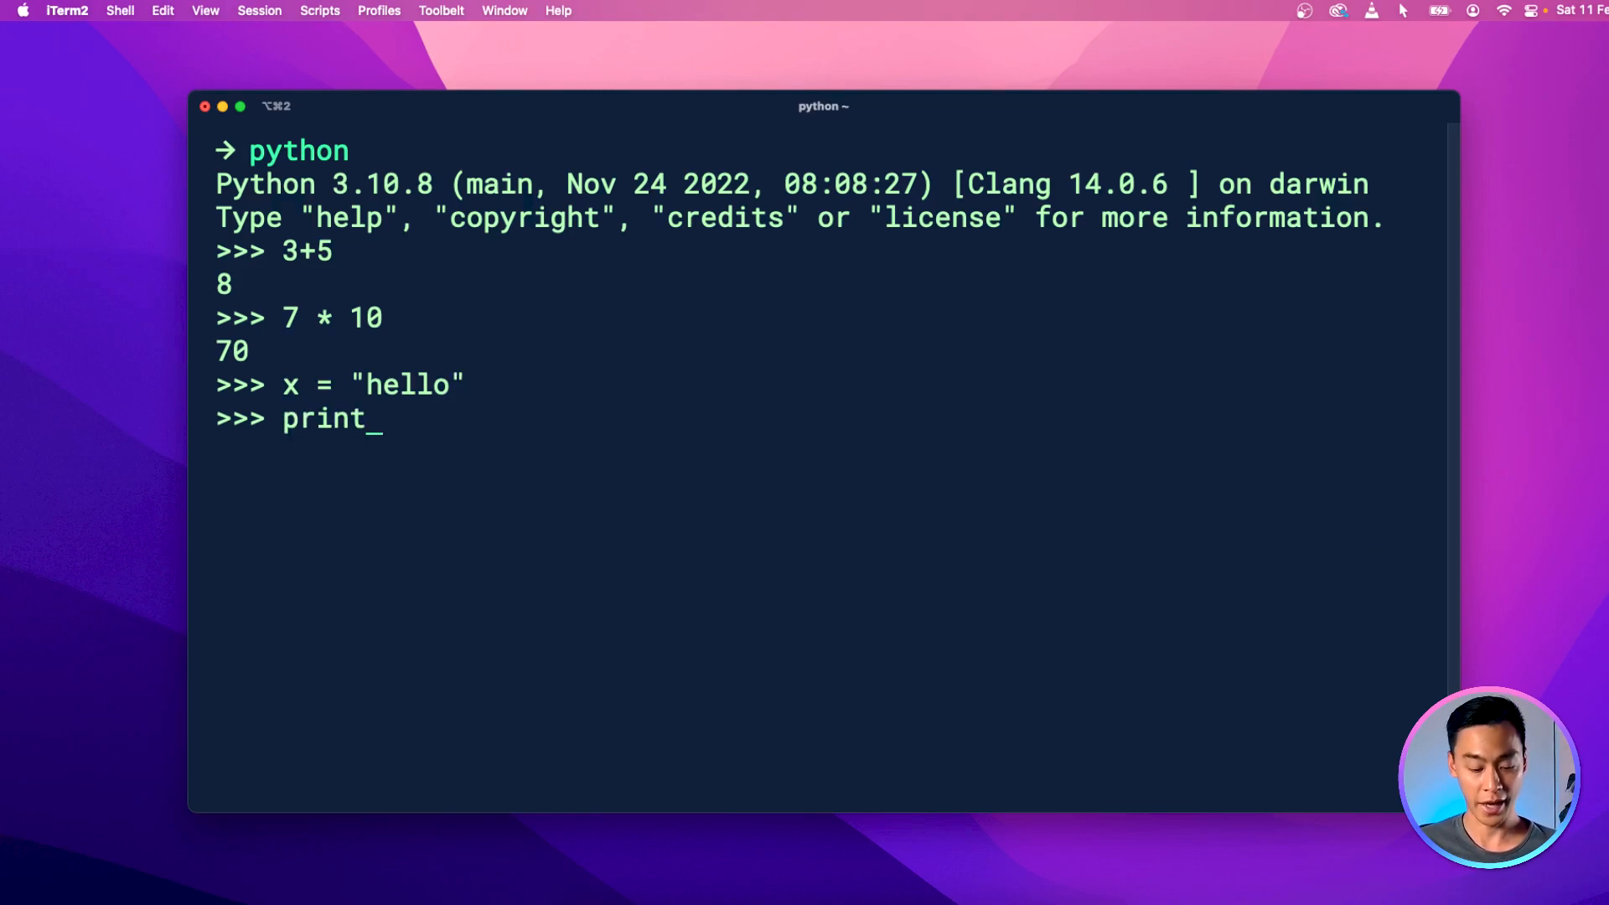
pyautogui.write('(x)')
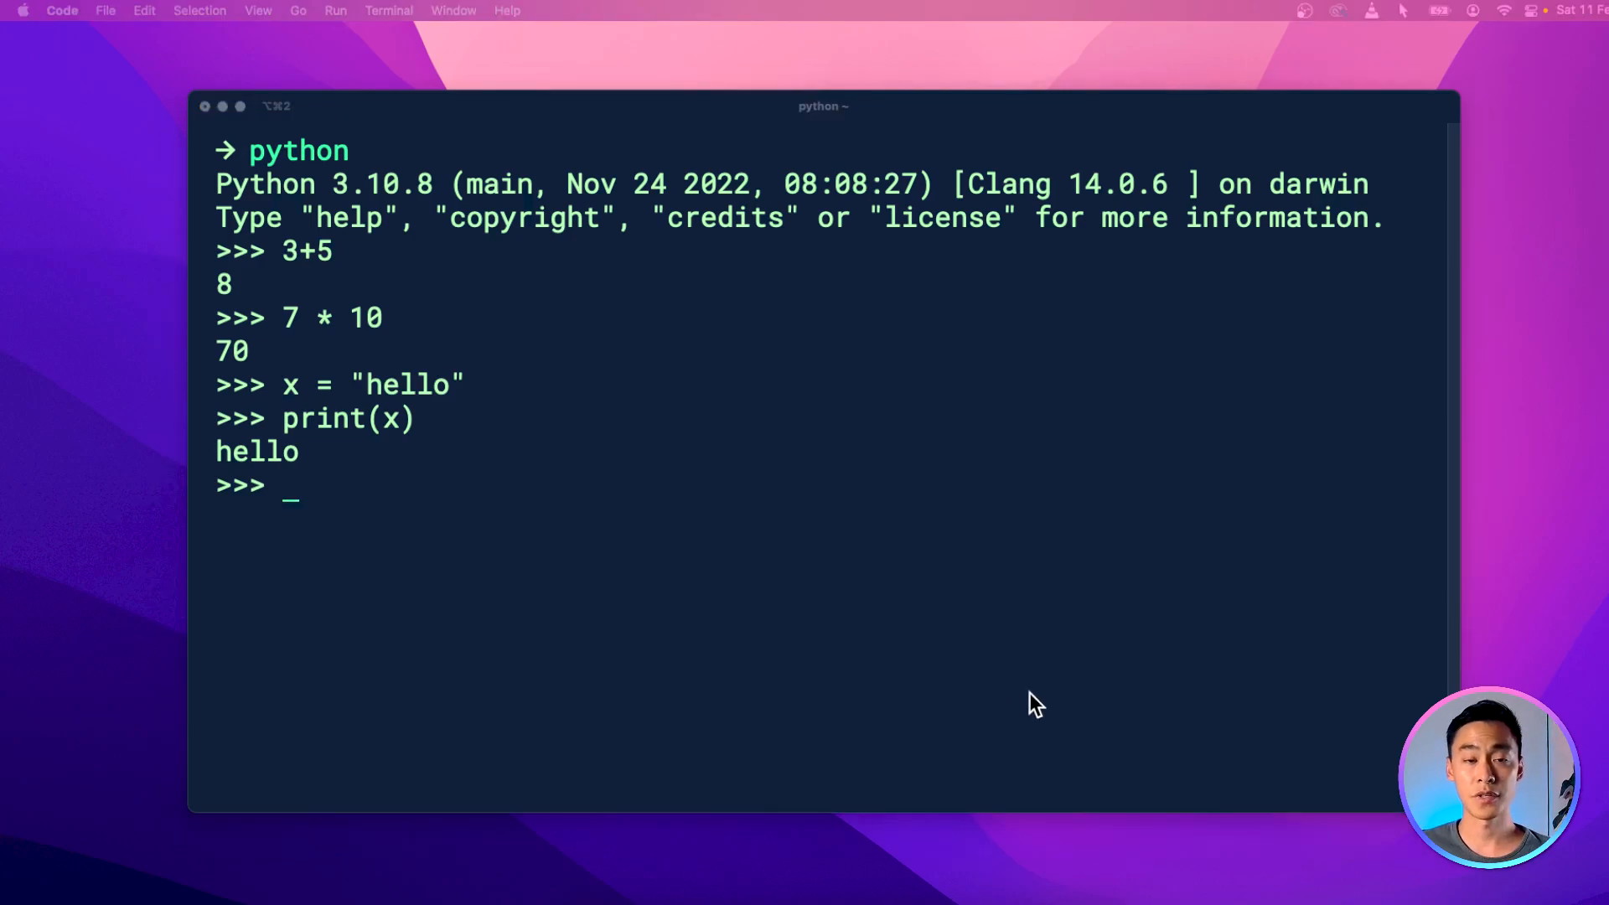
pyautogui.moveTo(1043, 696)
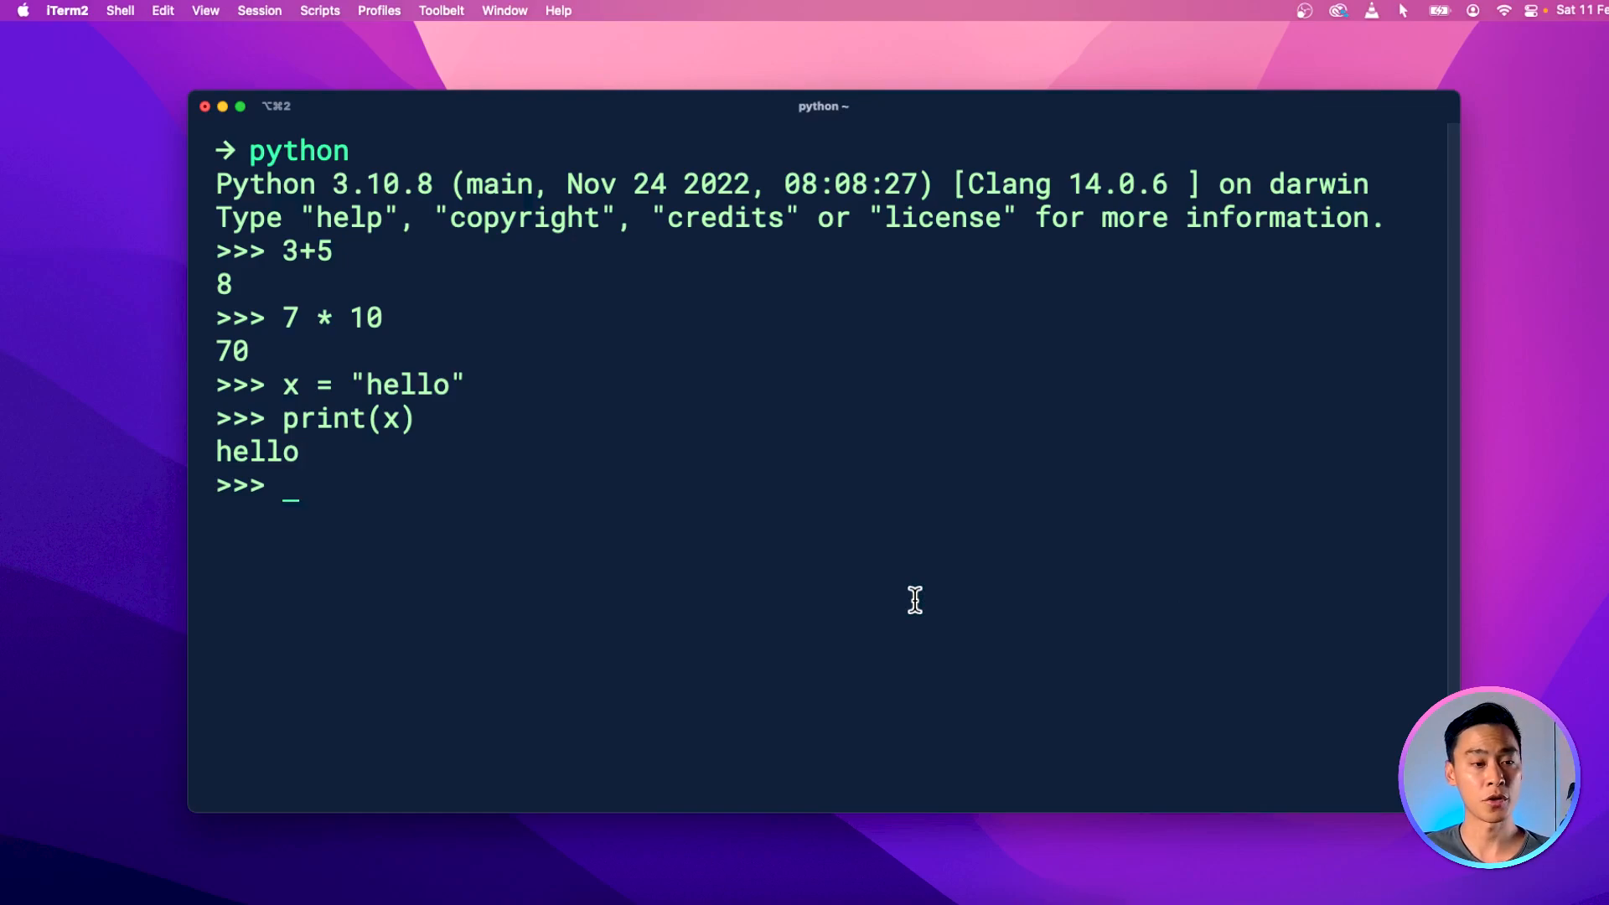
pyautogui.write('ex')
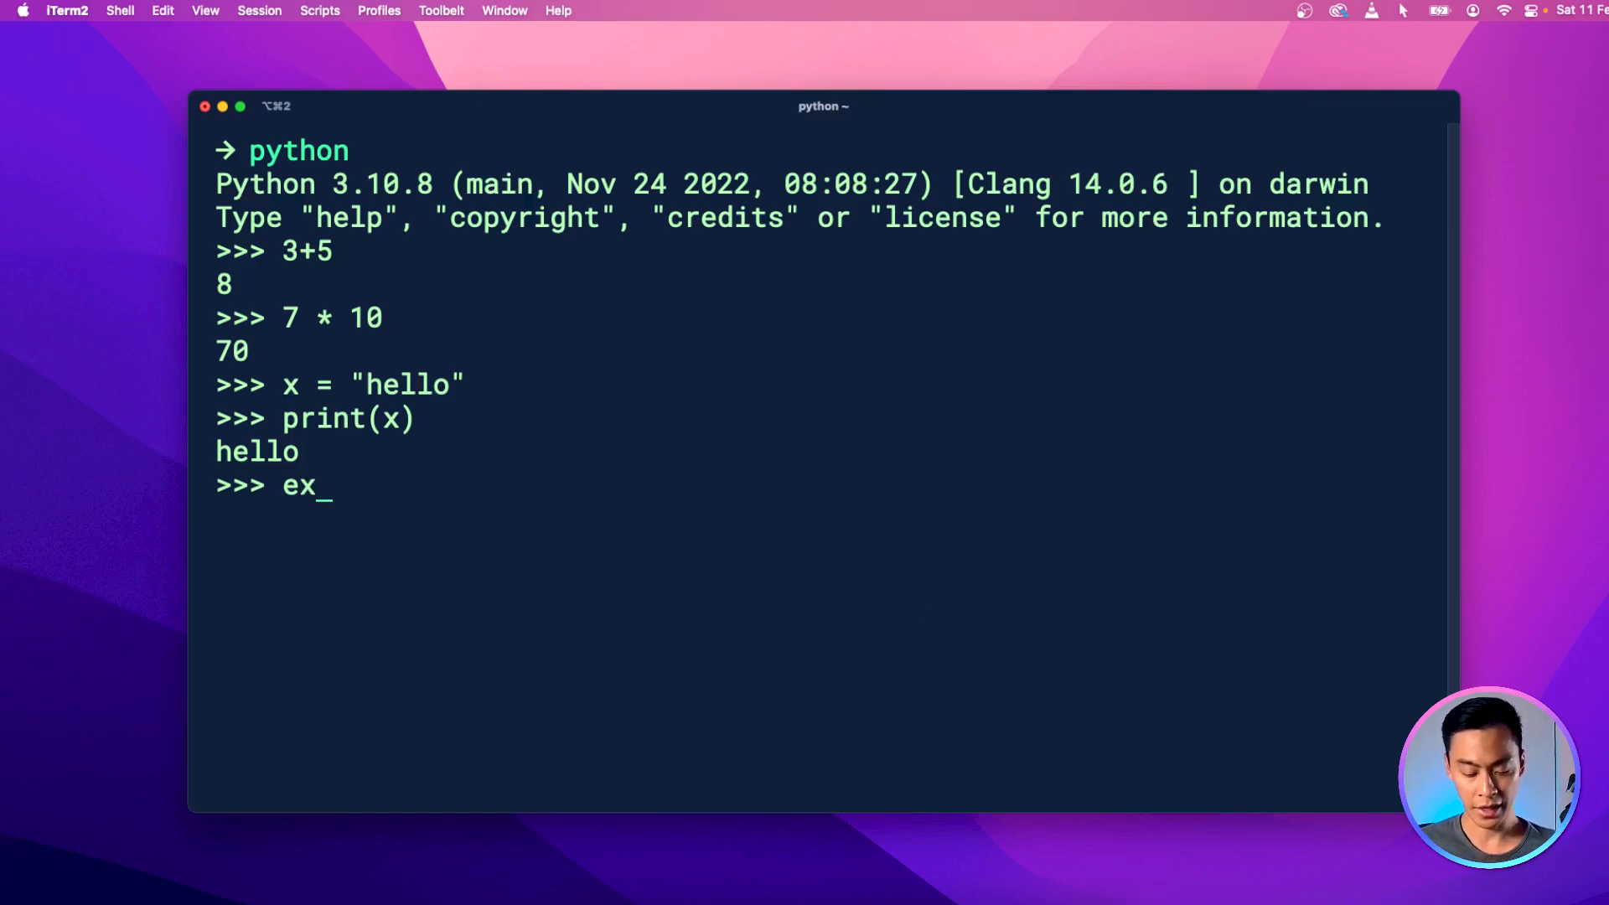
pyautogui.write('it()')
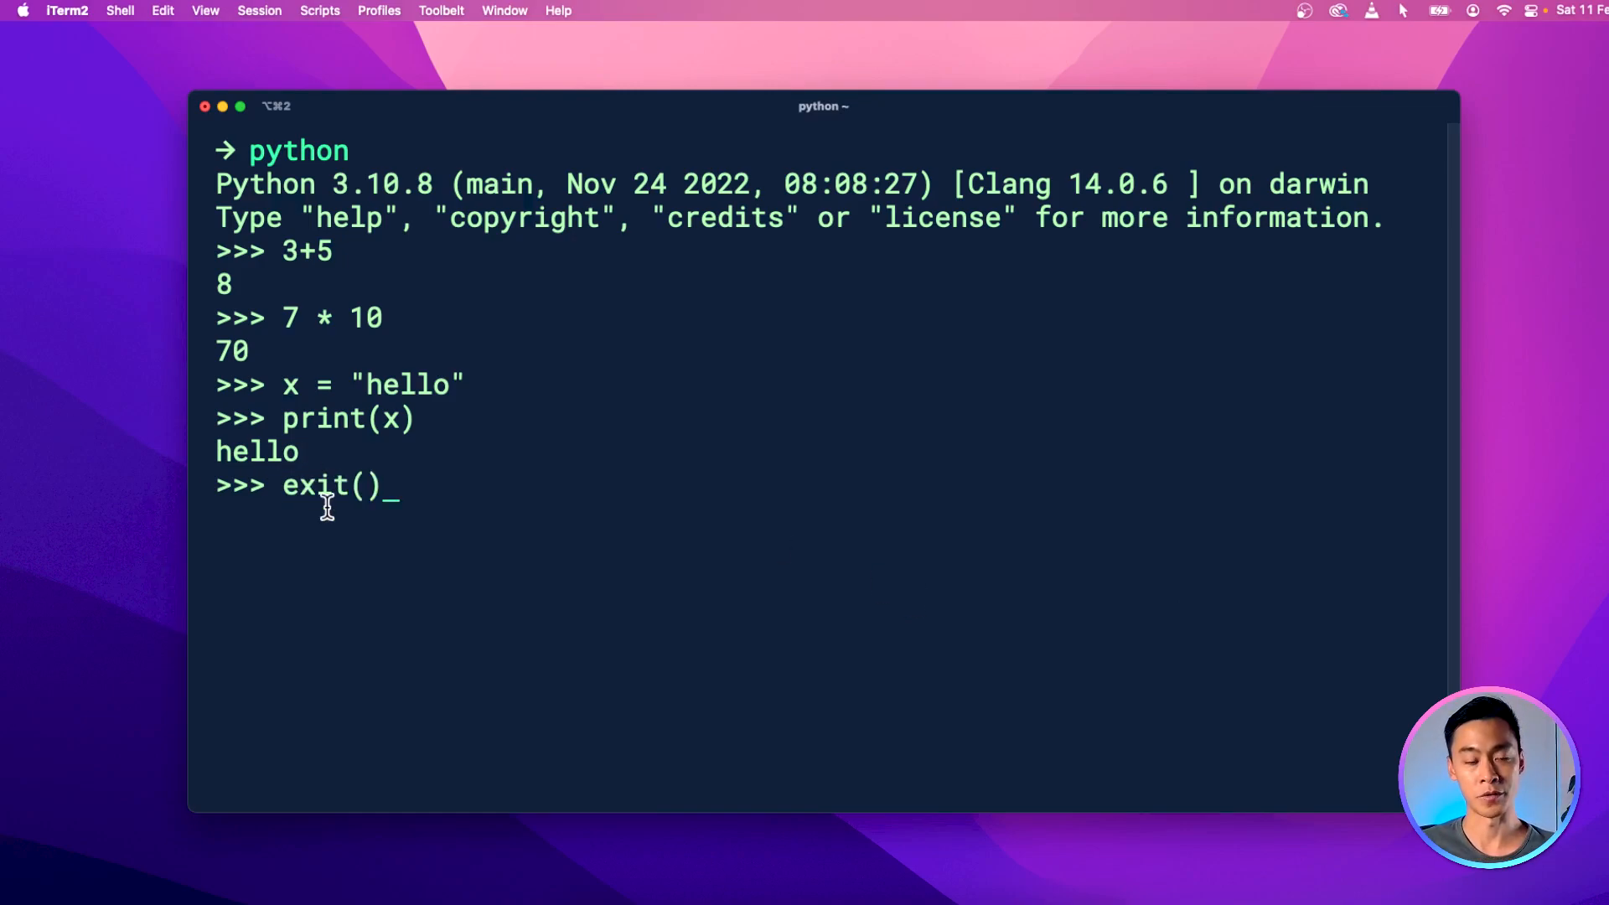
pyautogui.moveTo(470, 510)
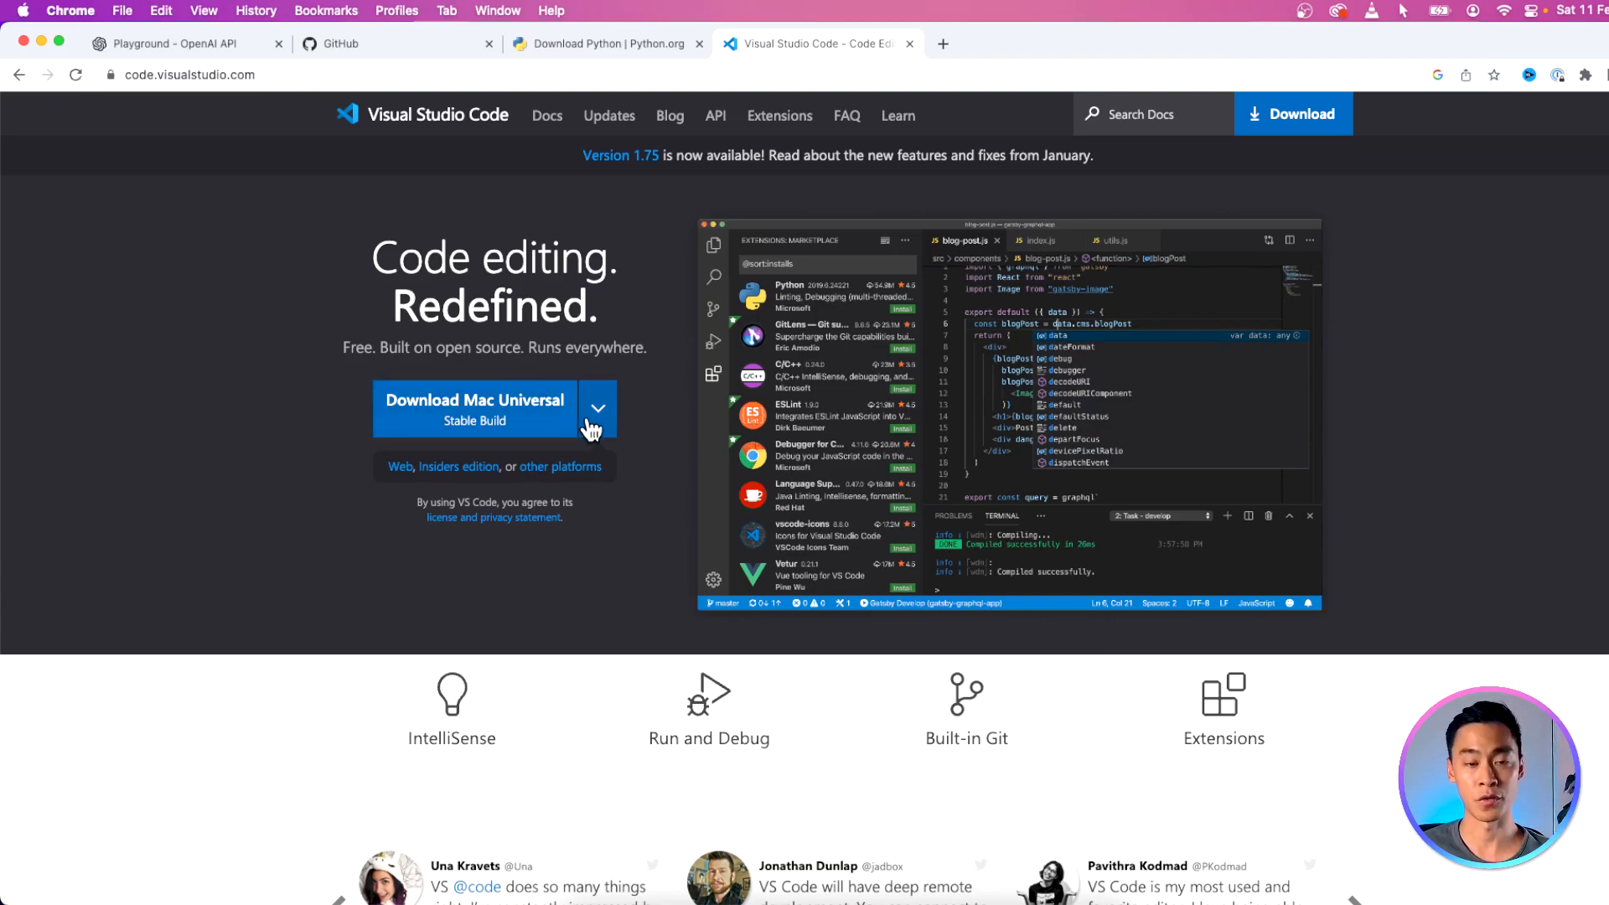
pyautogui.moveTo(600, 422)
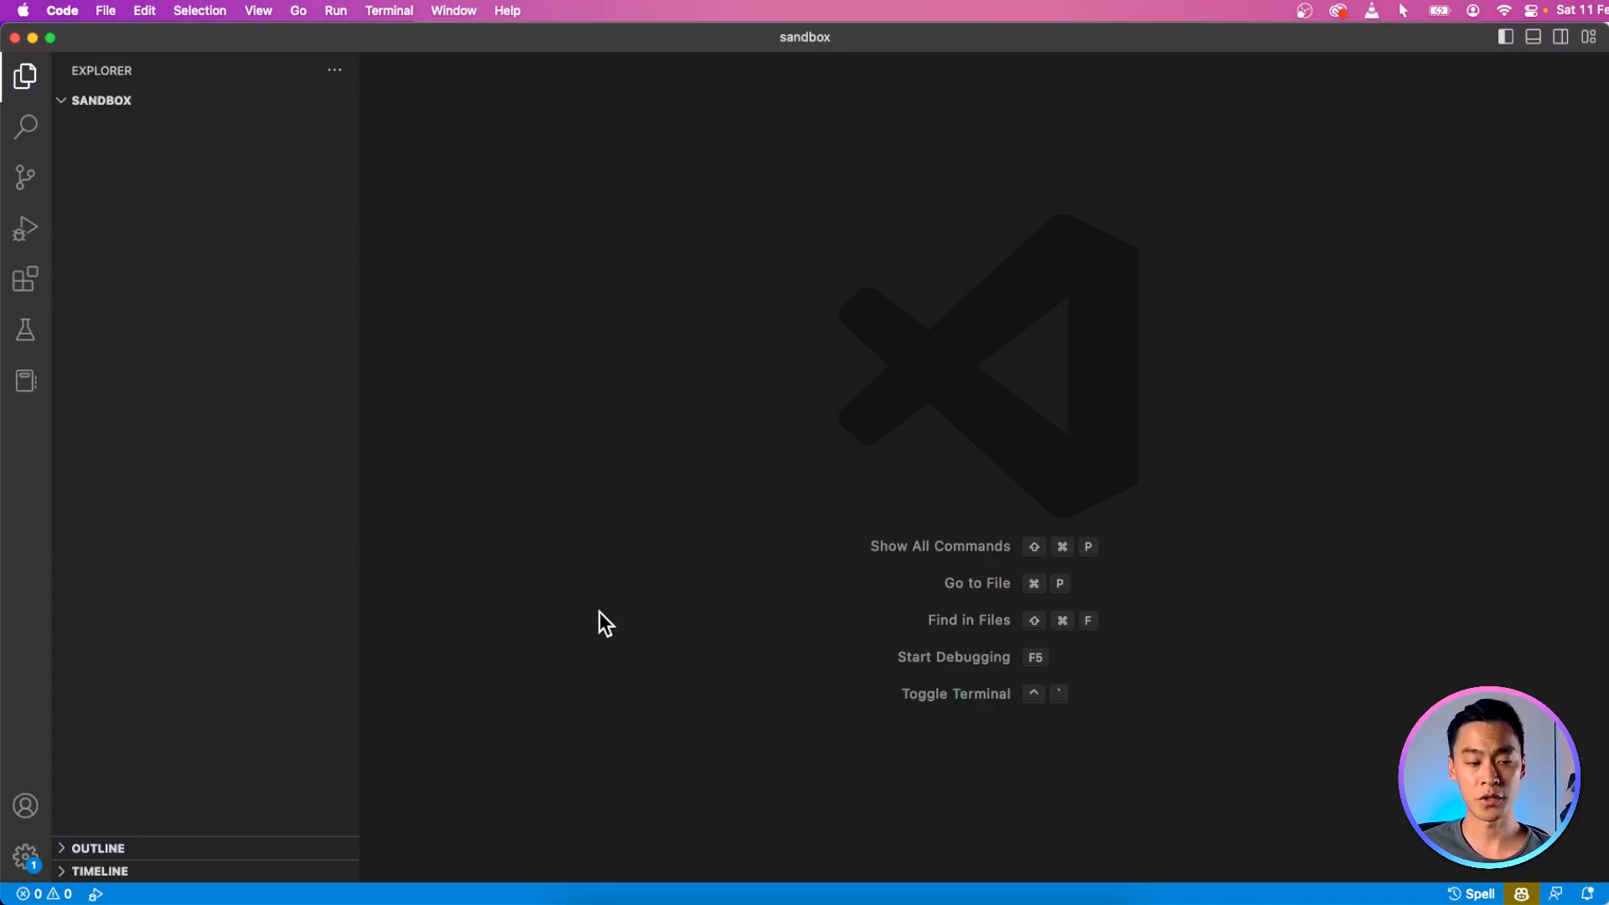
pyautogui.moveTo(540, 419)
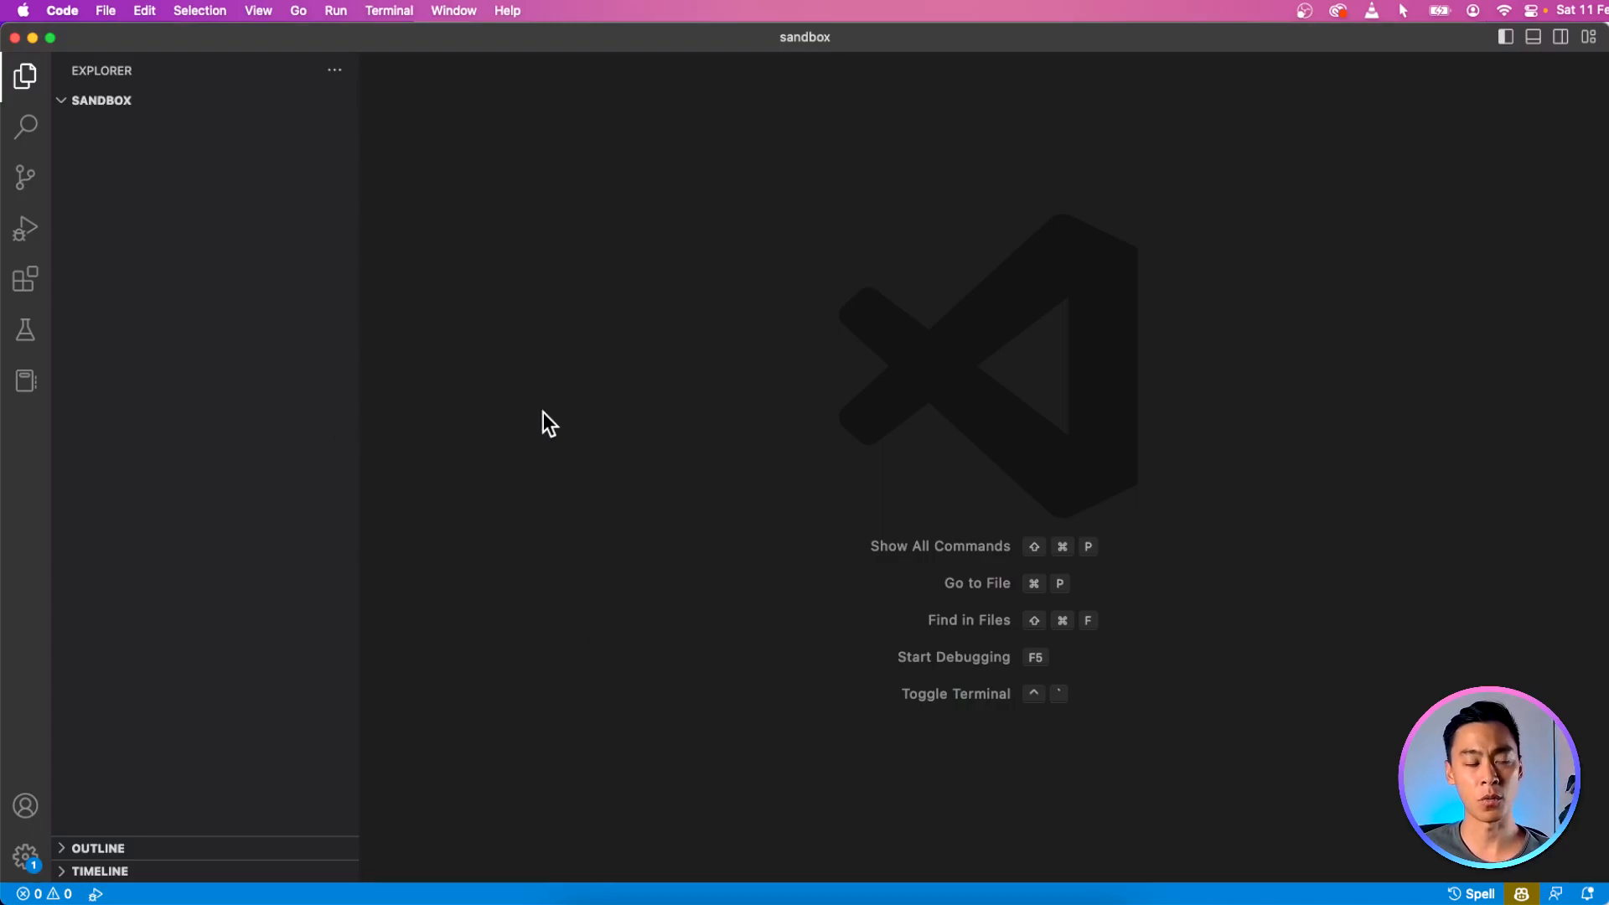
pyautogui.moveTo(35, 295)
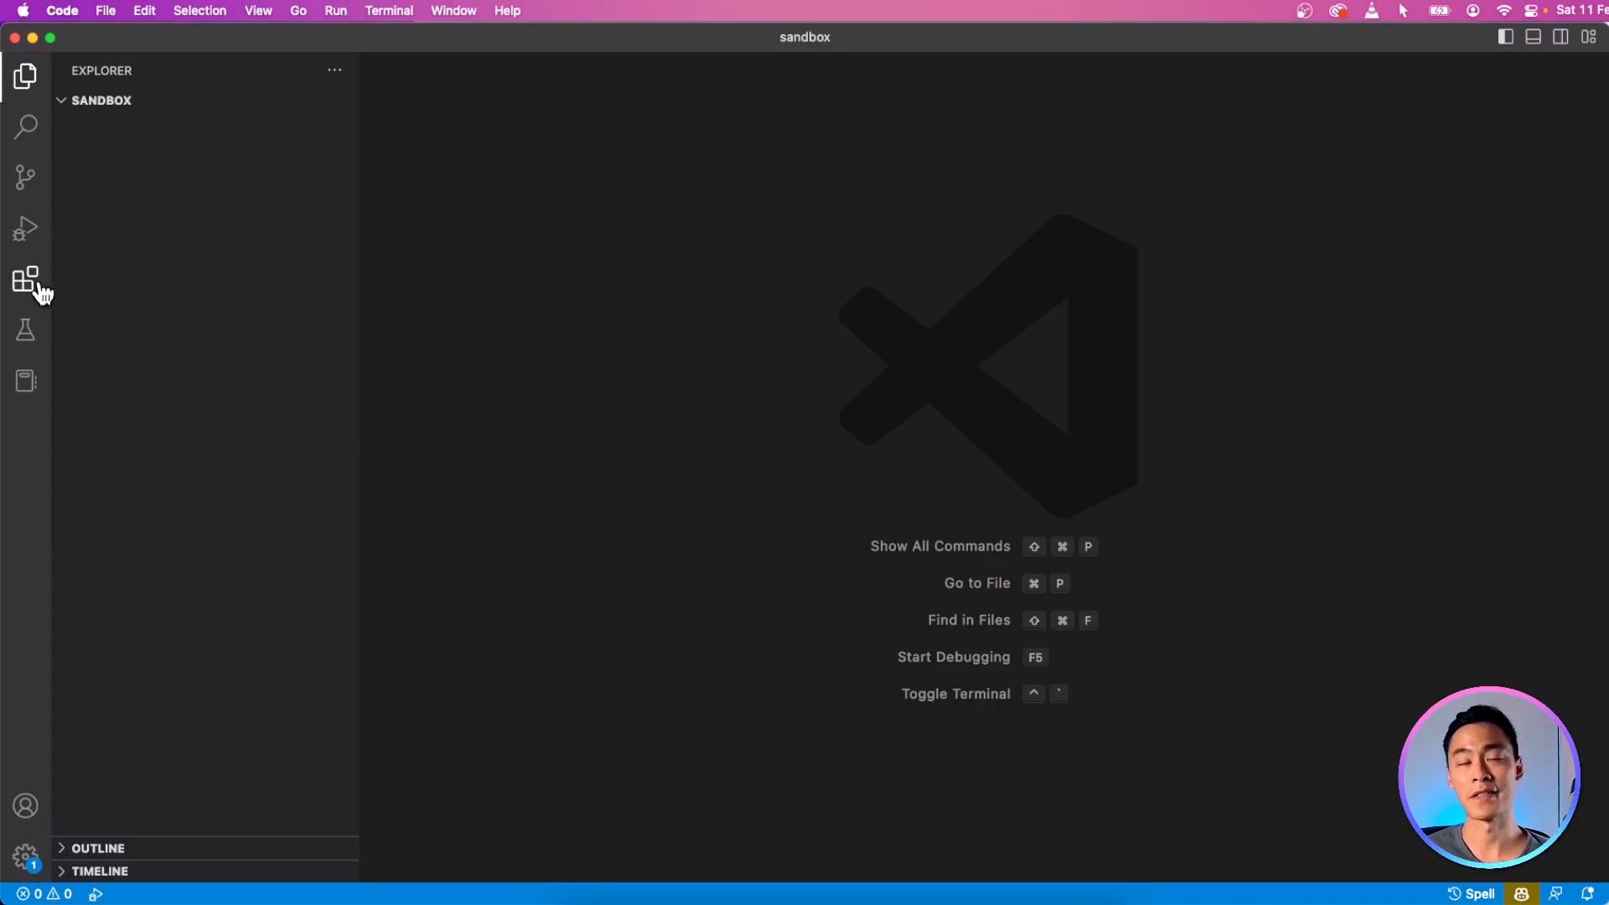
pyautogui.moveTo(37, 294)
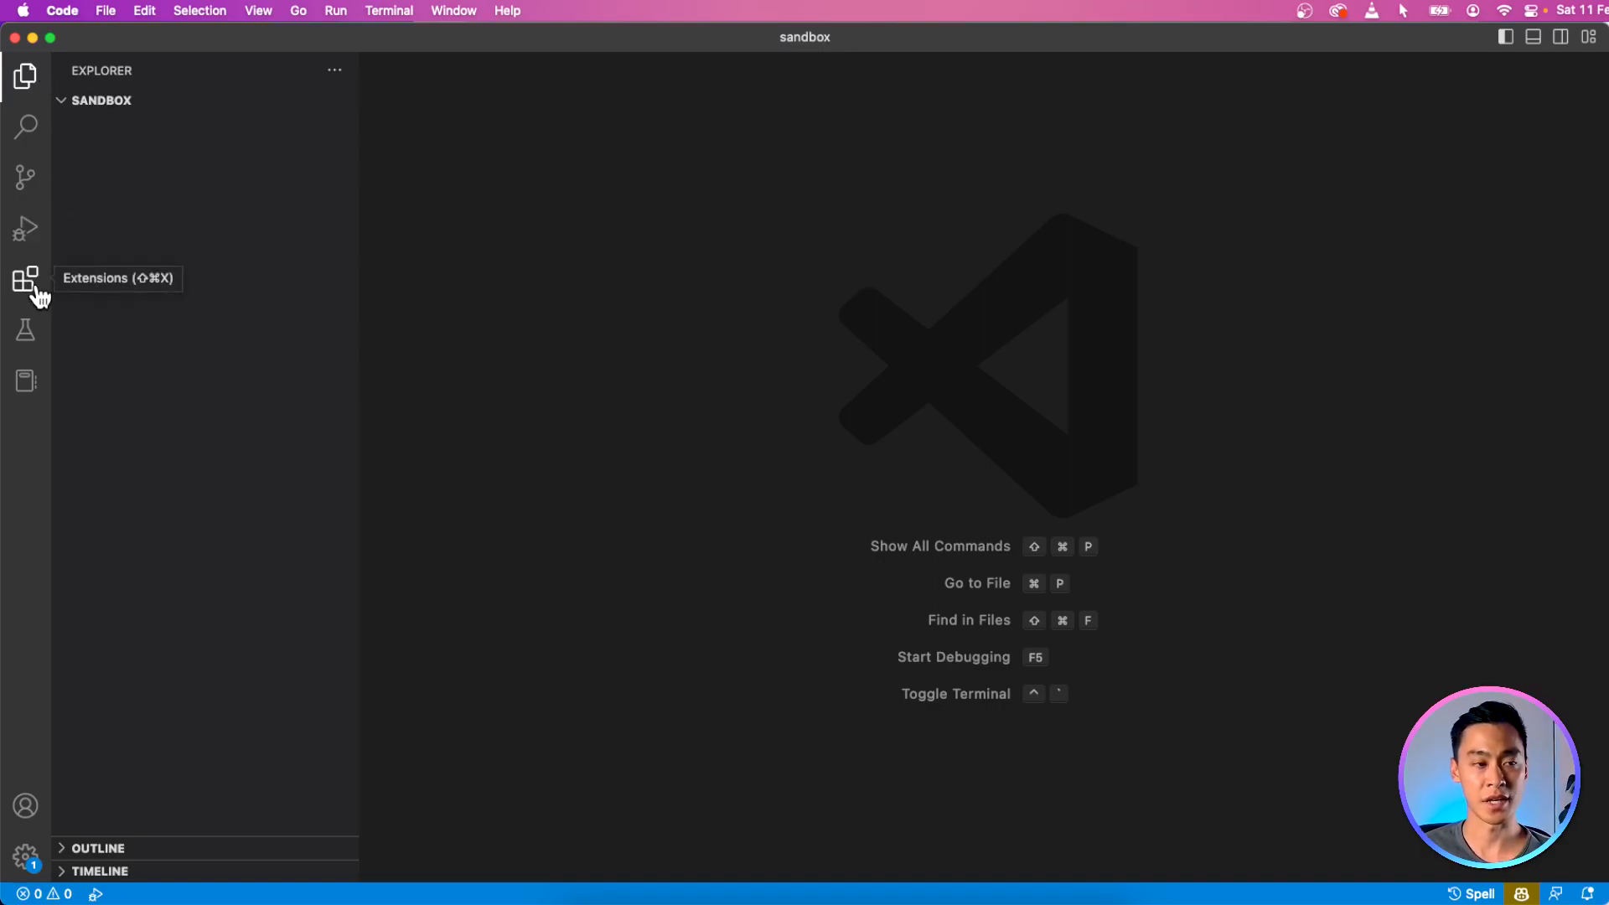
pyautogui.click(23, 273)
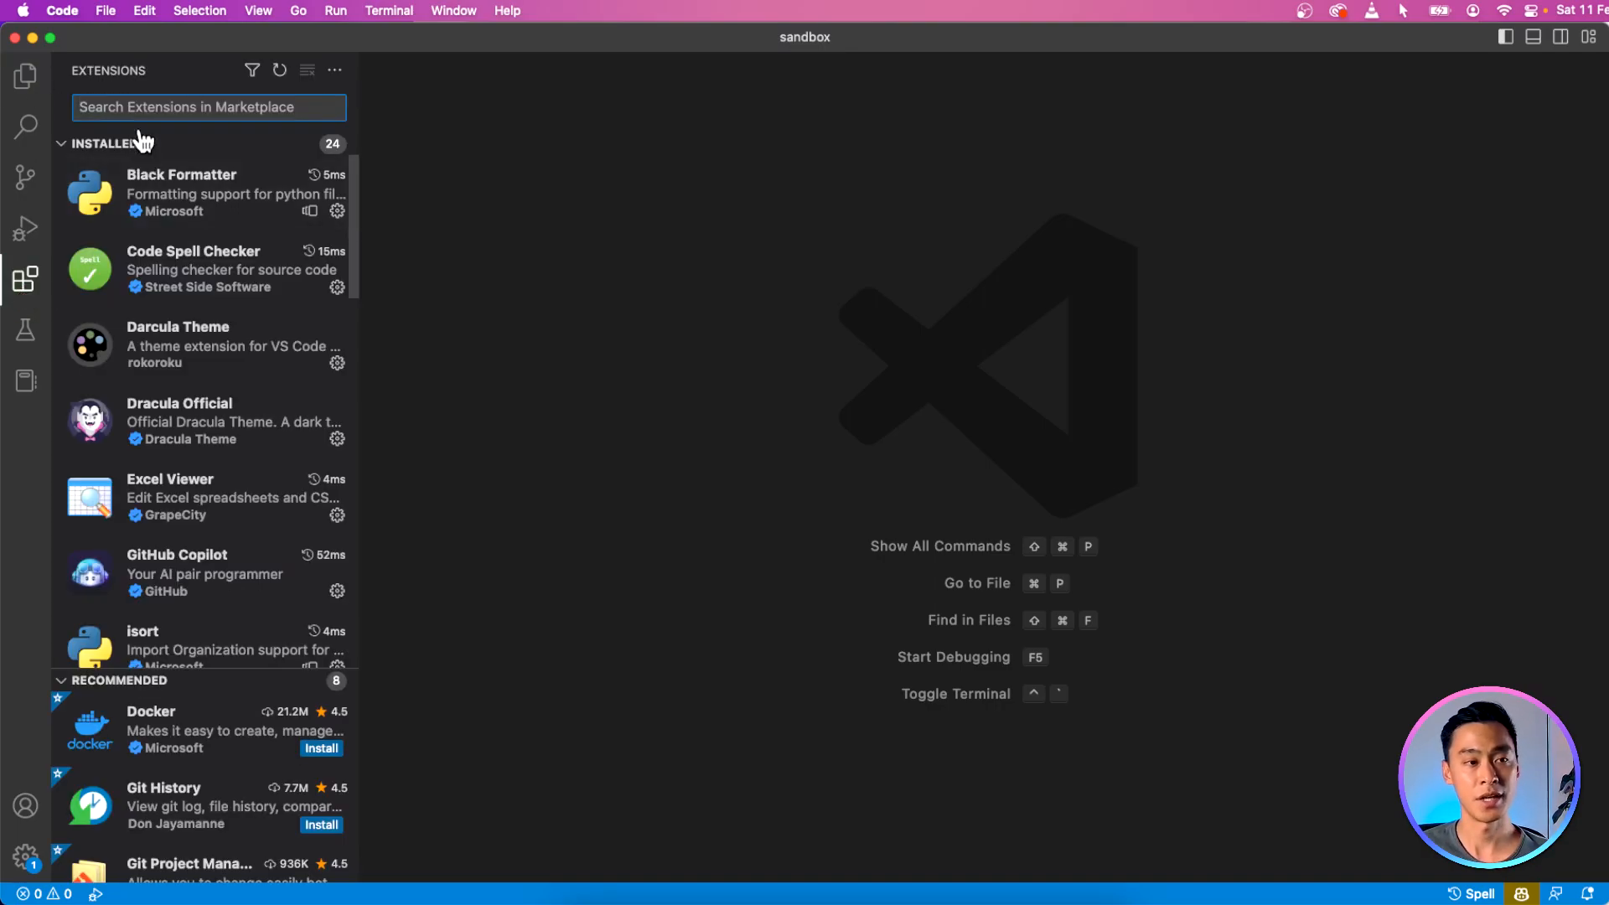
pyautogui.write('python')
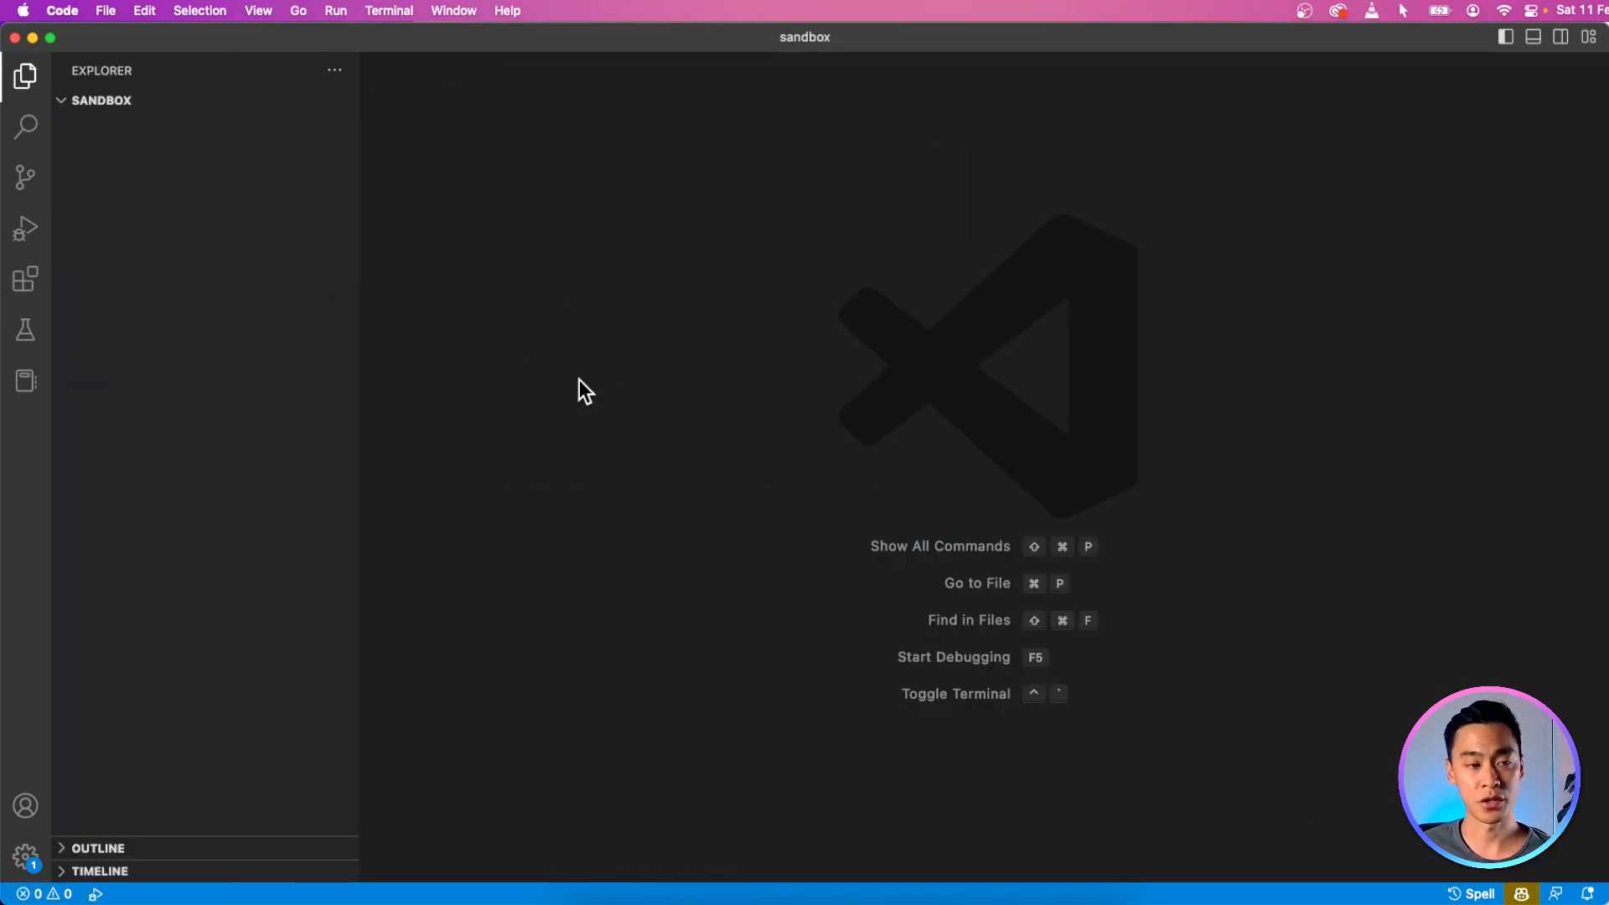
pyautogui.moveTo(407, 328)
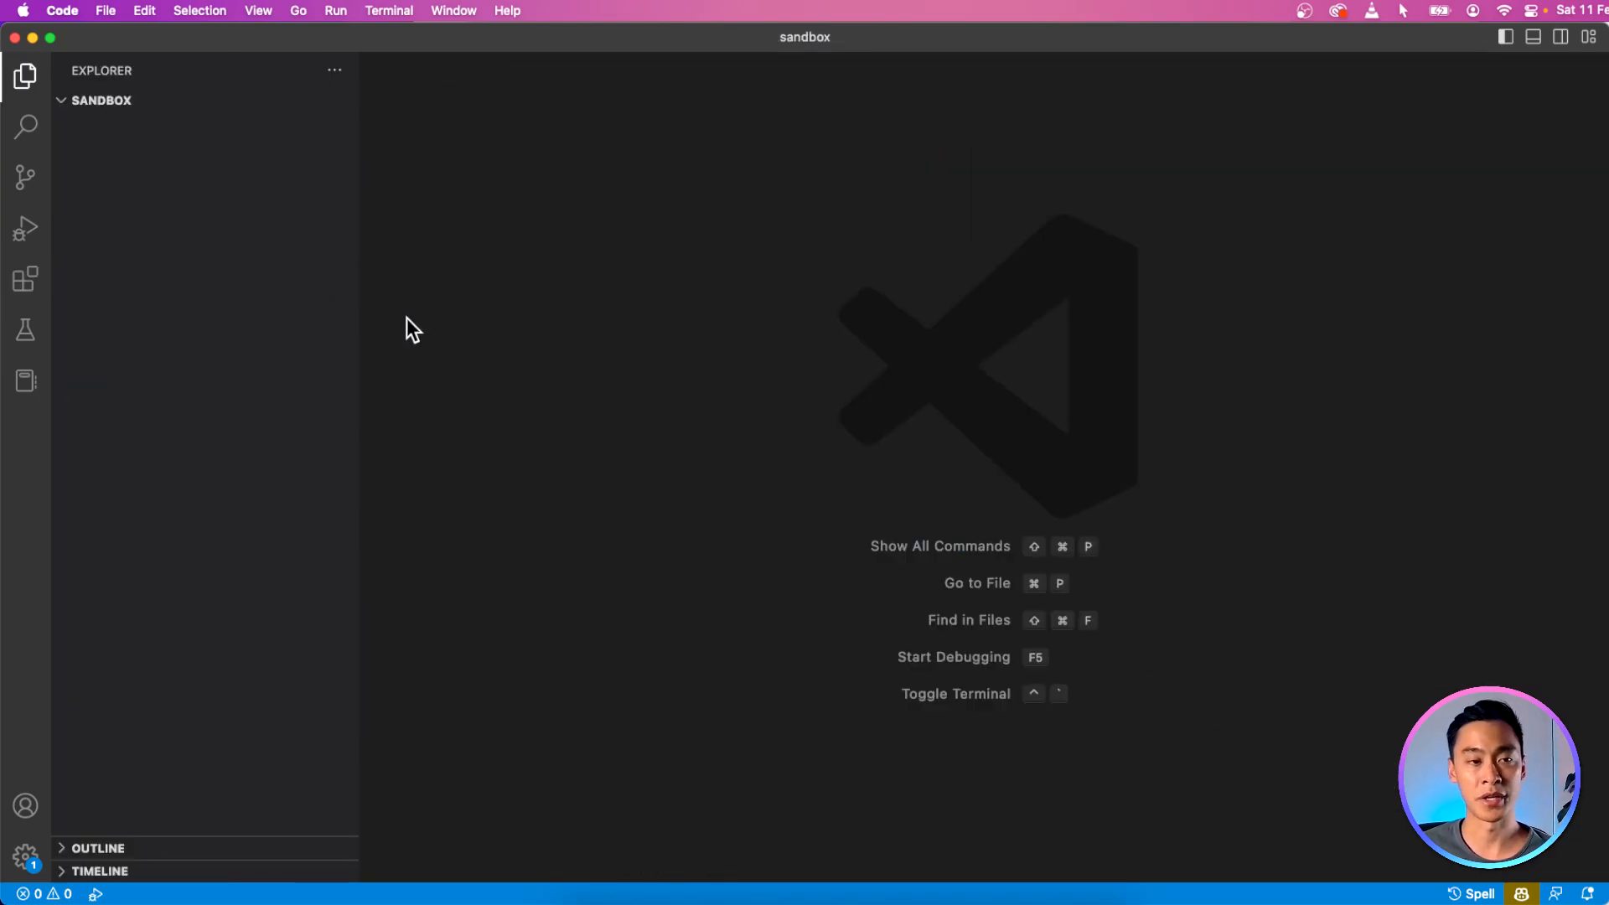
pyautogui.moveTo(429, 379)
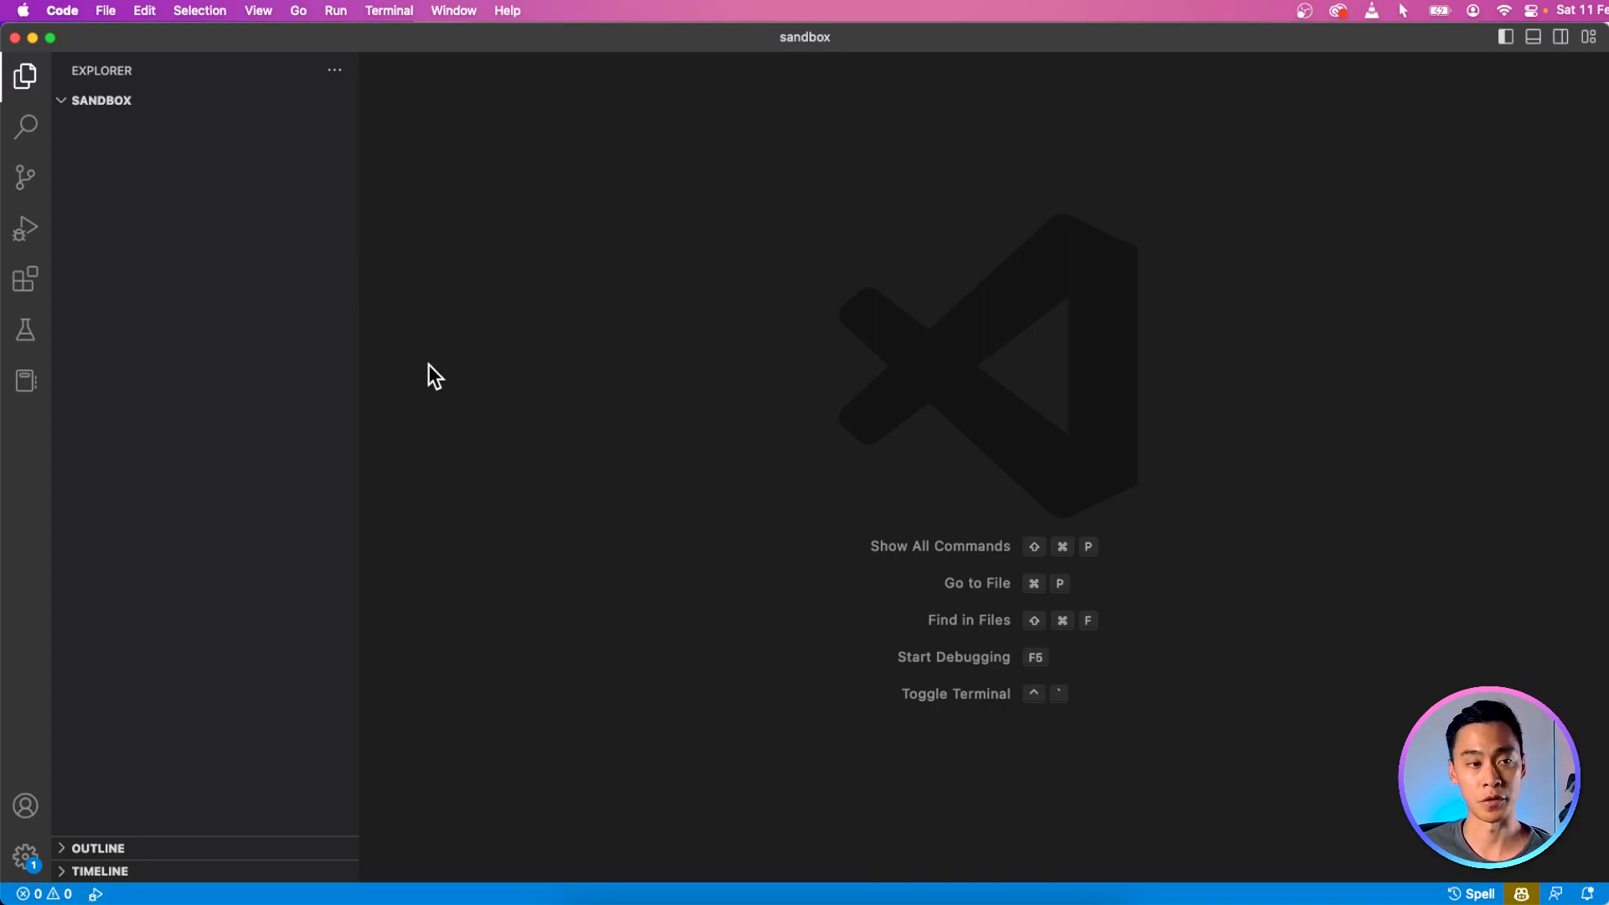
pyautogui.moveTo(338, 229)
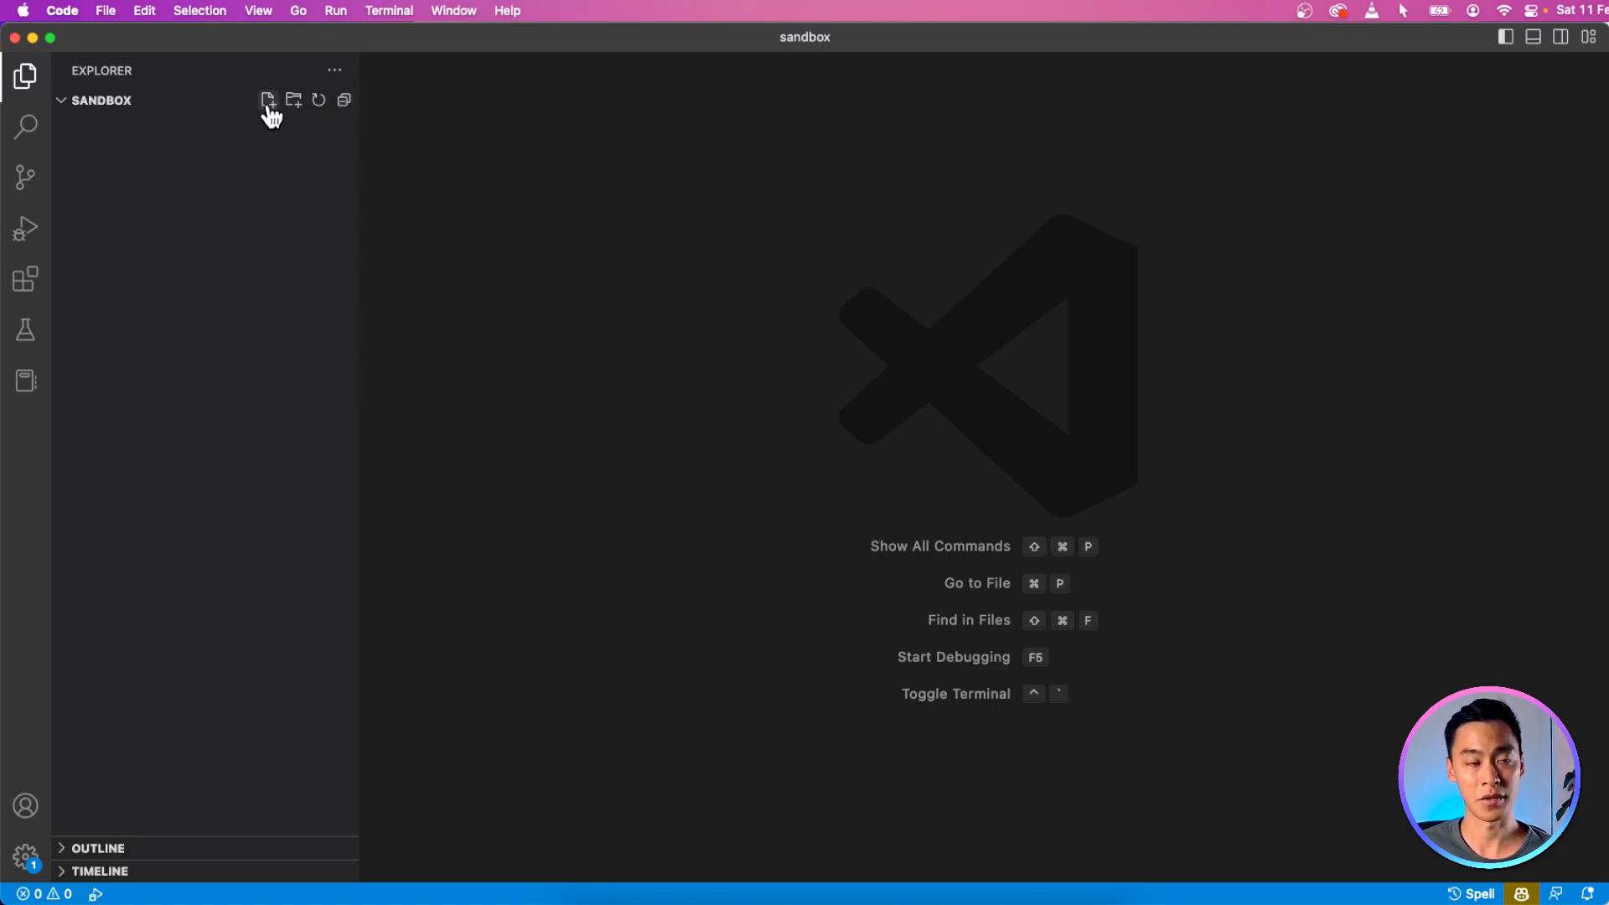
pyautogui.moveTo(268, 100)
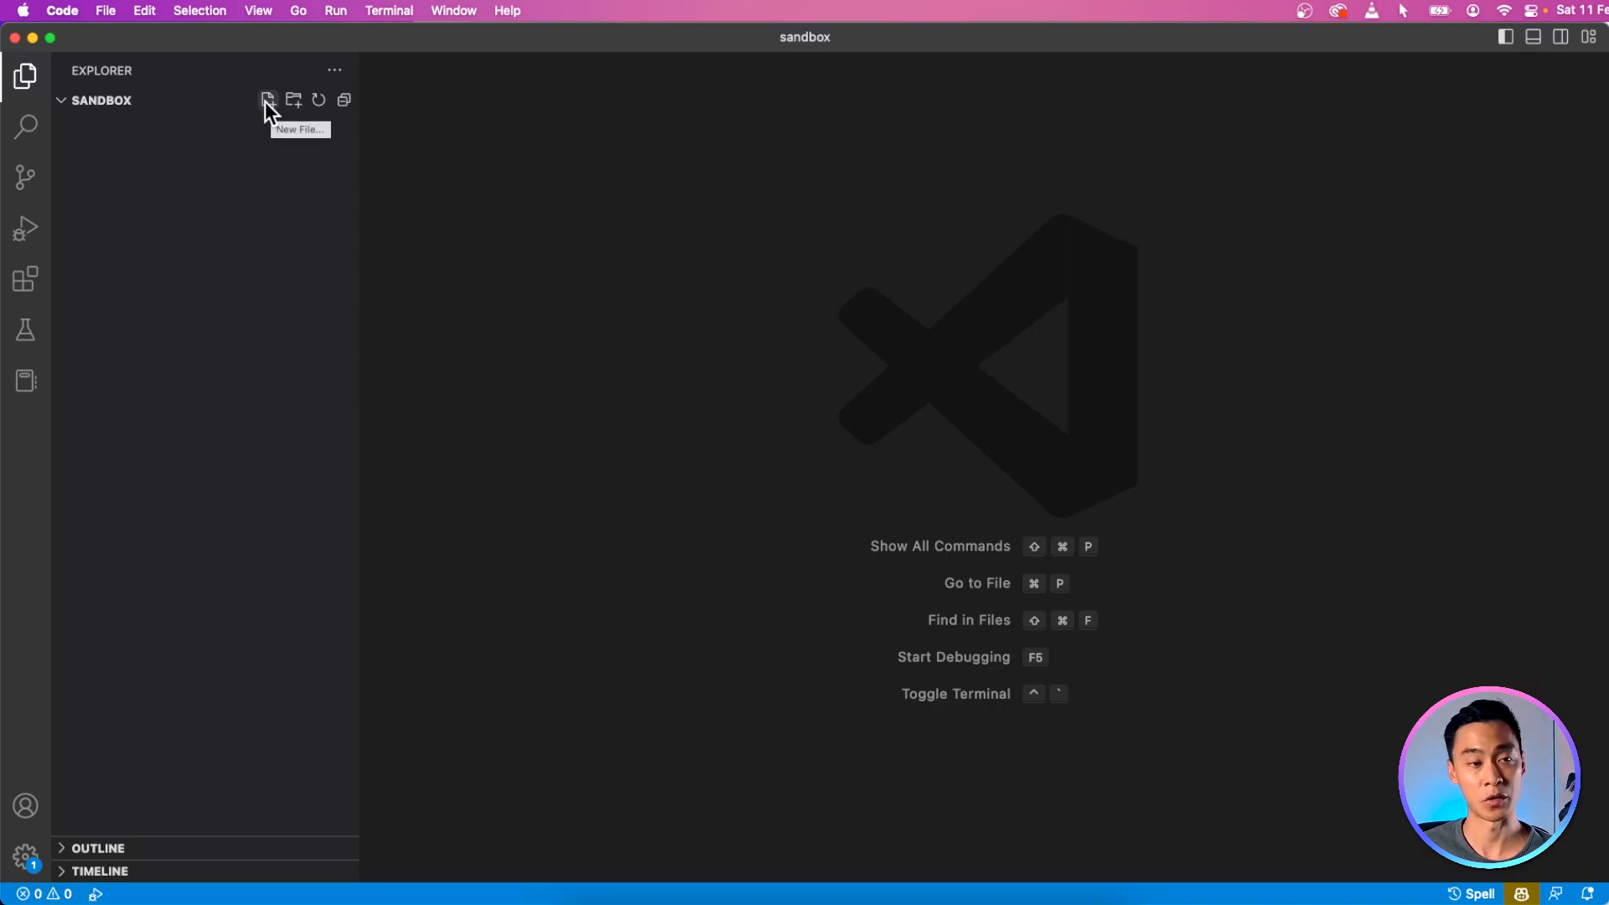
# Step: Create hello.py in the sandbox folder containing print("hello world!")
pyautogui.click(268, 98)
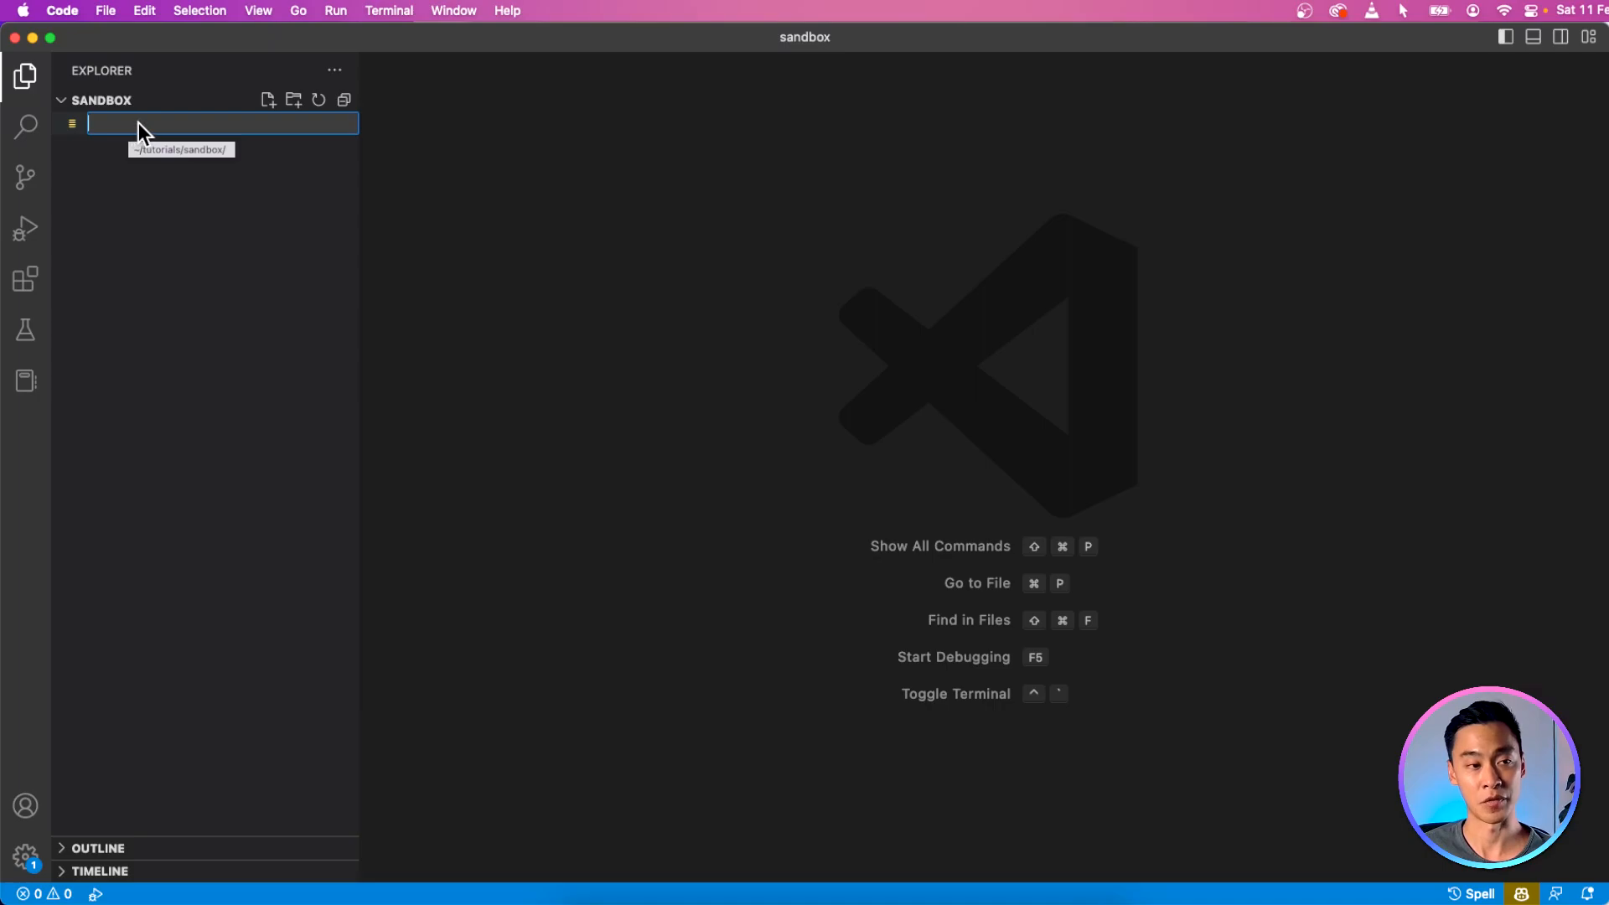
pyautogui.write('hello.py')
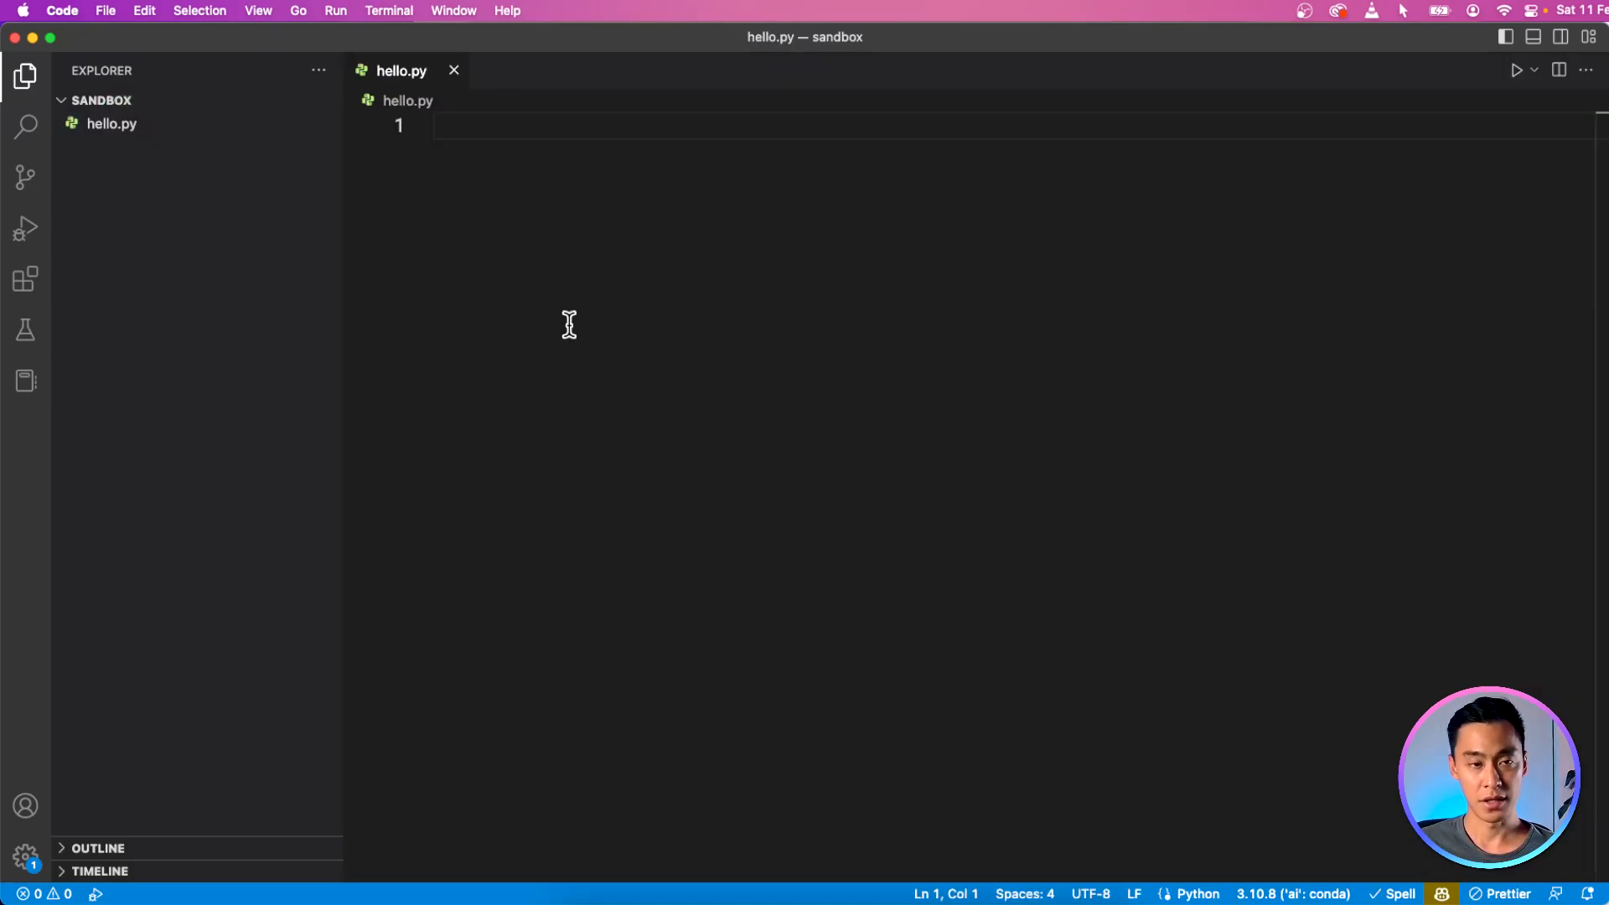
pyautogui.write('print(')
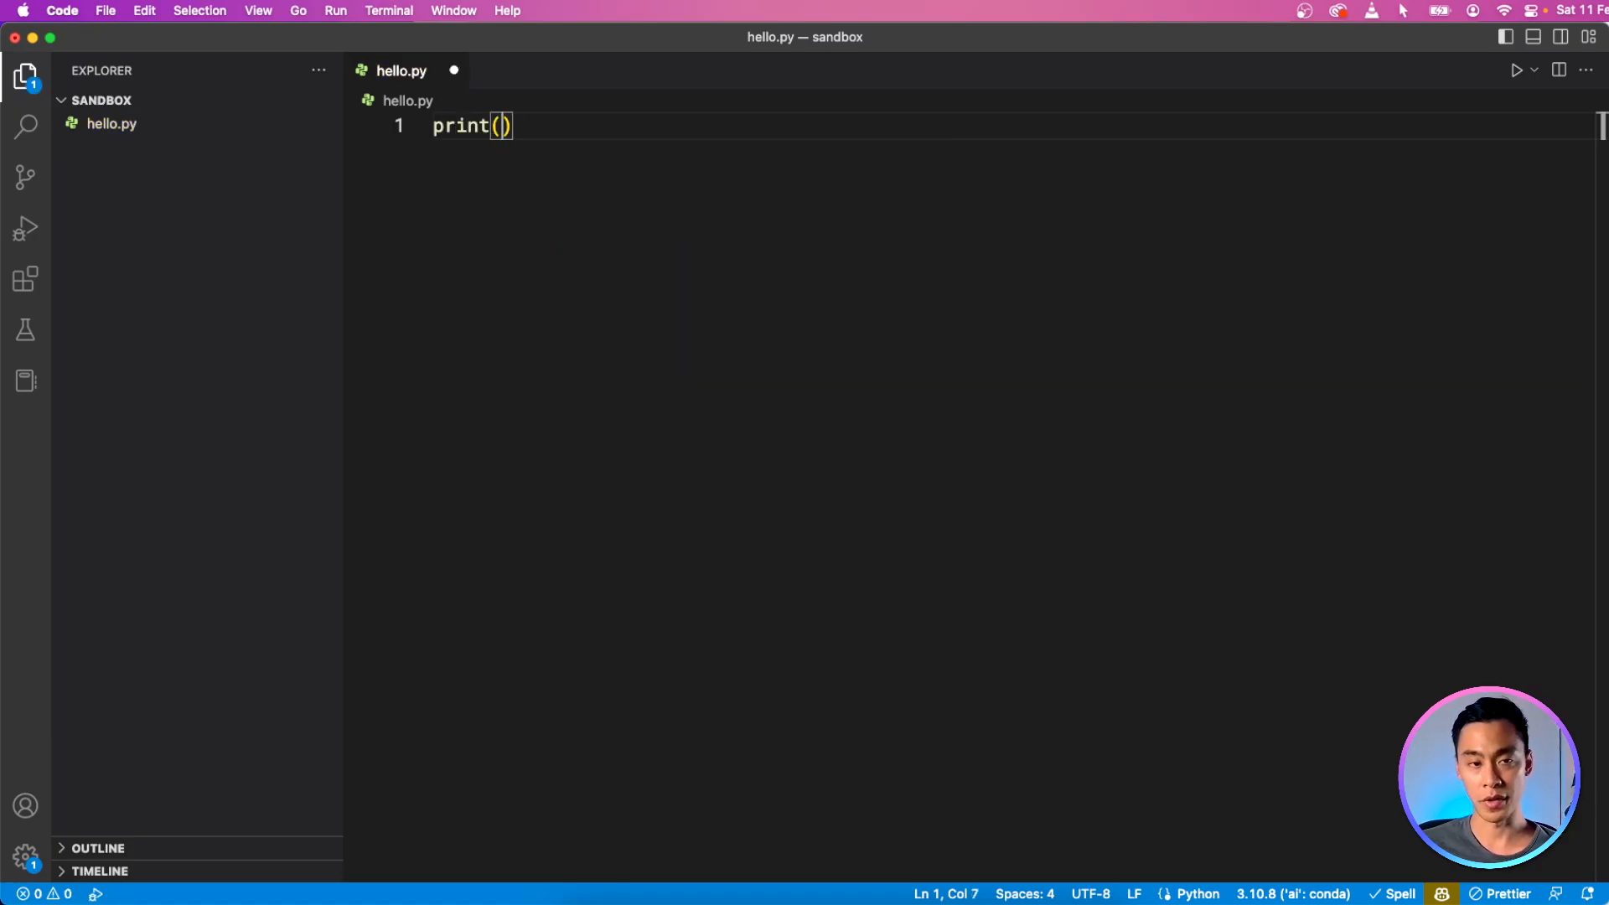
pyautogui.write('"')
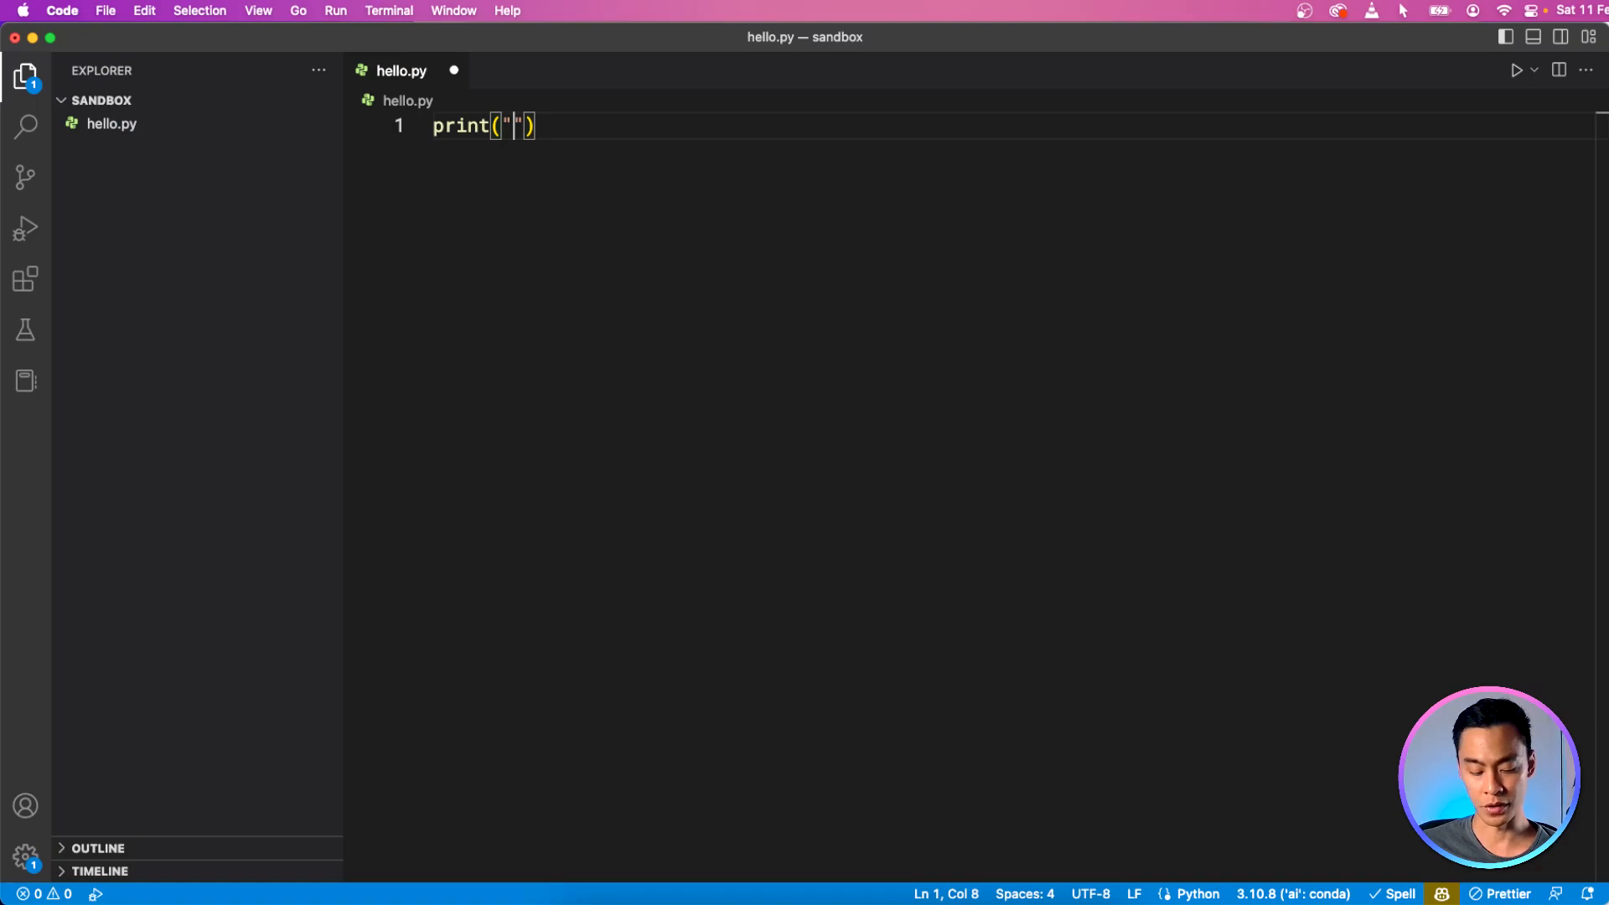
pyautogui.write('hello world!')
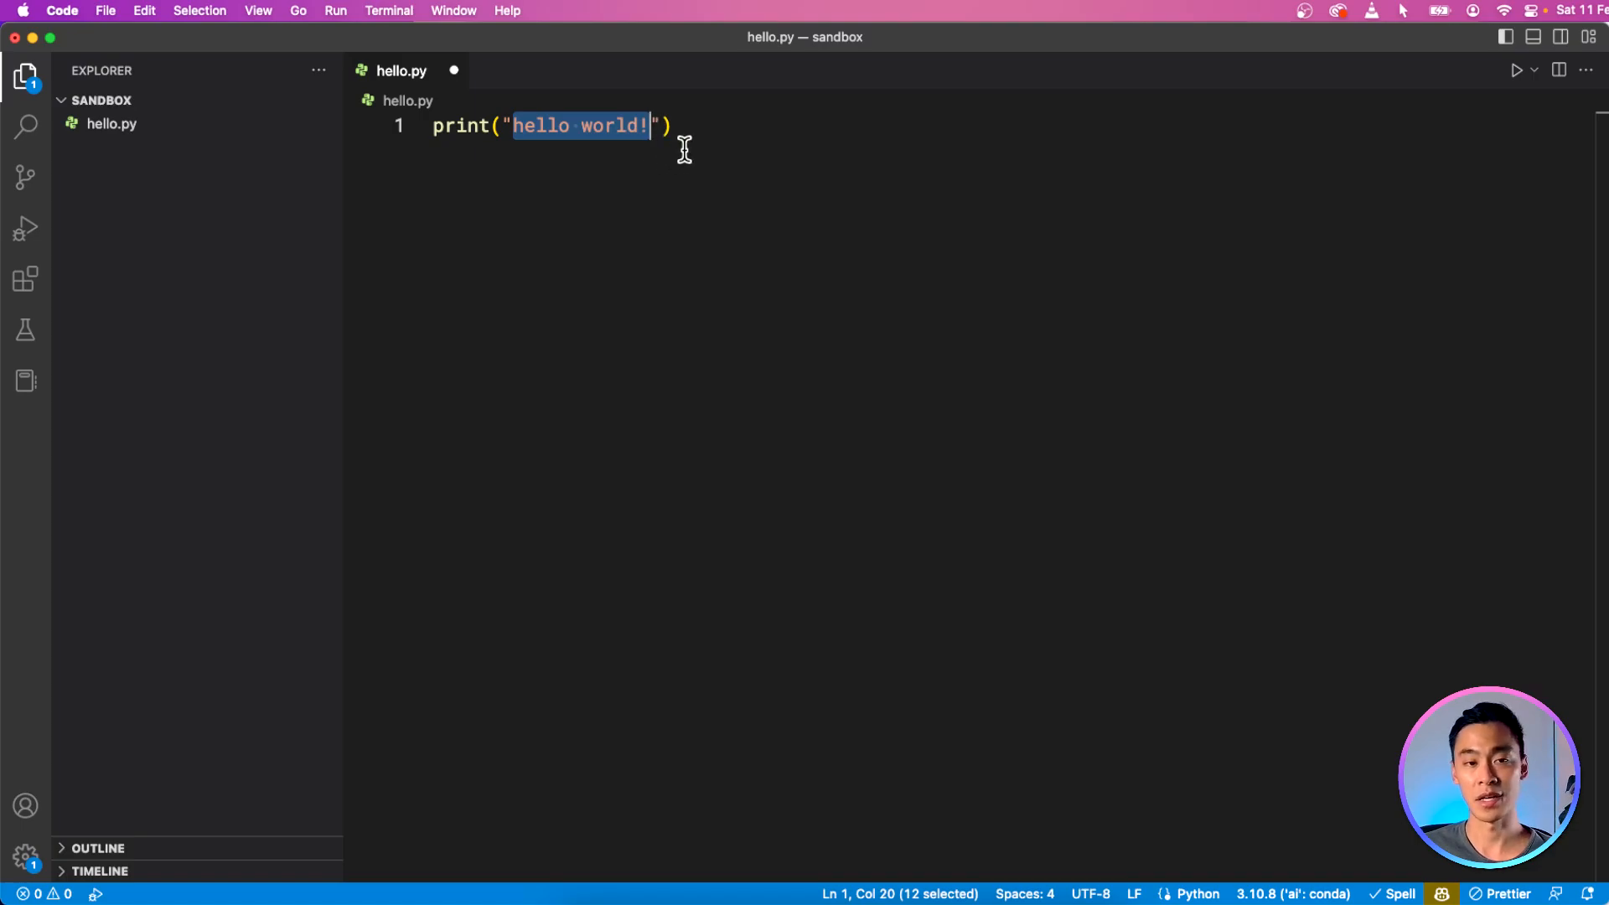
pyautogui.click(679, 131)
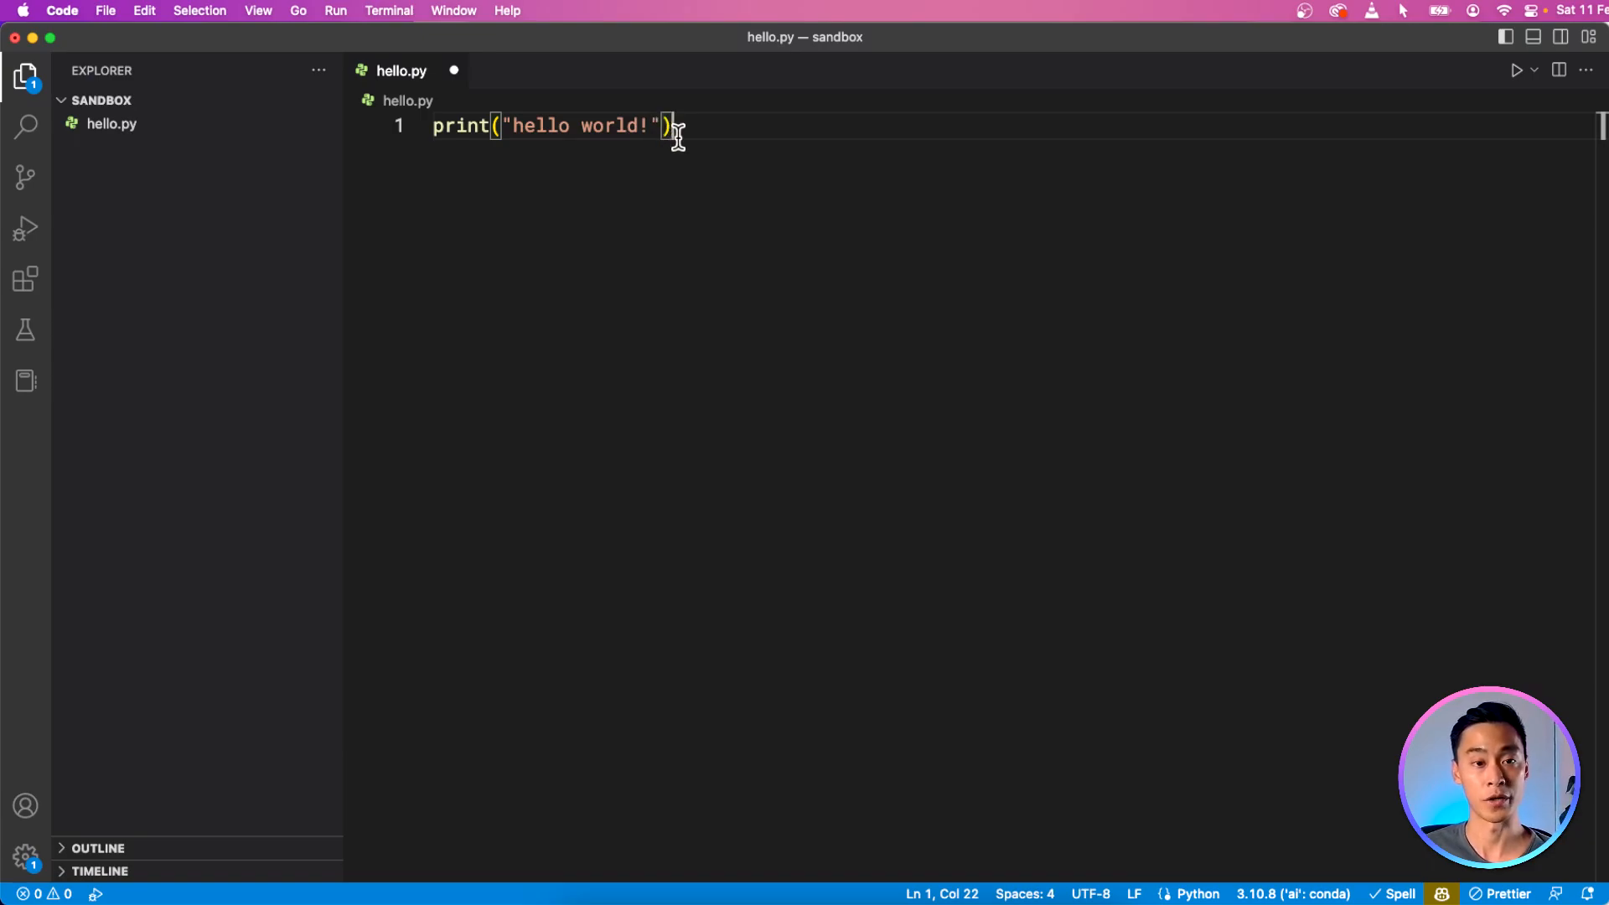
pyautogui.moveTo(784, 143)
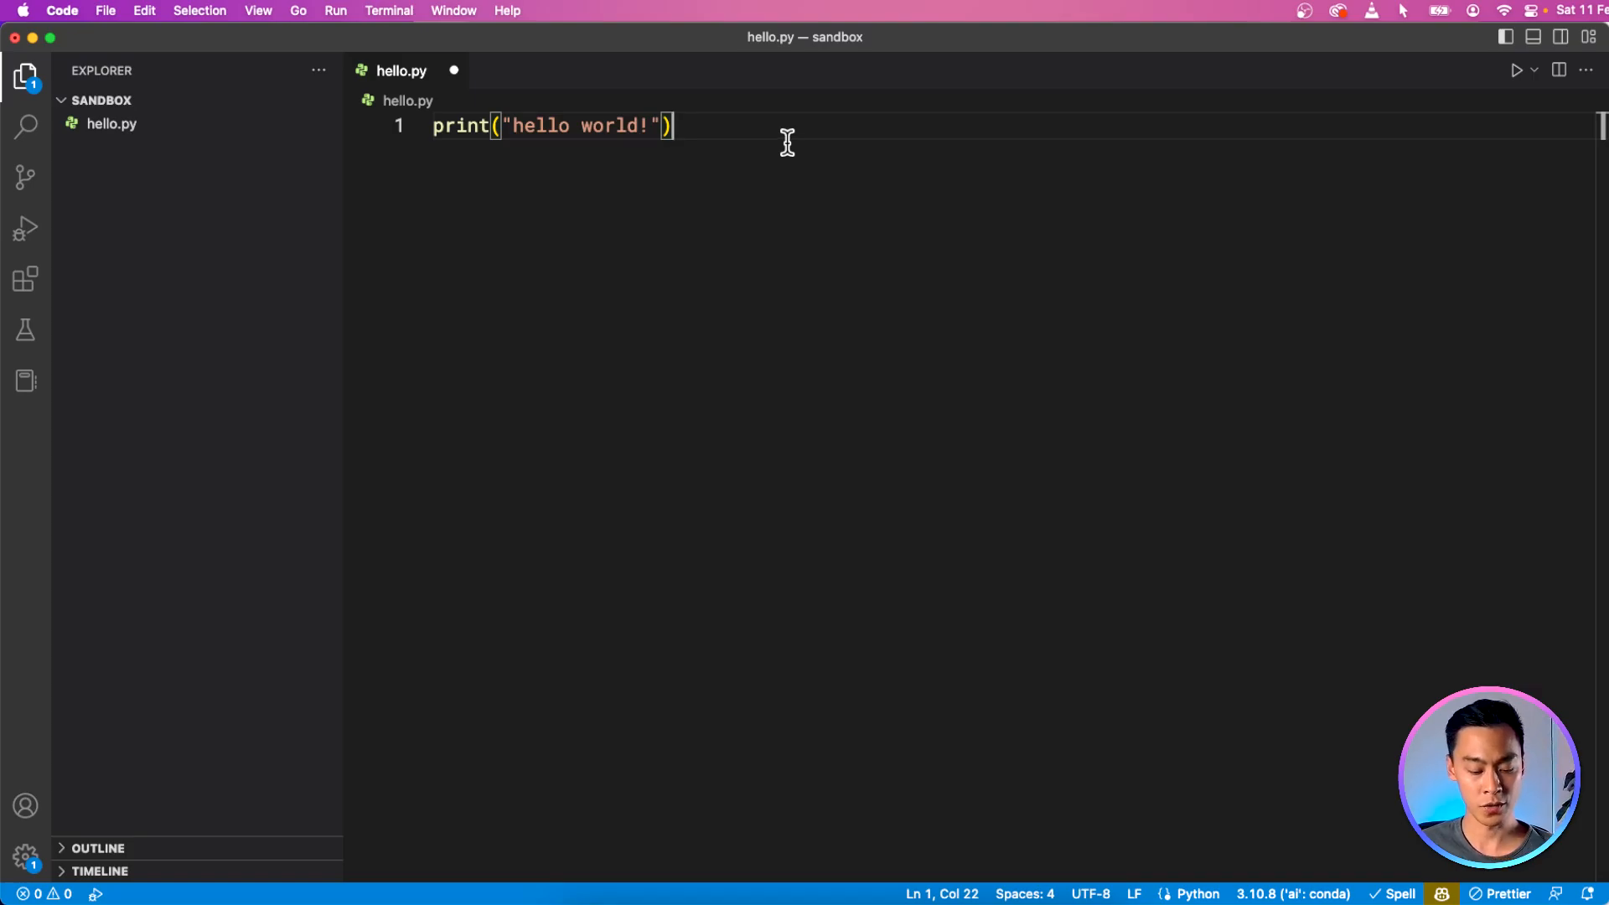
# Step: Add an empty second line after the print statement in hello.py
pyautogui.press('Enter')
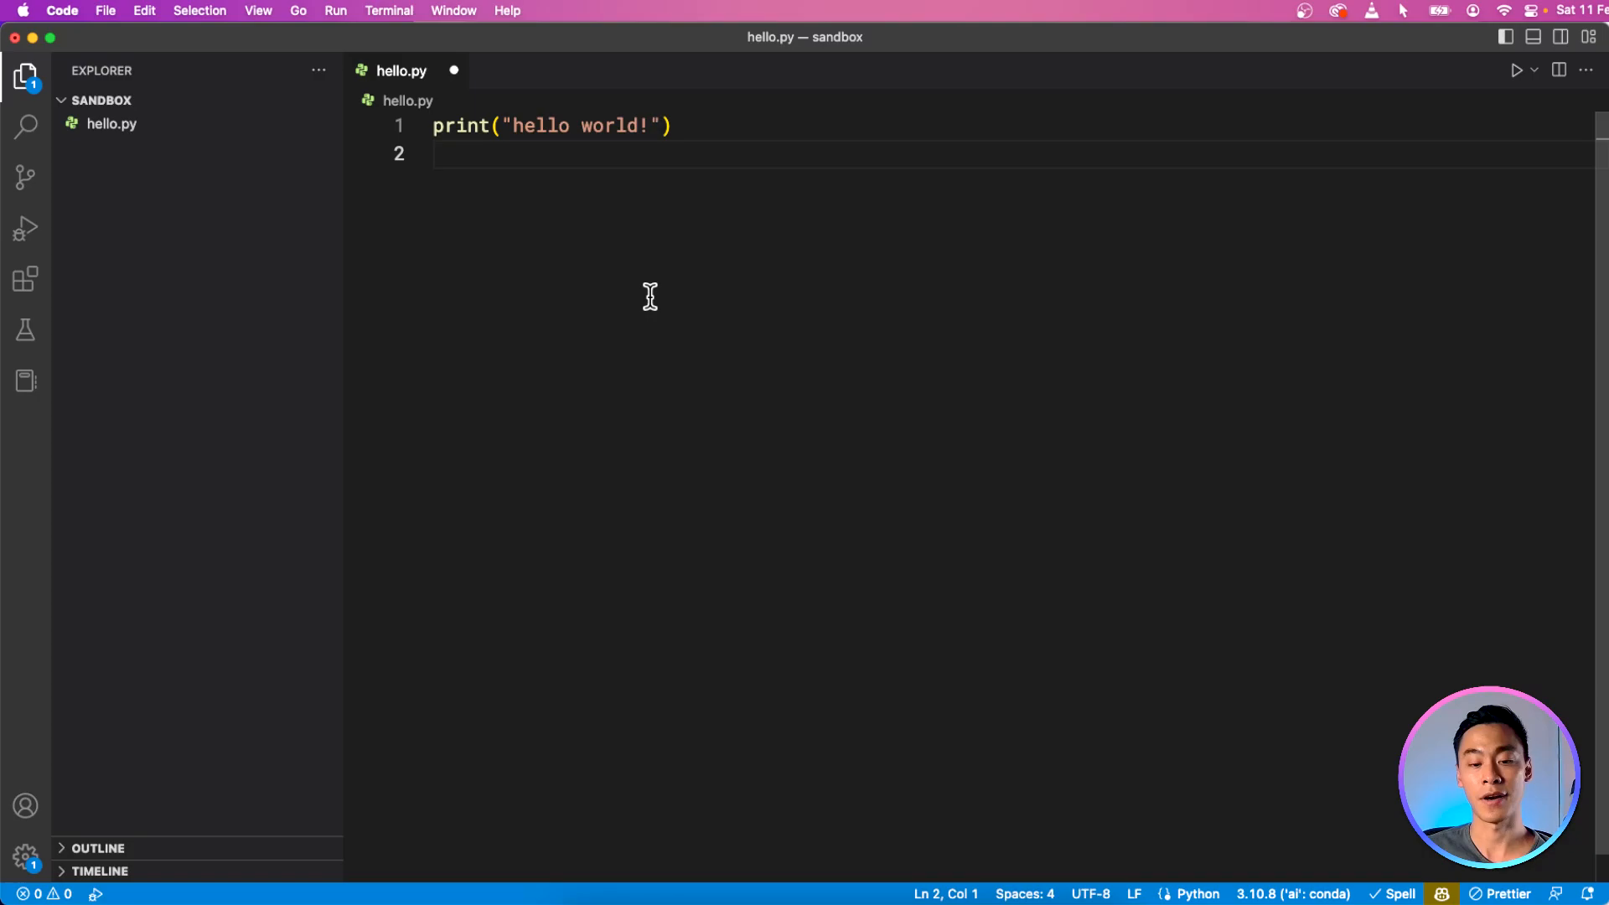
pyautogui.moveTo(516, 121)
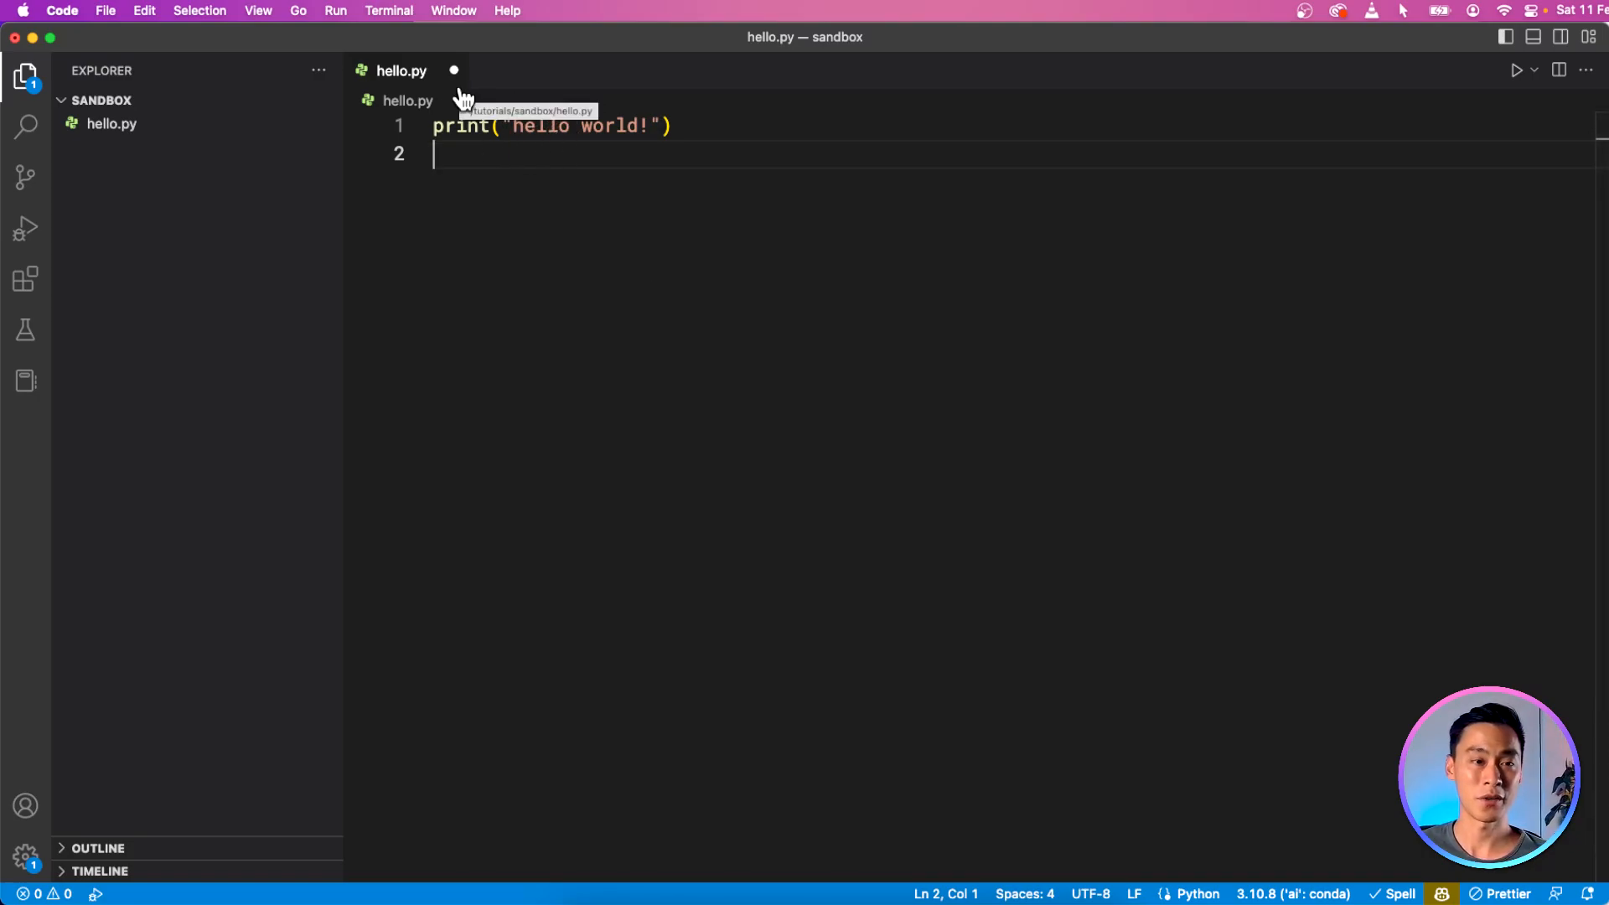
pyautogui.moveTo(730, 152)
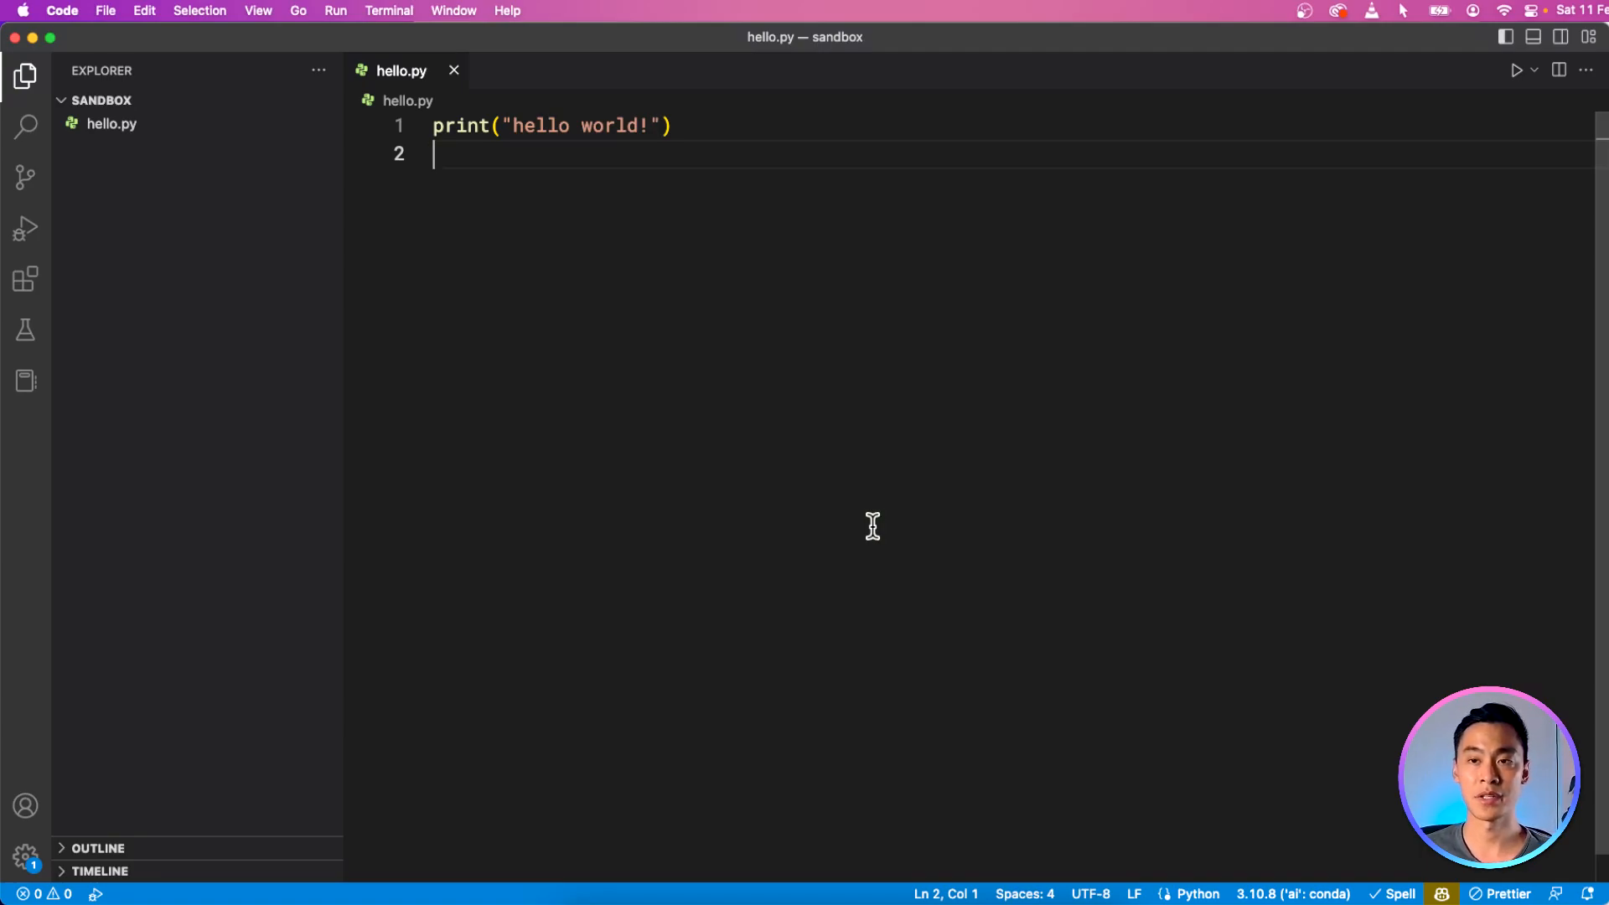
pyautogui.moveTo(1511, 84)
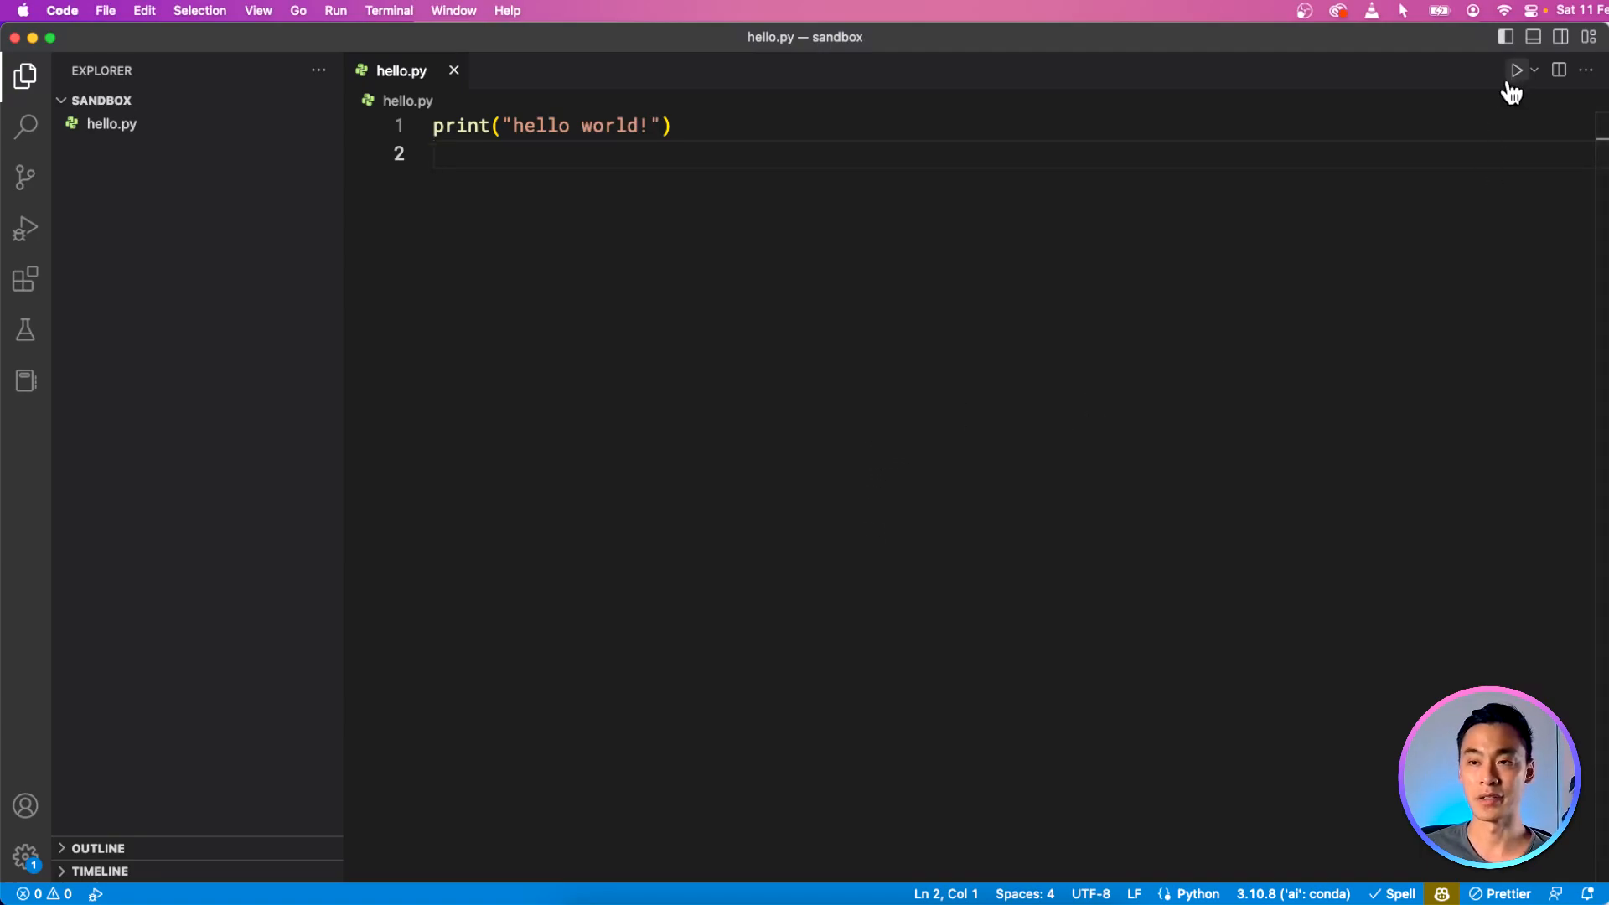
pyautogui.moveTo(1517, 70)
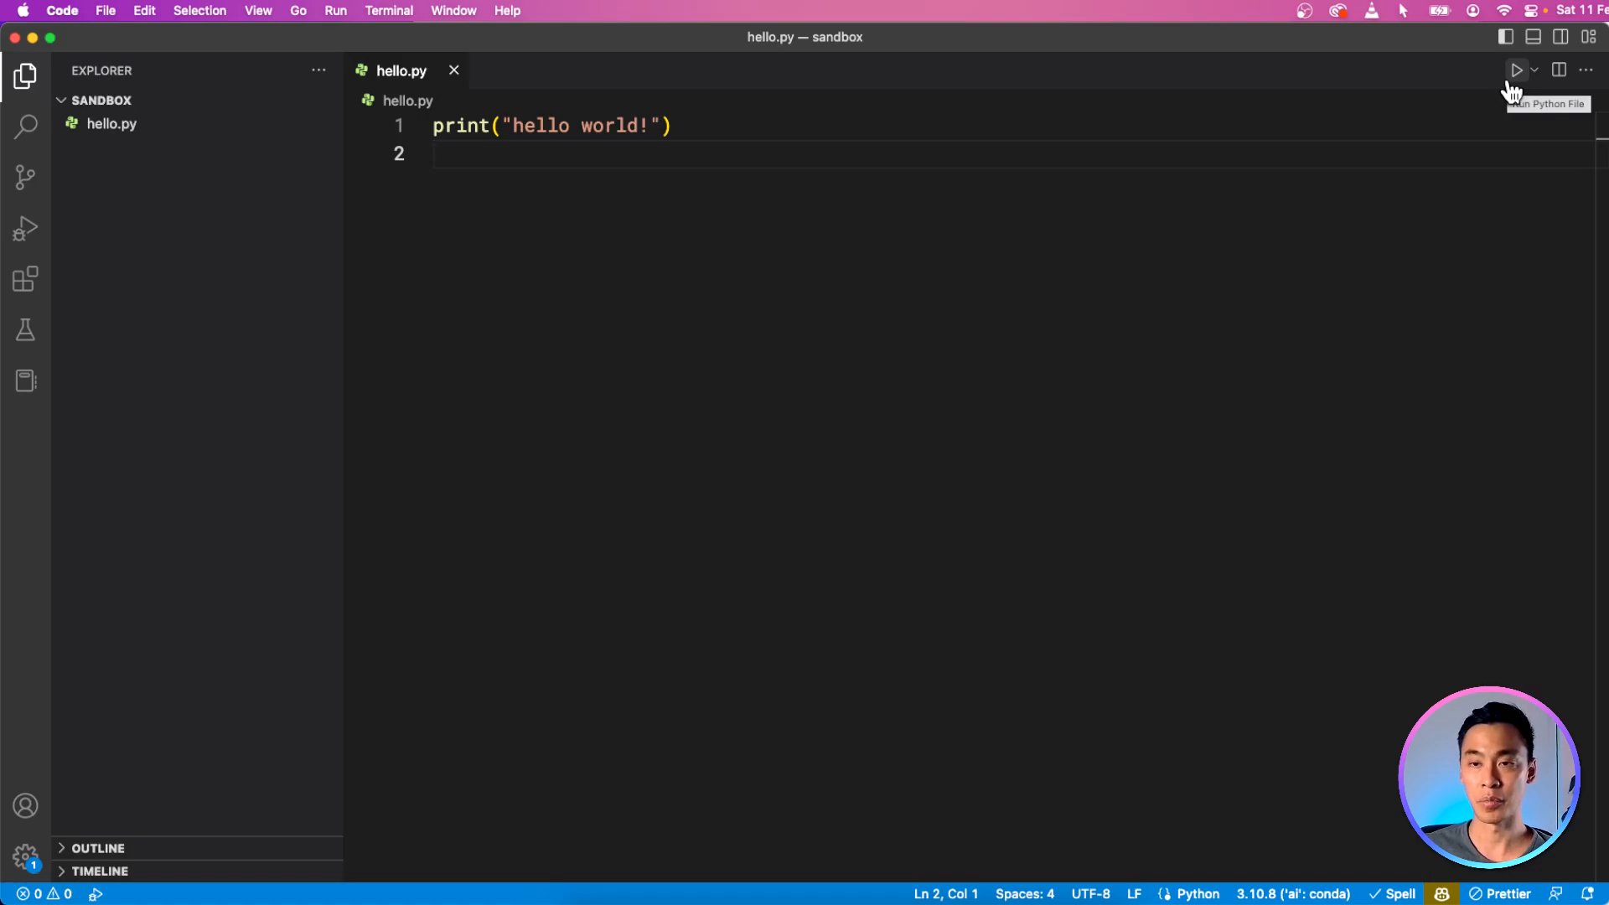
# Step: Run hello.py with Run Python File so the terminal prints hello world!
pyautogui.click(1513, 70)
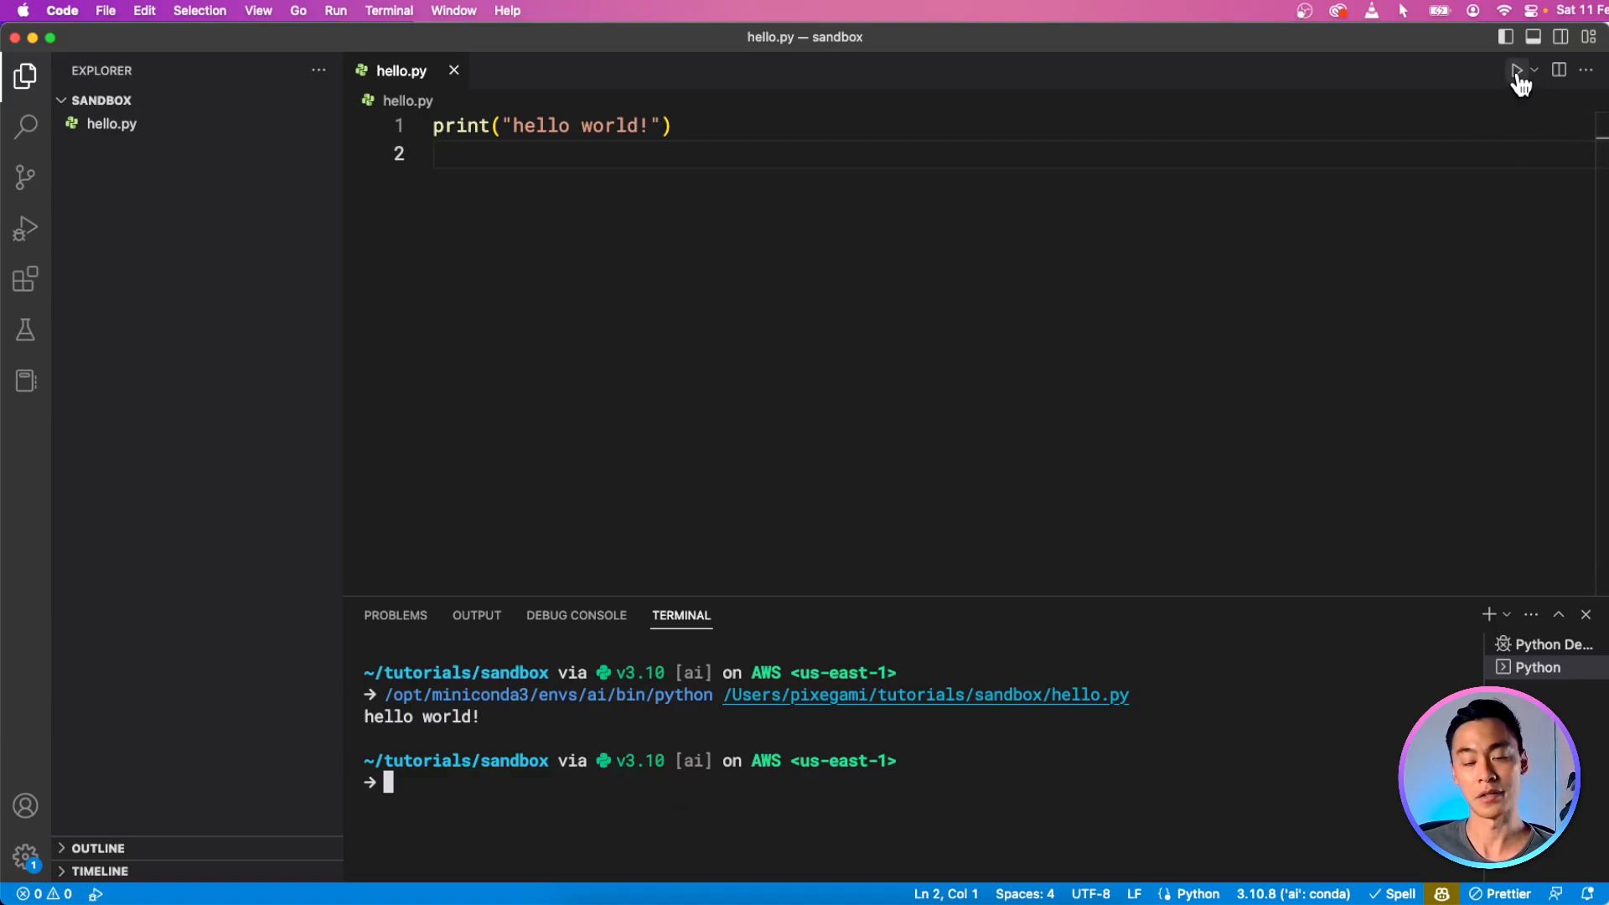
pyautogui.moveTo(723, 800)
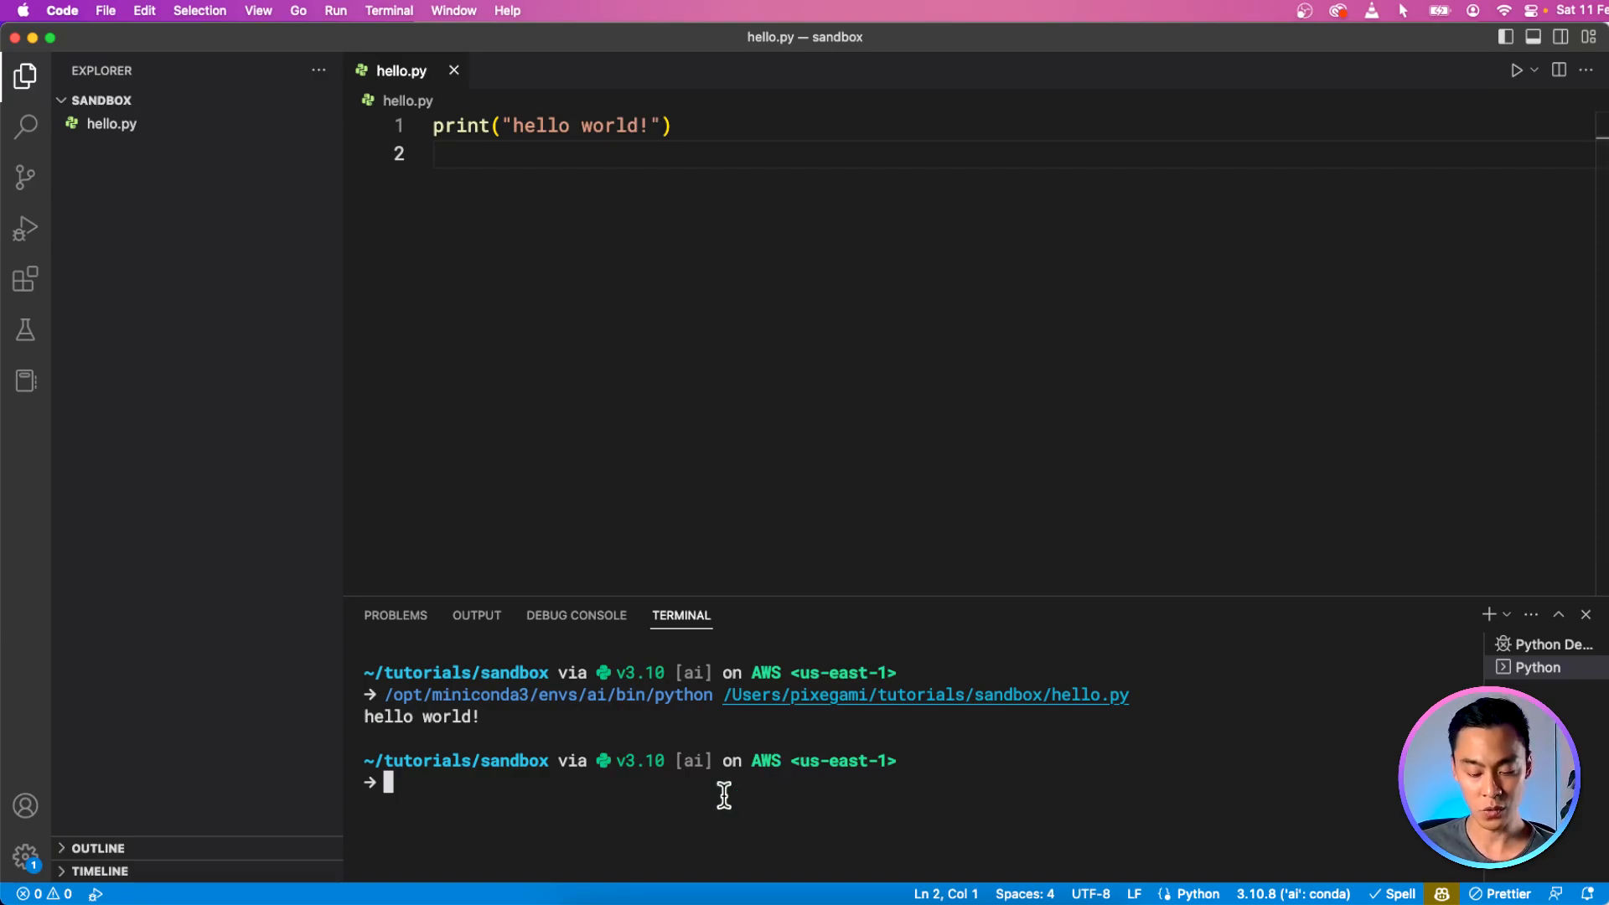
# Step: Run 'python hello.py' from the integrated terminal, printing hello world! again
pyautogui.write('python main')
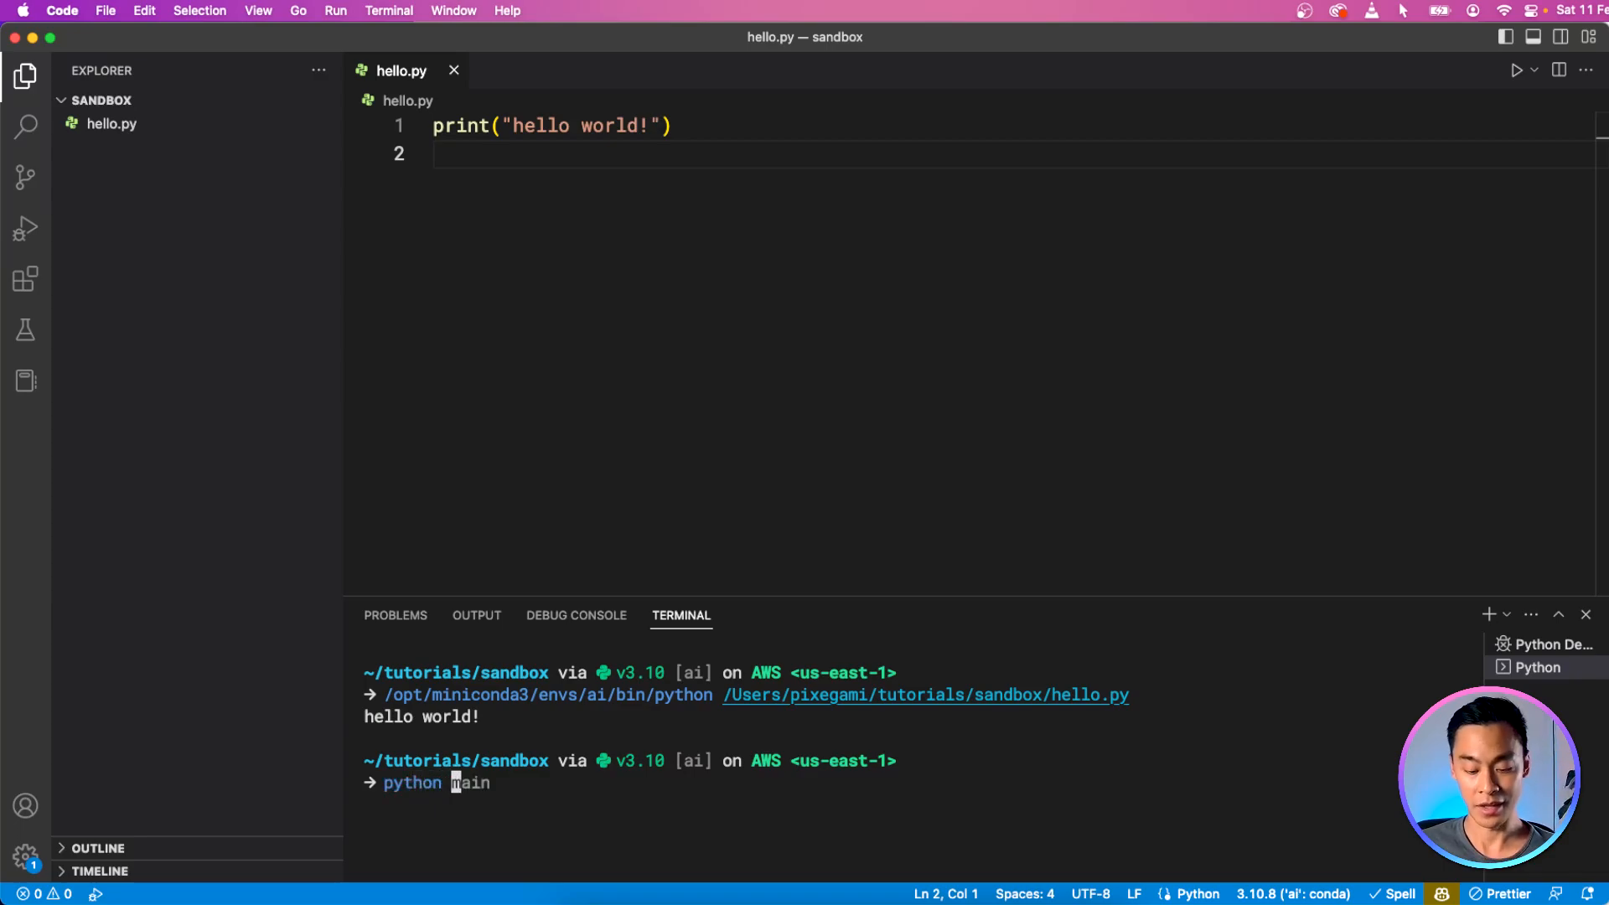
pyautogui.write('hello.py')
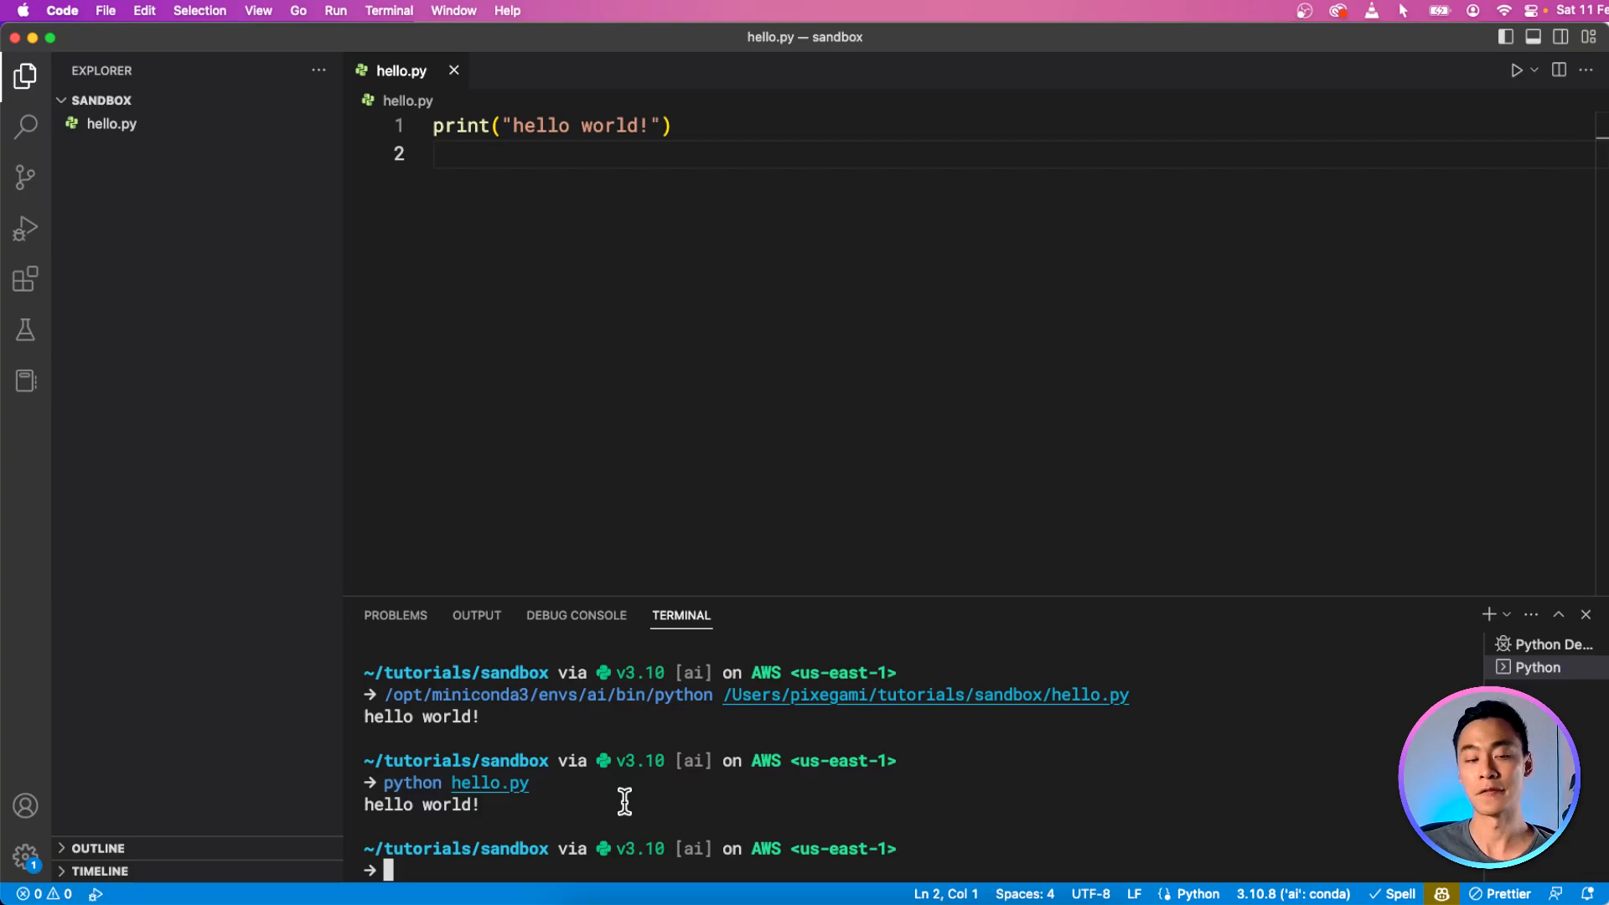
pyautogui.moveTo(778, 791)
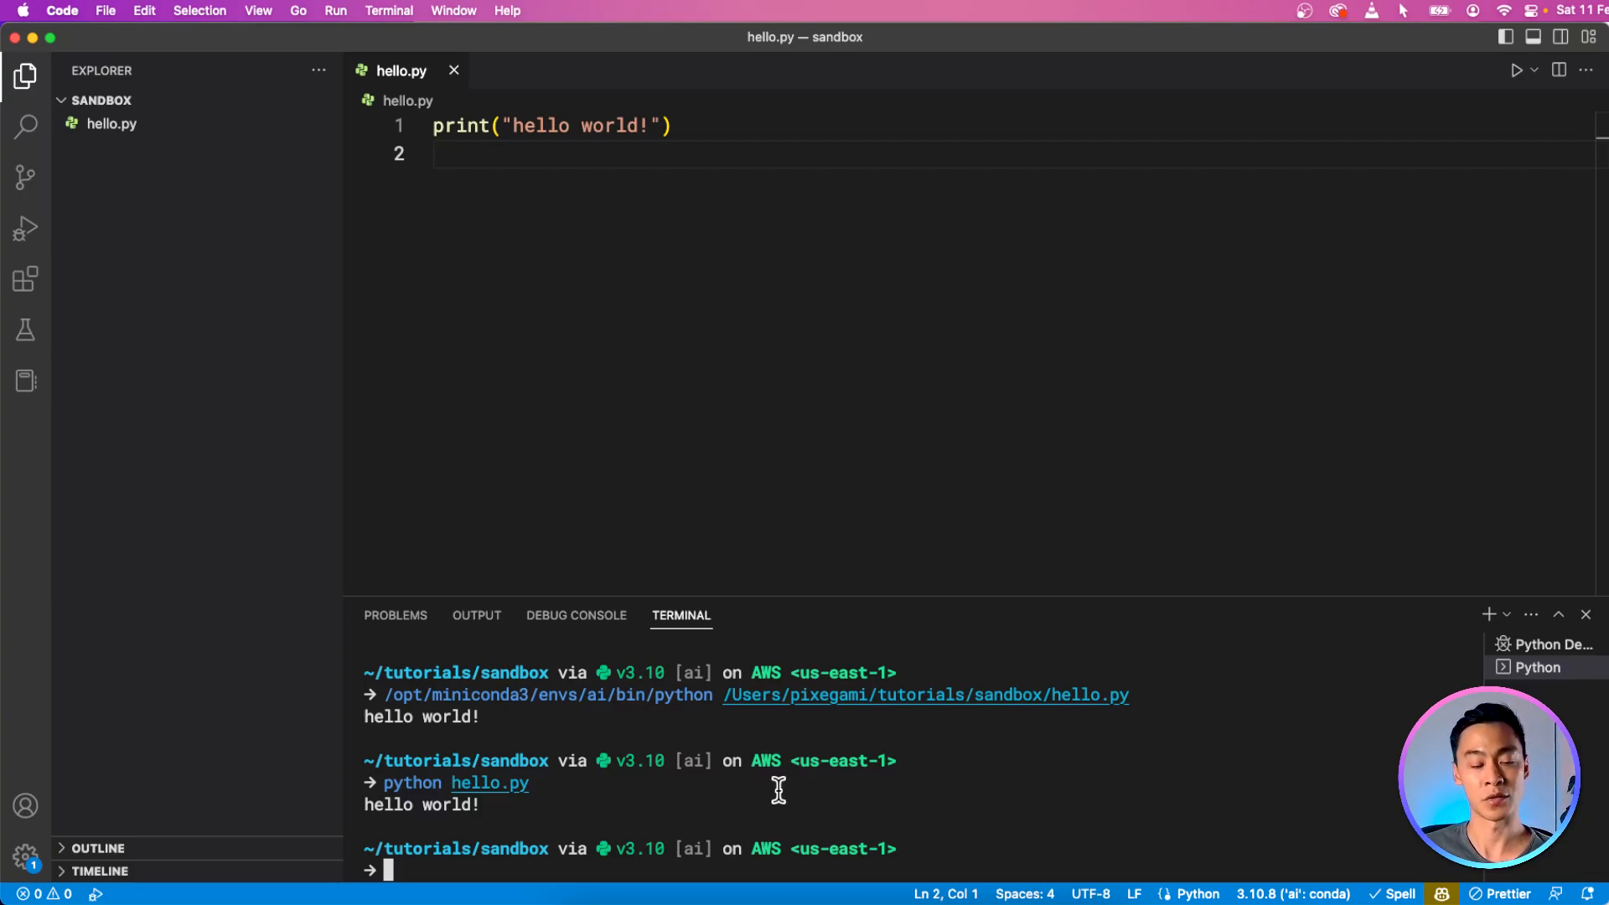
pyautogui.moveTo(816, 806)
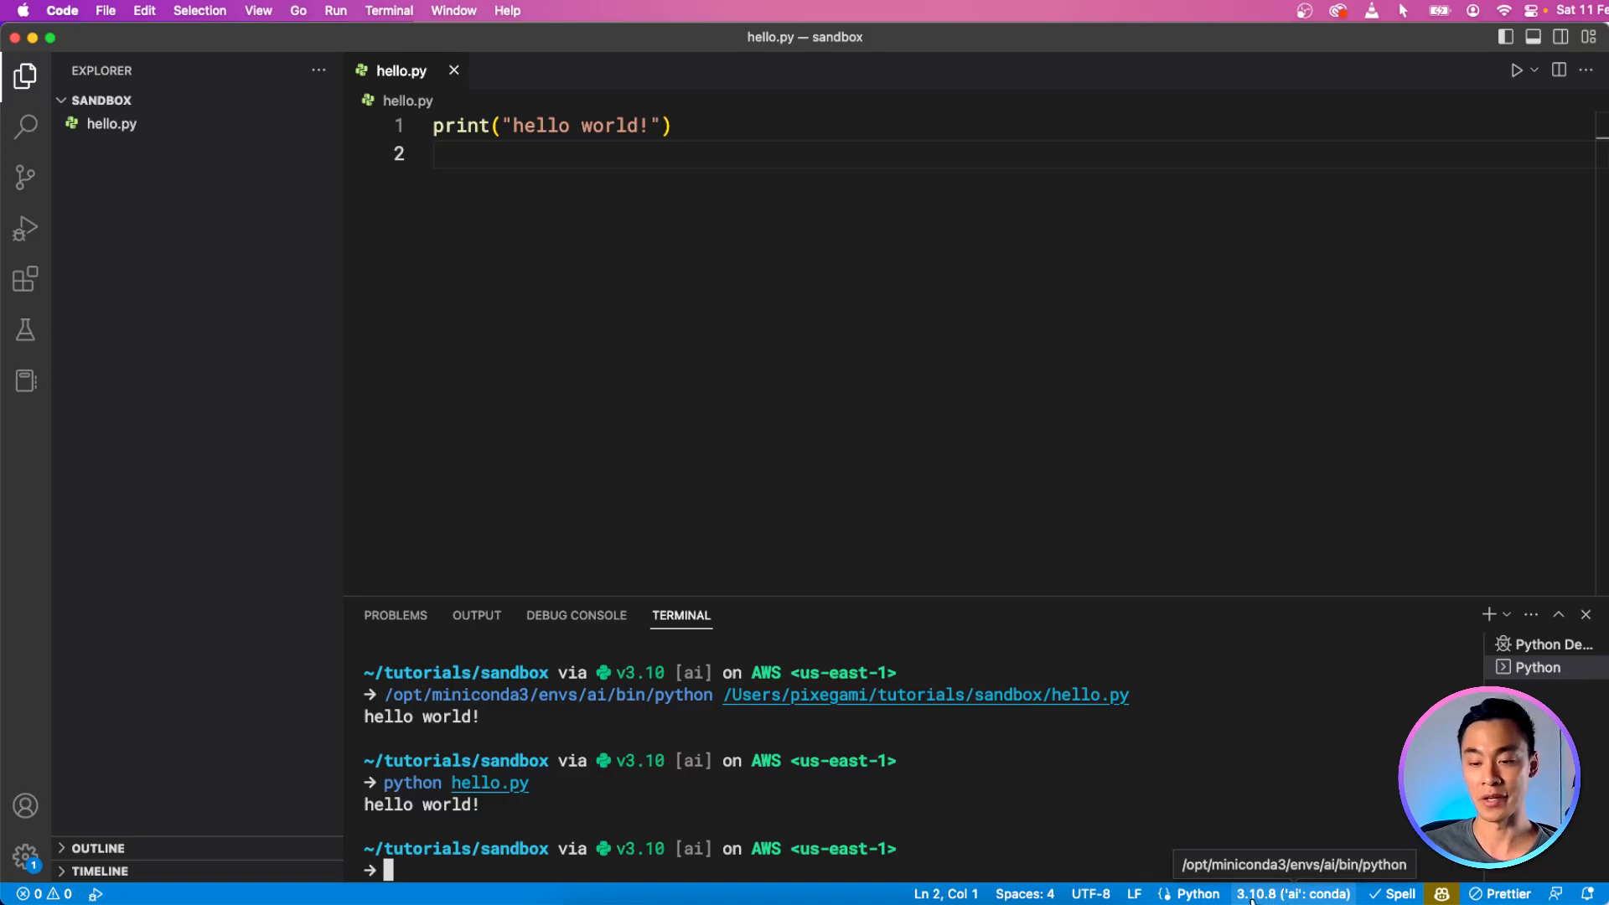
# Step: Select the Python 3.10.8 'base' conda interpreter from the status bar
pyautogui.click(1267, 895)
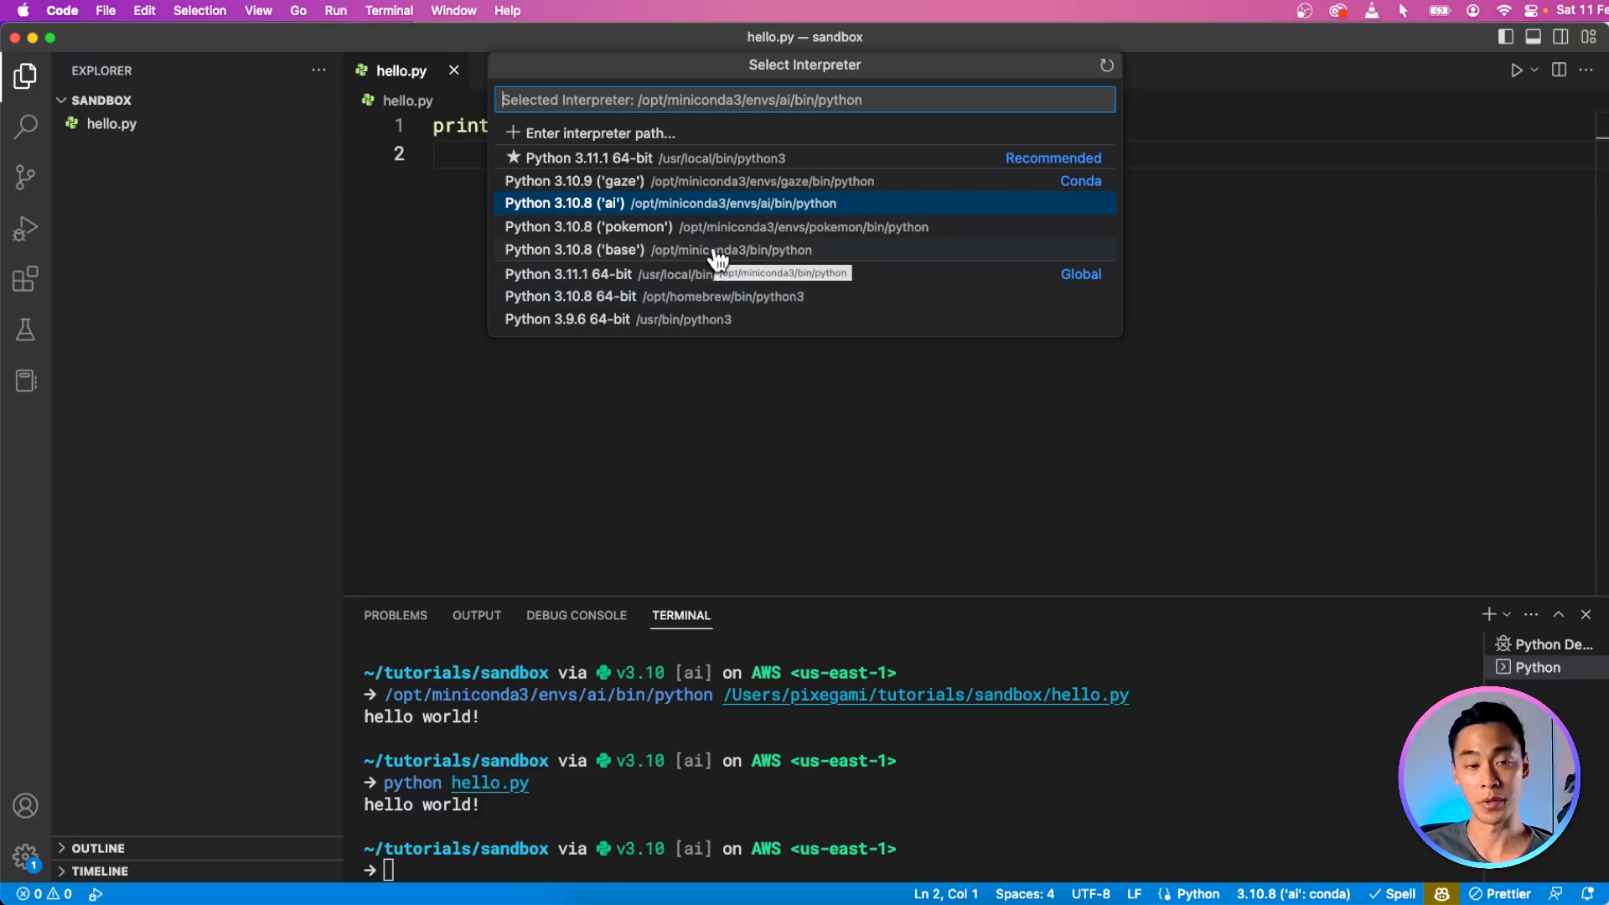
pyautogui.click(575, 249)
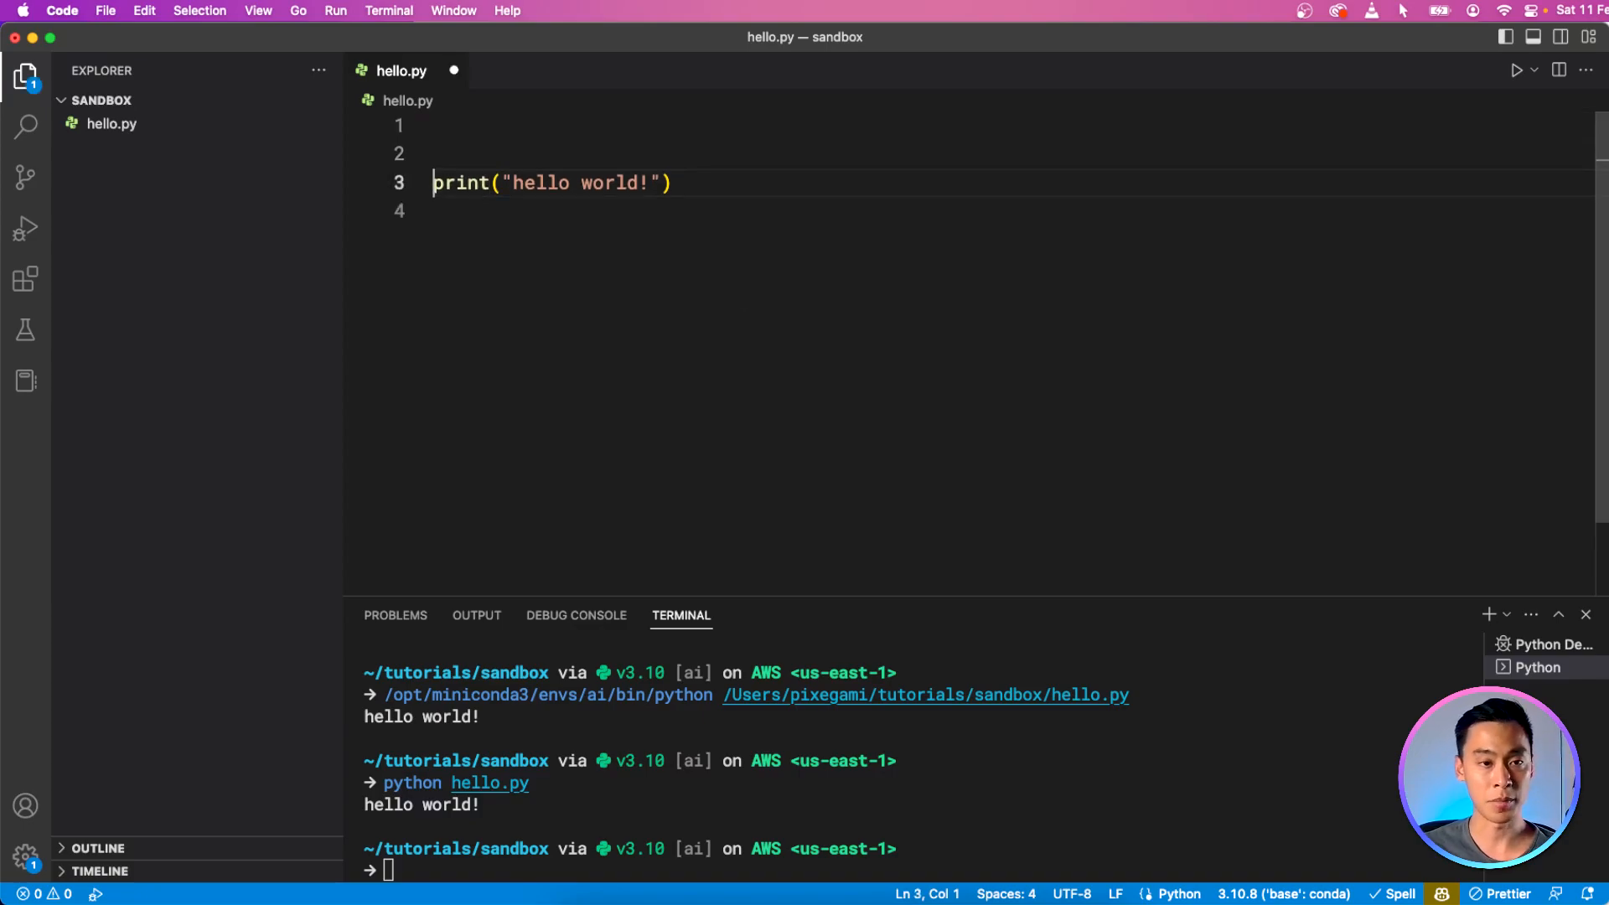
# Step: Add a '# Say hello!' comment above the print line and run hello.py
pyautogui.write('#')
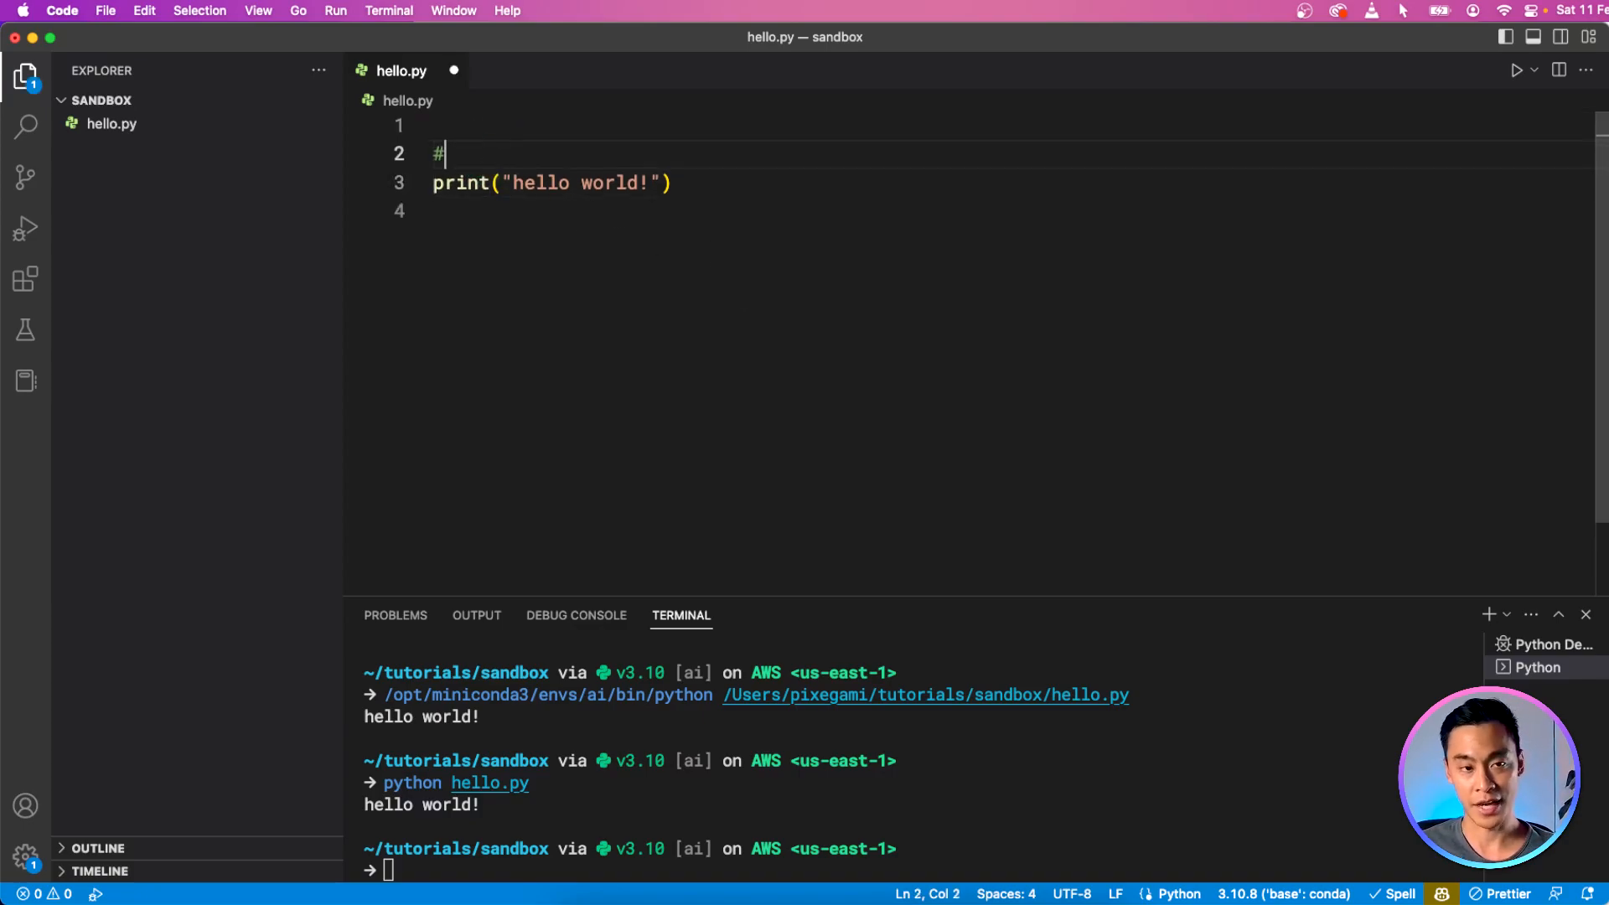
pyautogui.write('Say hello!')
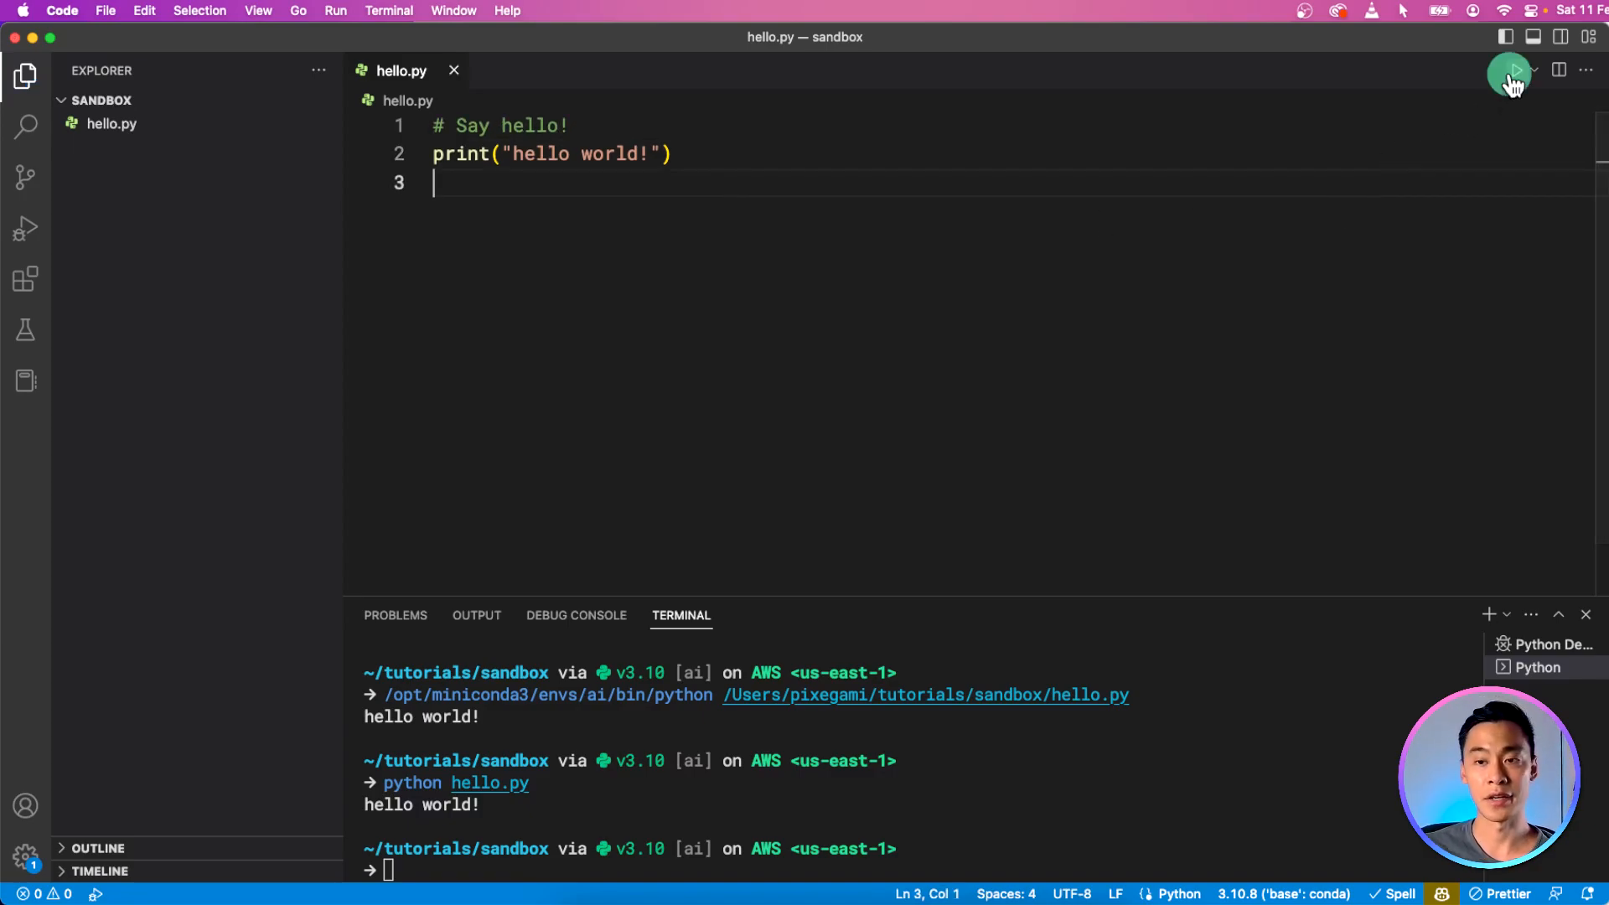
pyautogui.click(1515, 70)
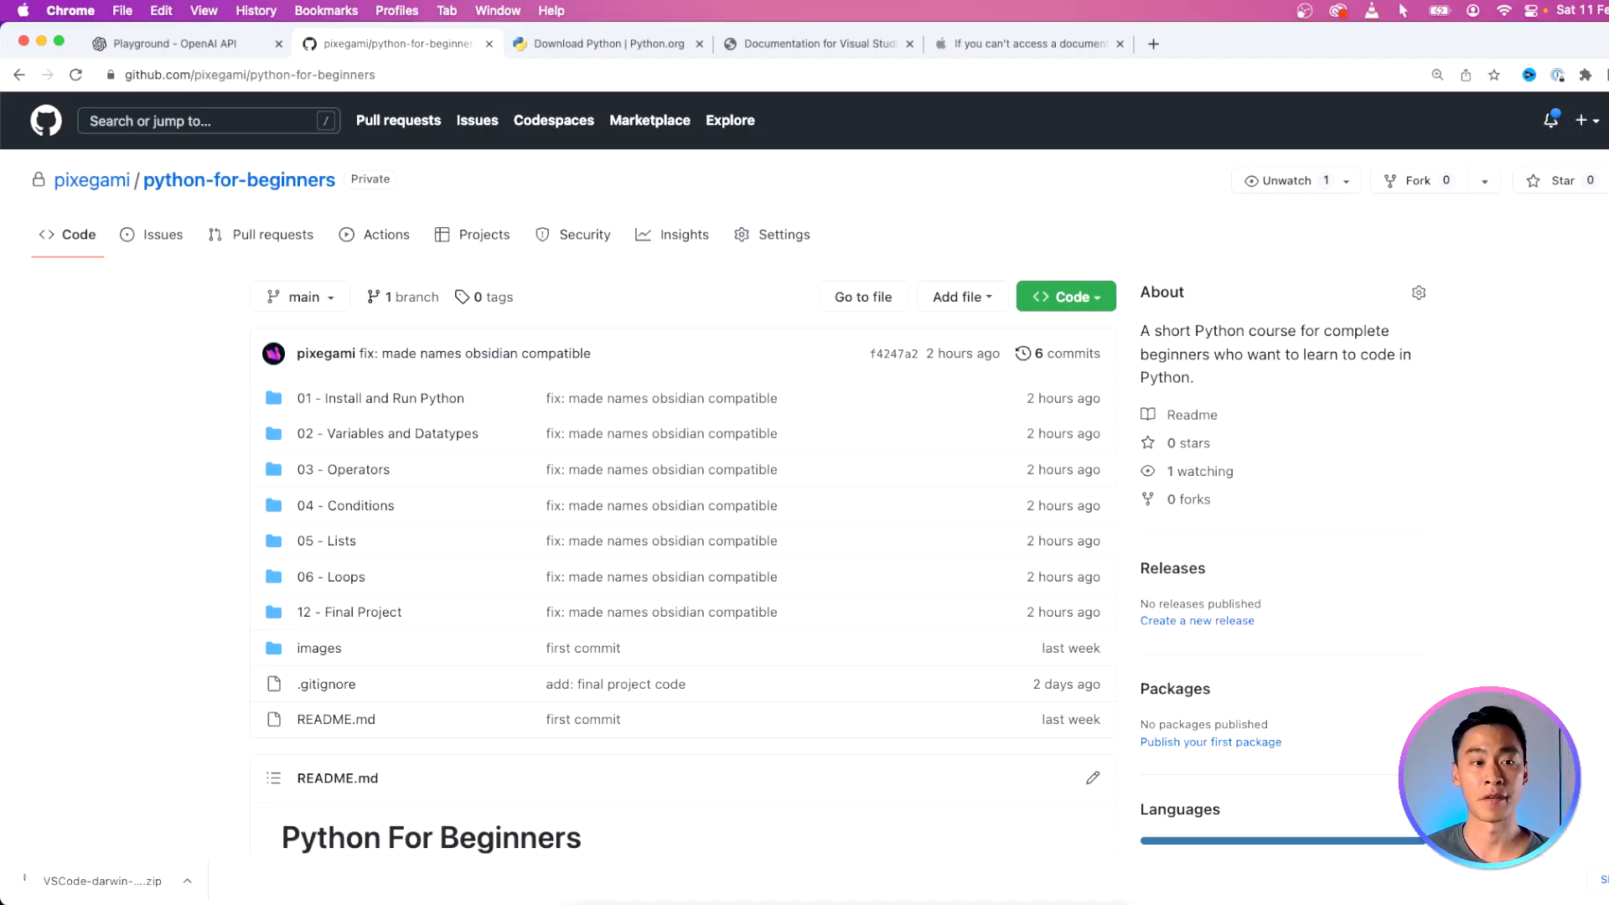
pyautogui.moveTo(1555, 712)
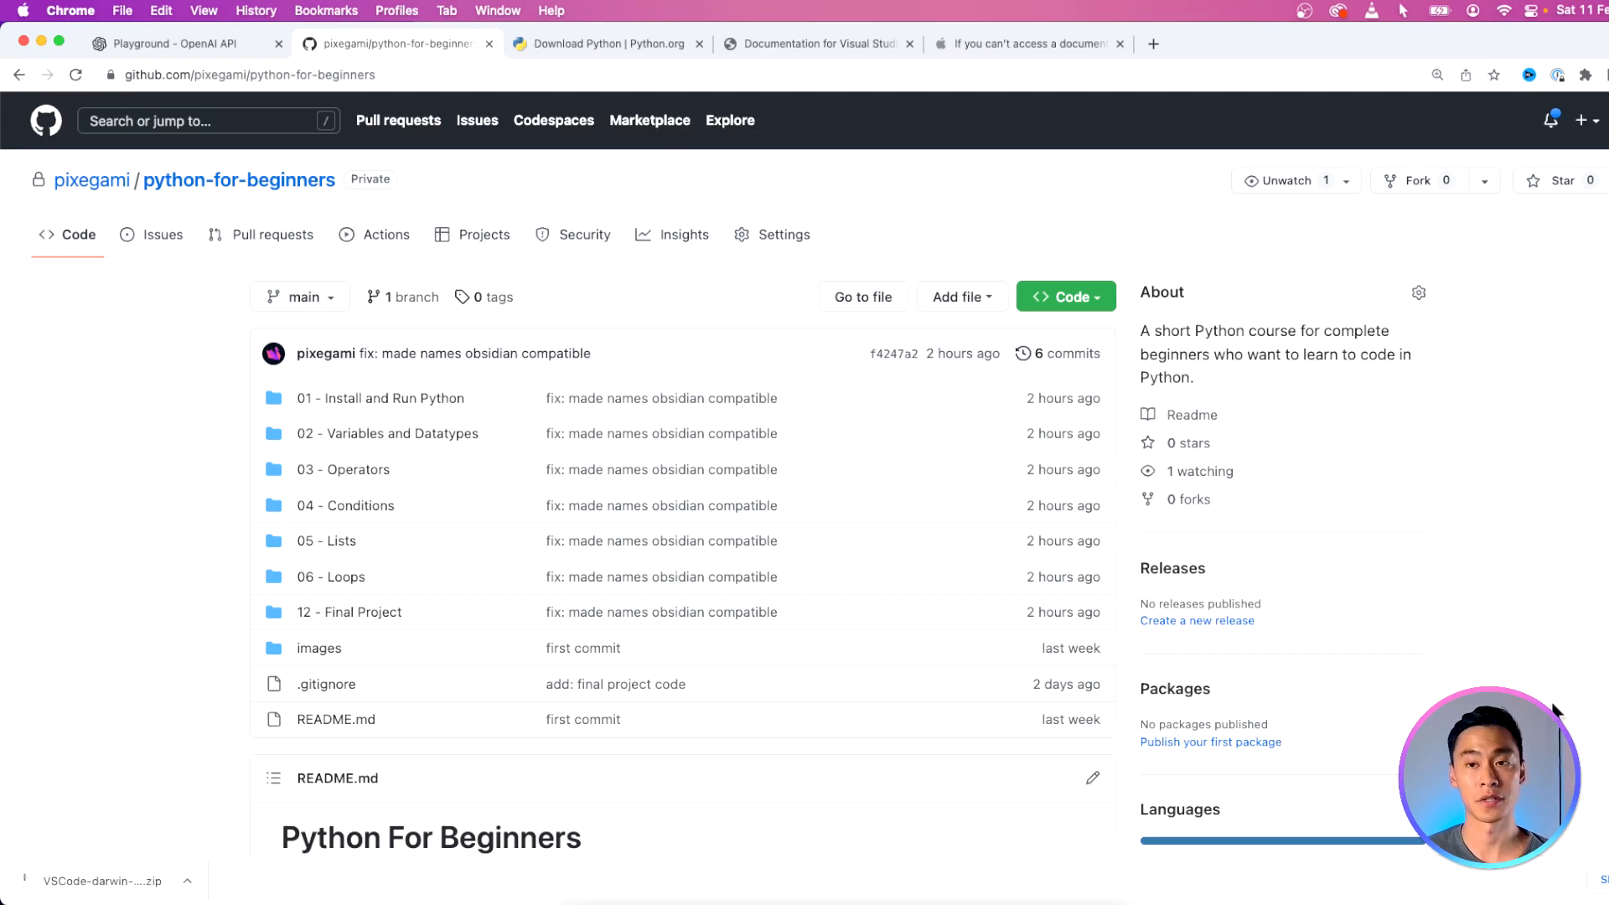
# Step: Browse the python-for-beginners repository and view the '02 - Variables and Datatypes' README
pyautogui.scroll(-3)
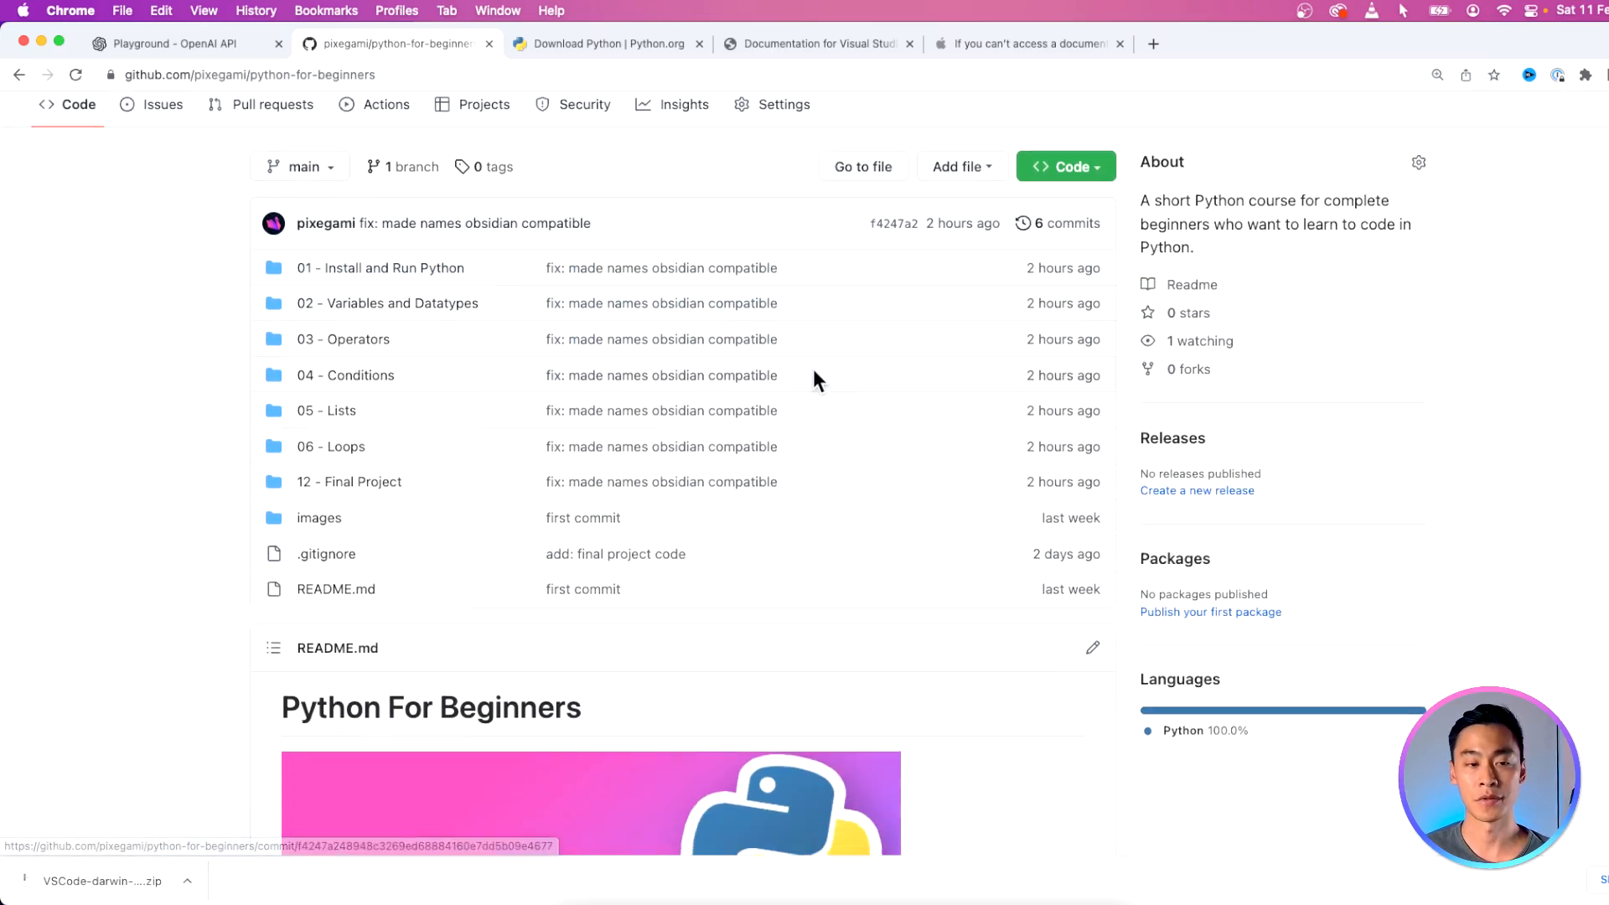
pyautogui.scroll(-3)
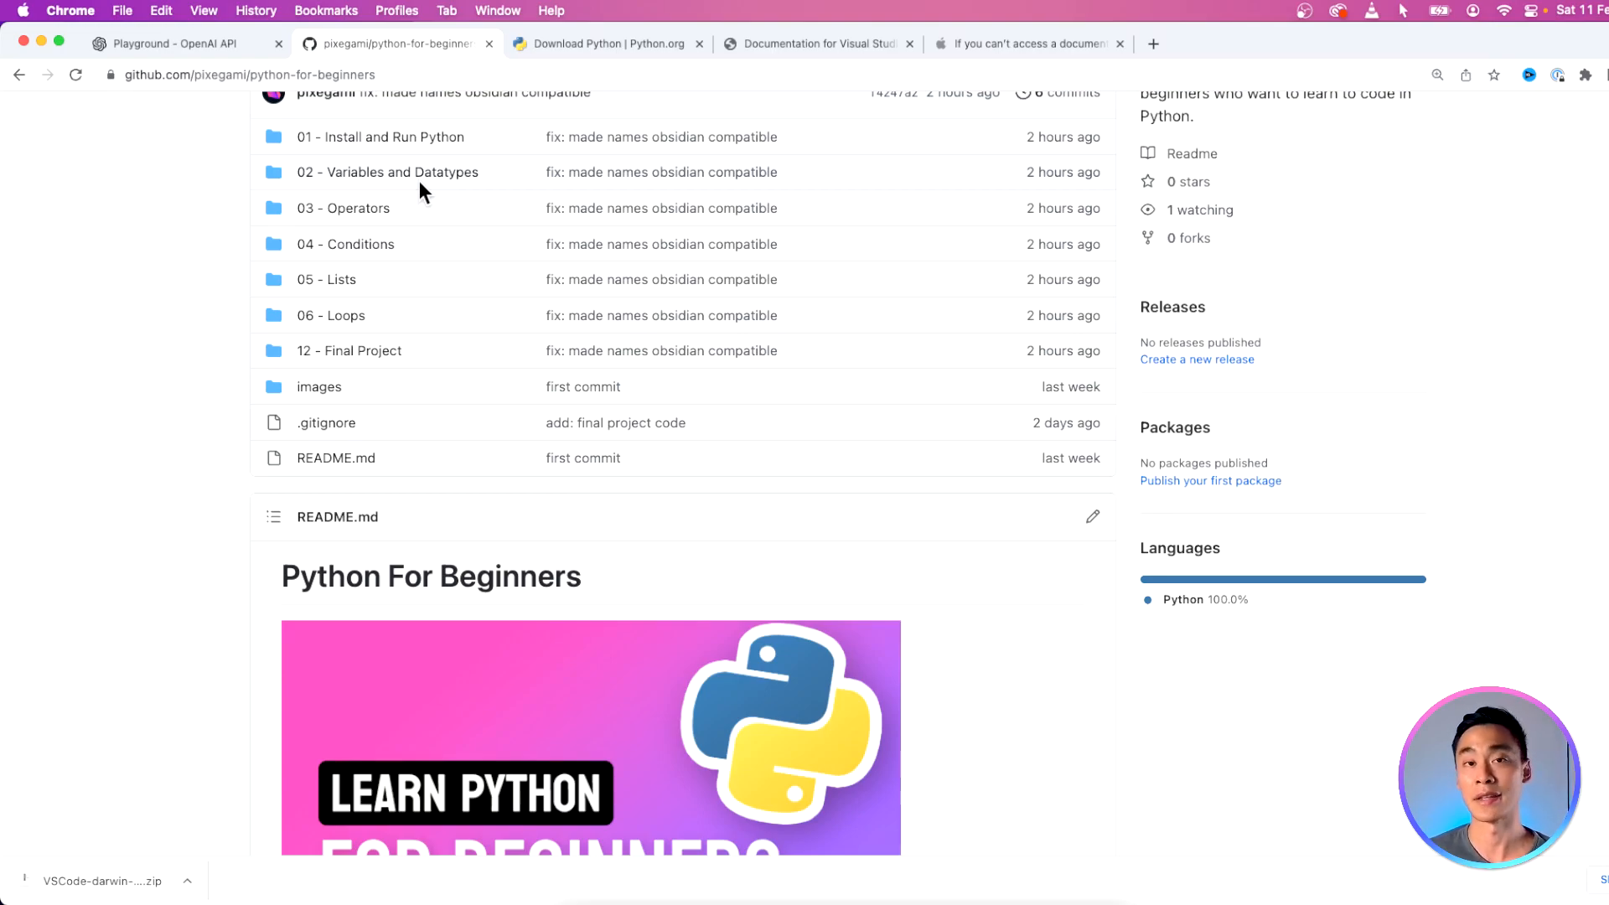
pyautogui.click(385, 171)
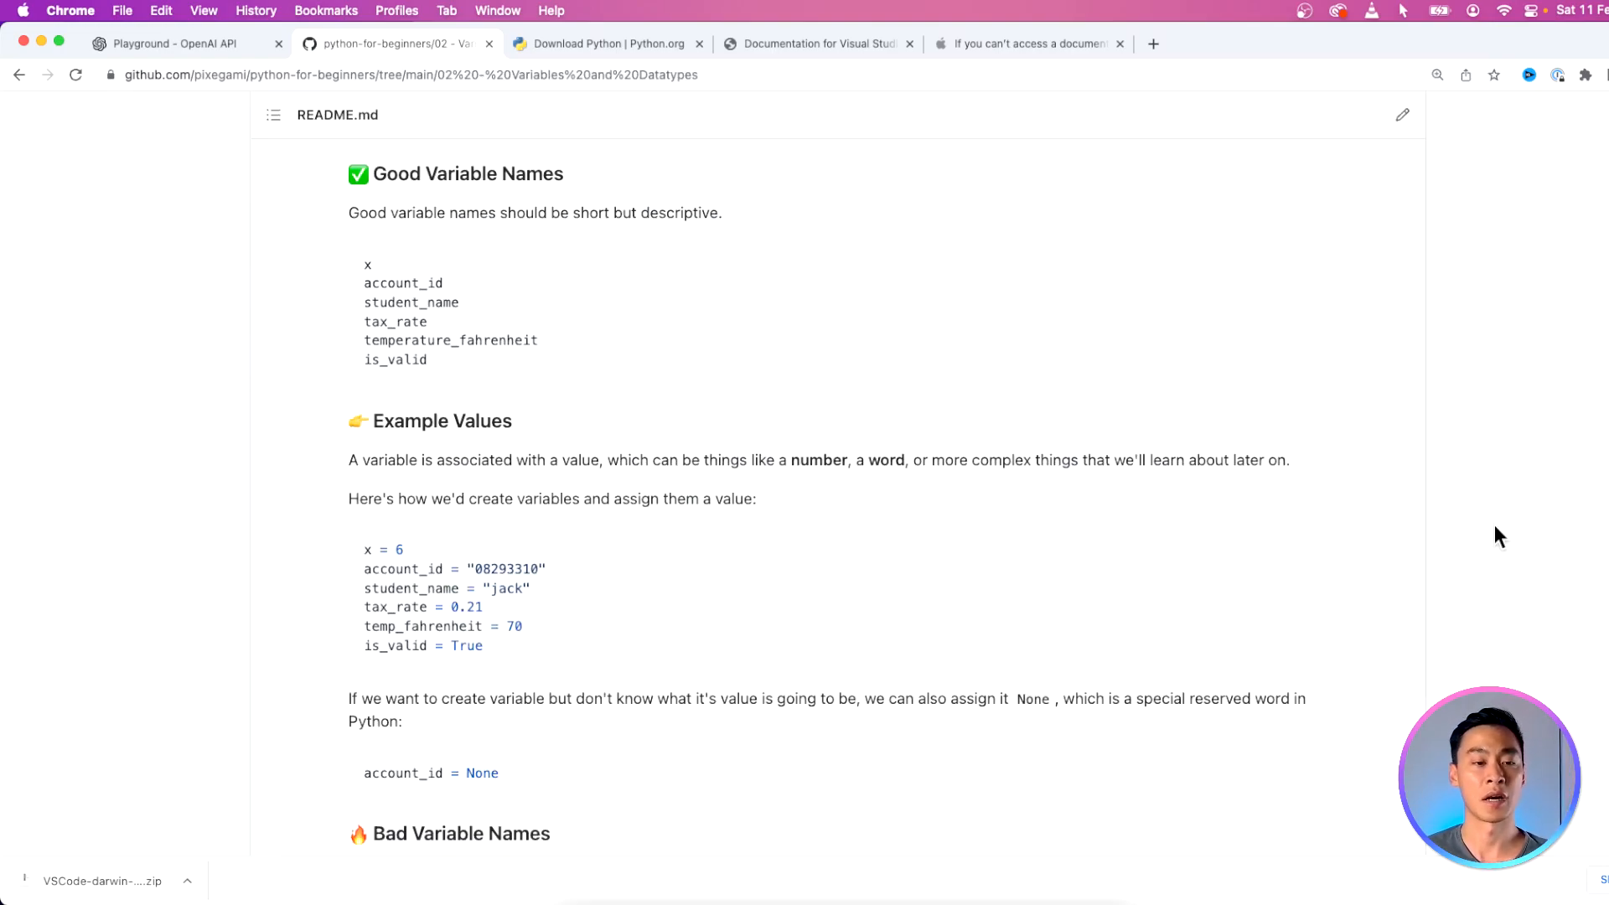
pyautogui.moveTo(975, 377)
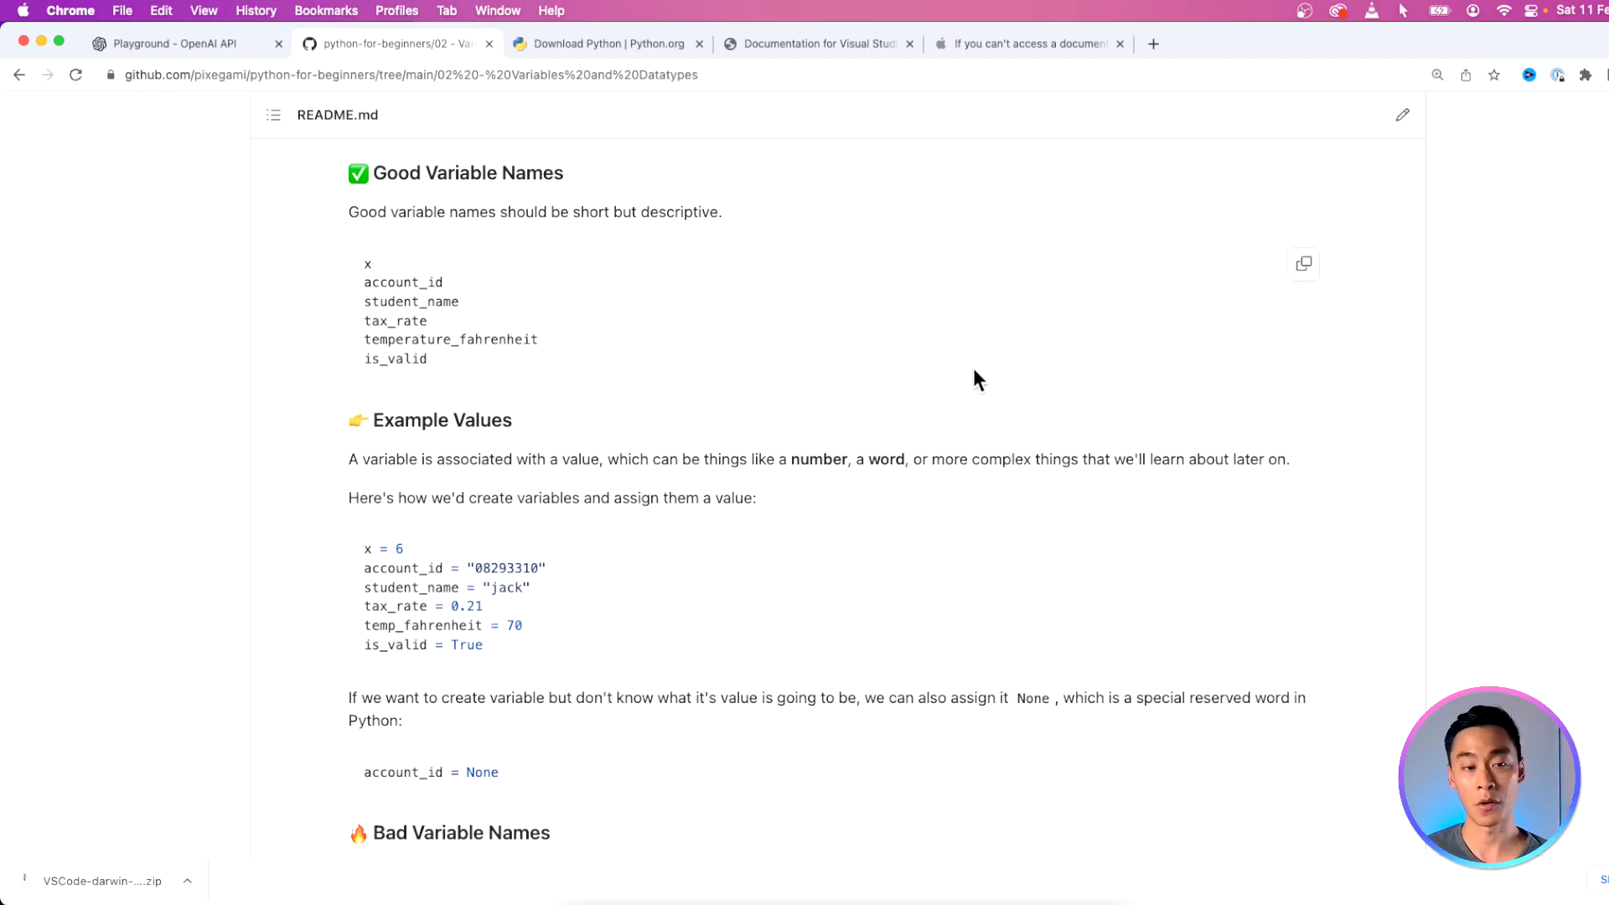
pyautogui.scroll(-3)
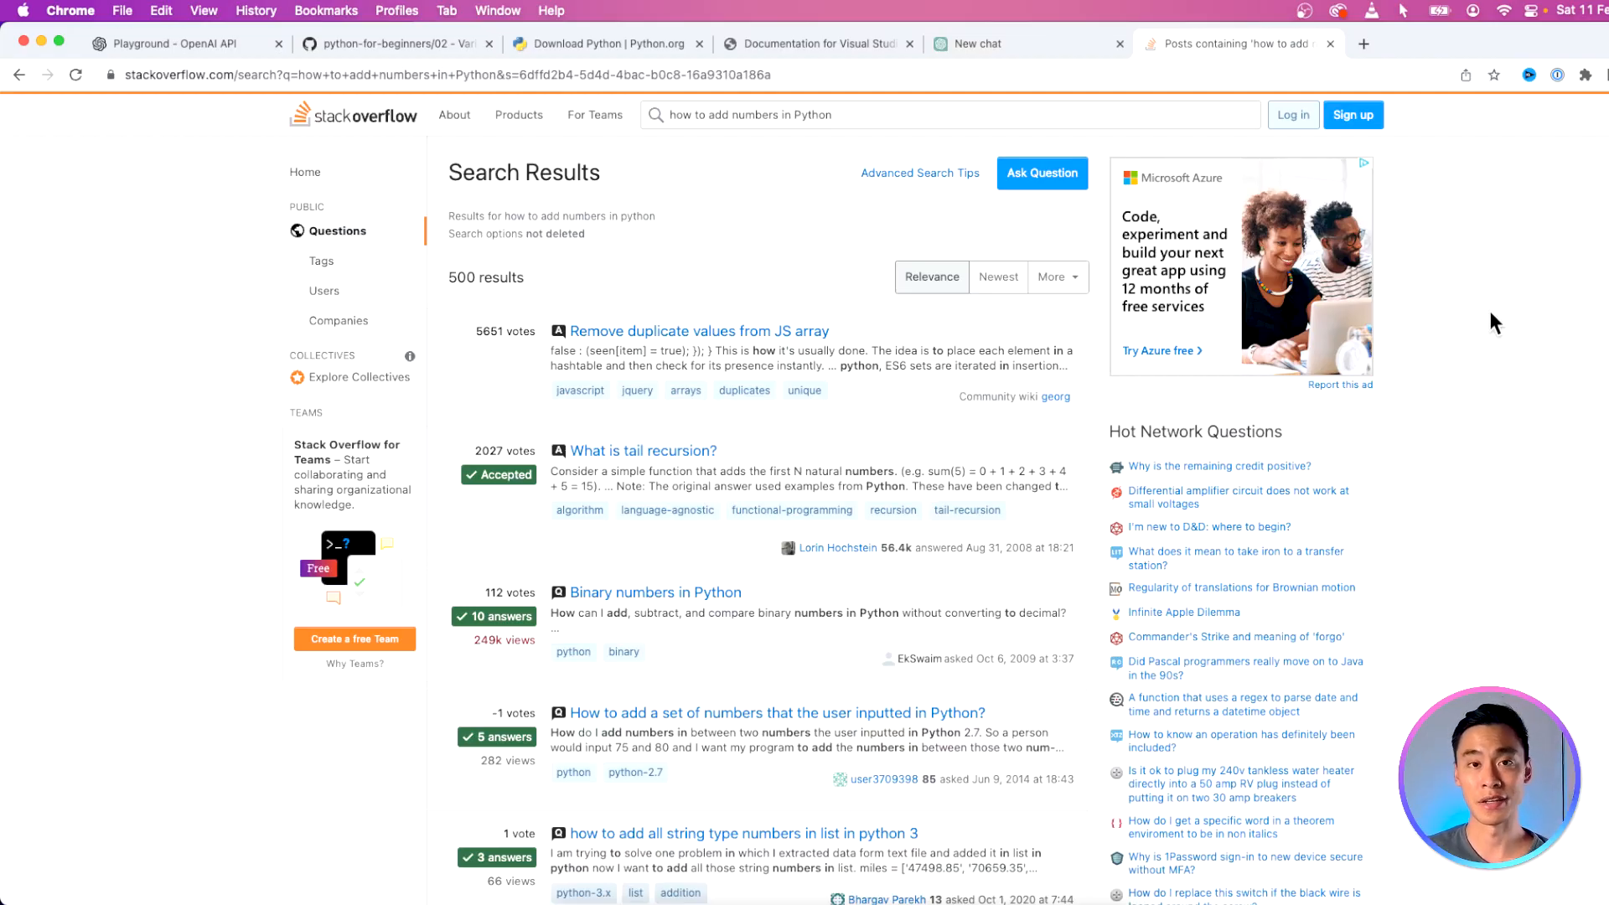
pyautogui.moveTo(1483, 329)
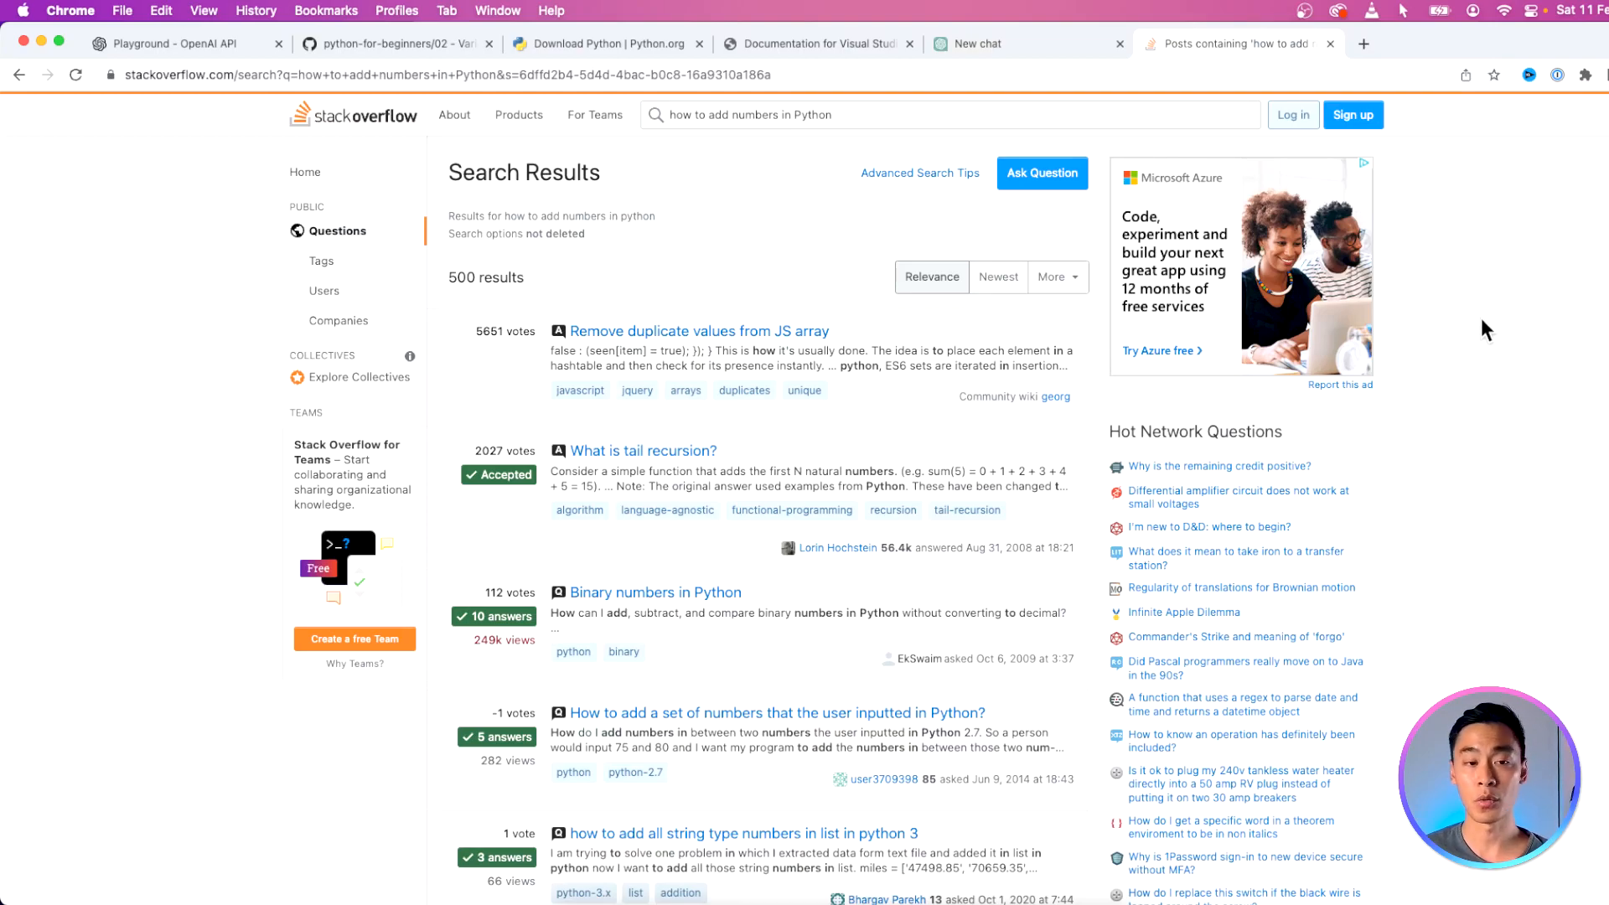
# Step: Browse the Stack Overflow results for adding numbers in Python, then switch to the ChatGPT chat
pyautogui.scroll(-3)
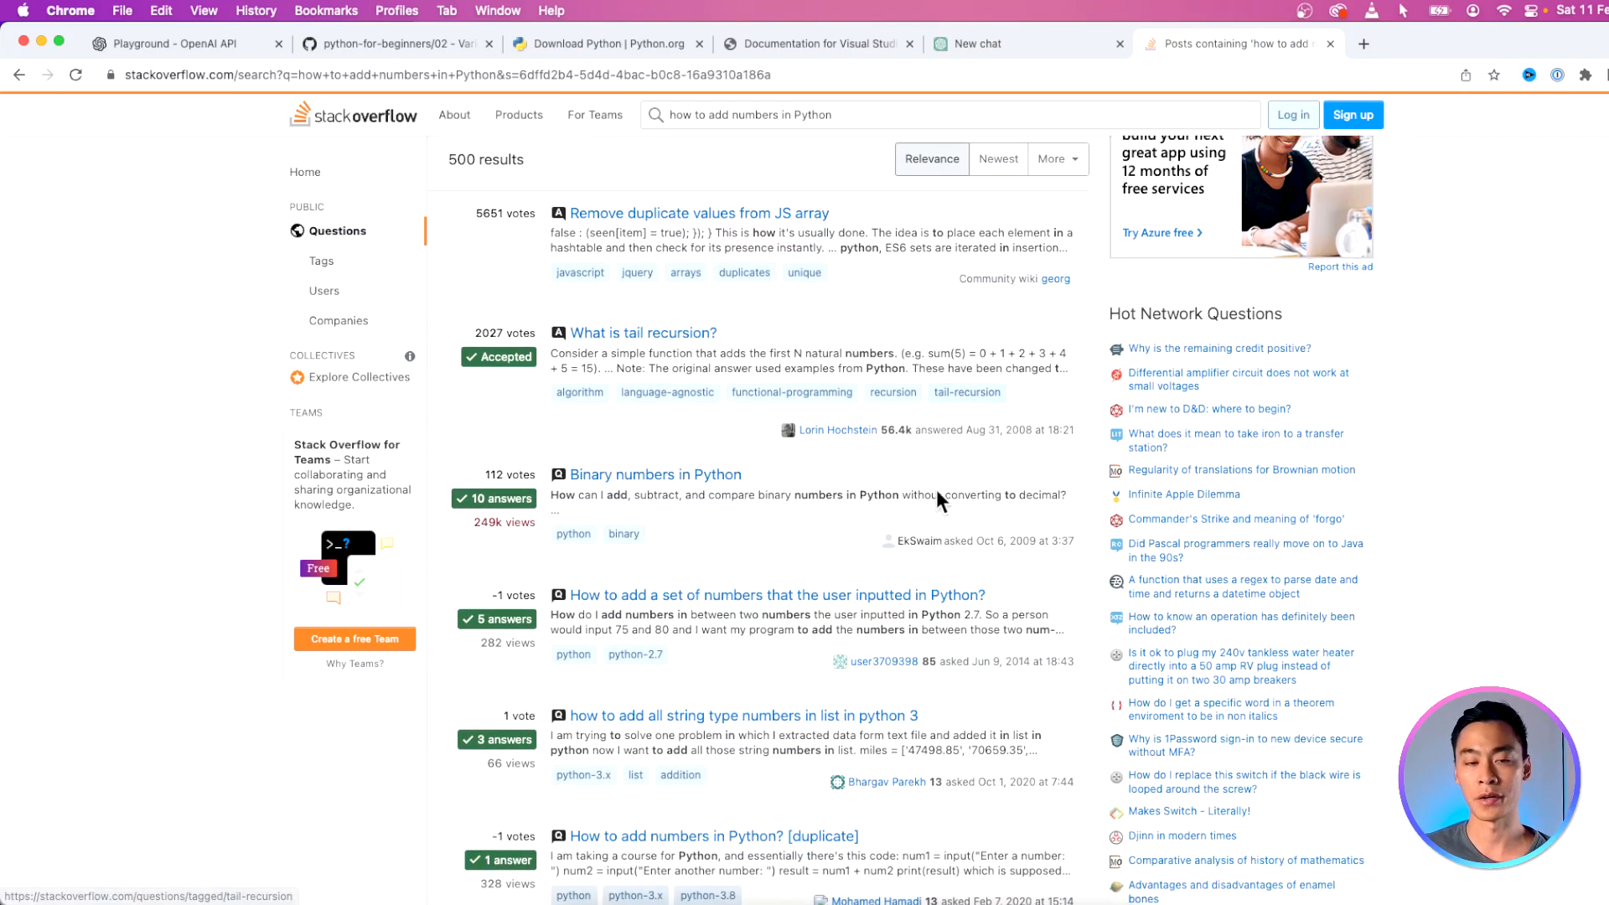
pyautogui.moveTo(1509, 549)
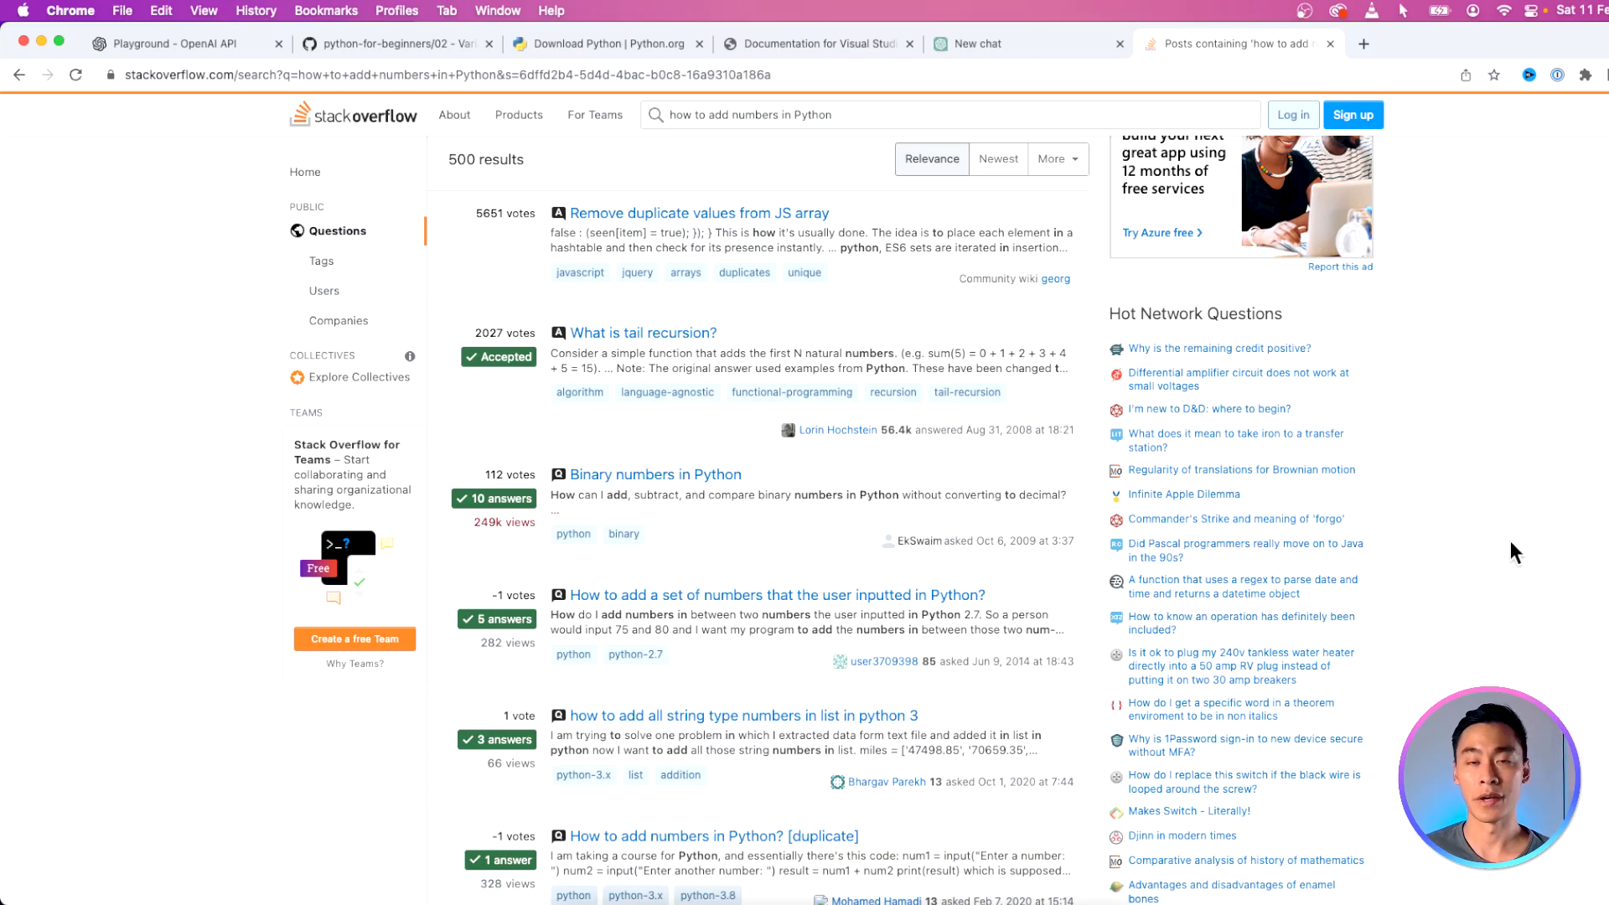
pyautogui.moveTo(1028, 15)
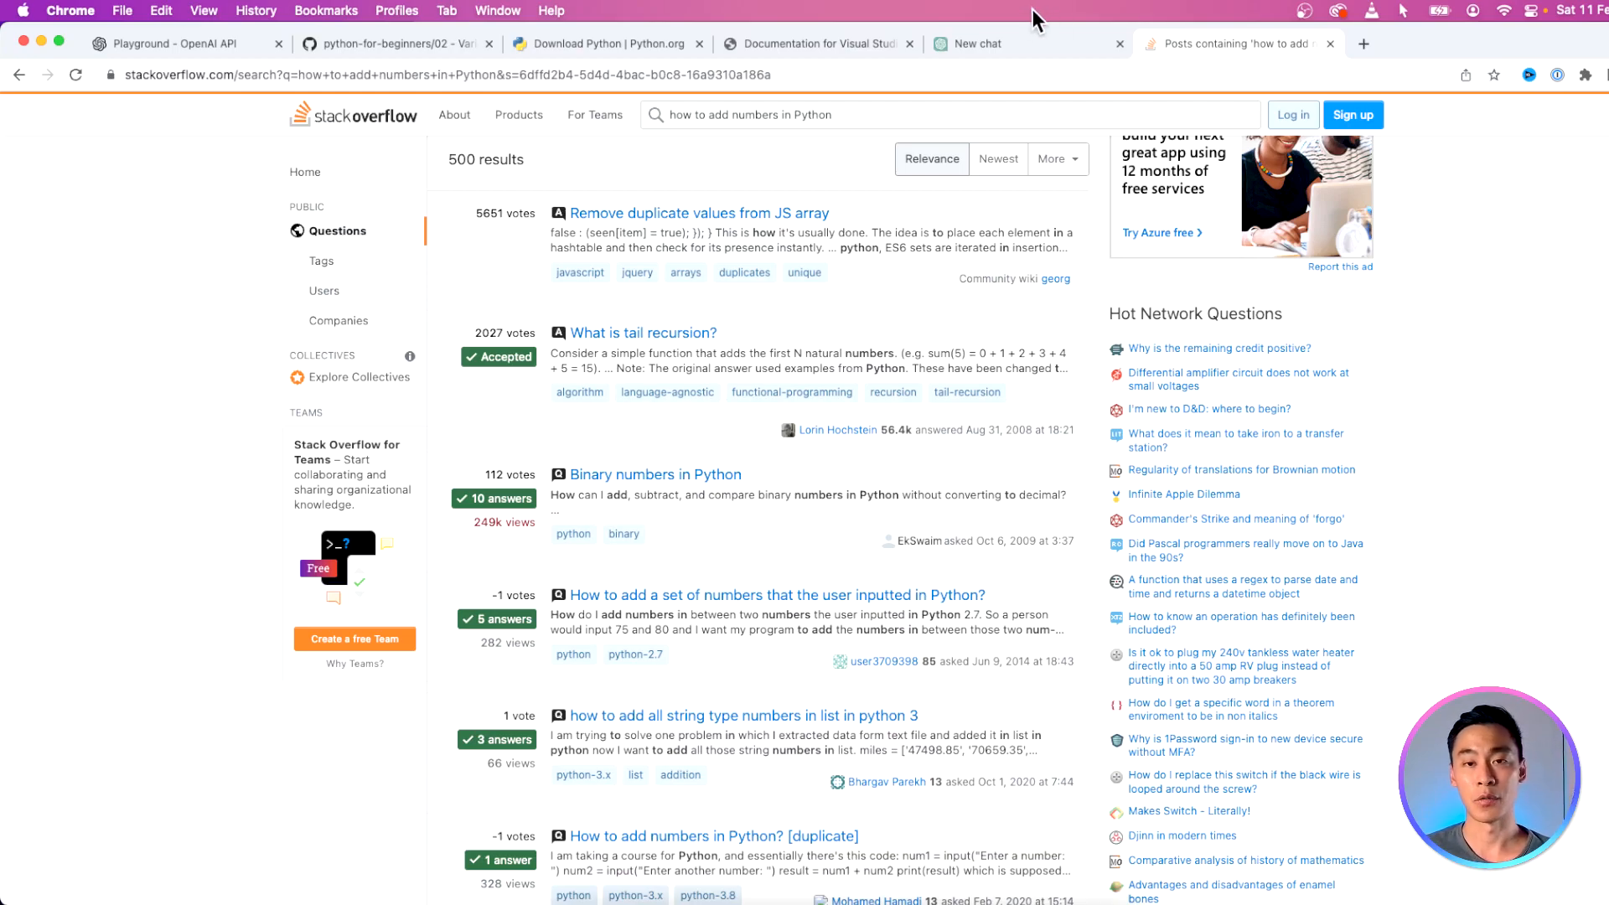
pyautogui.click(977, 43)
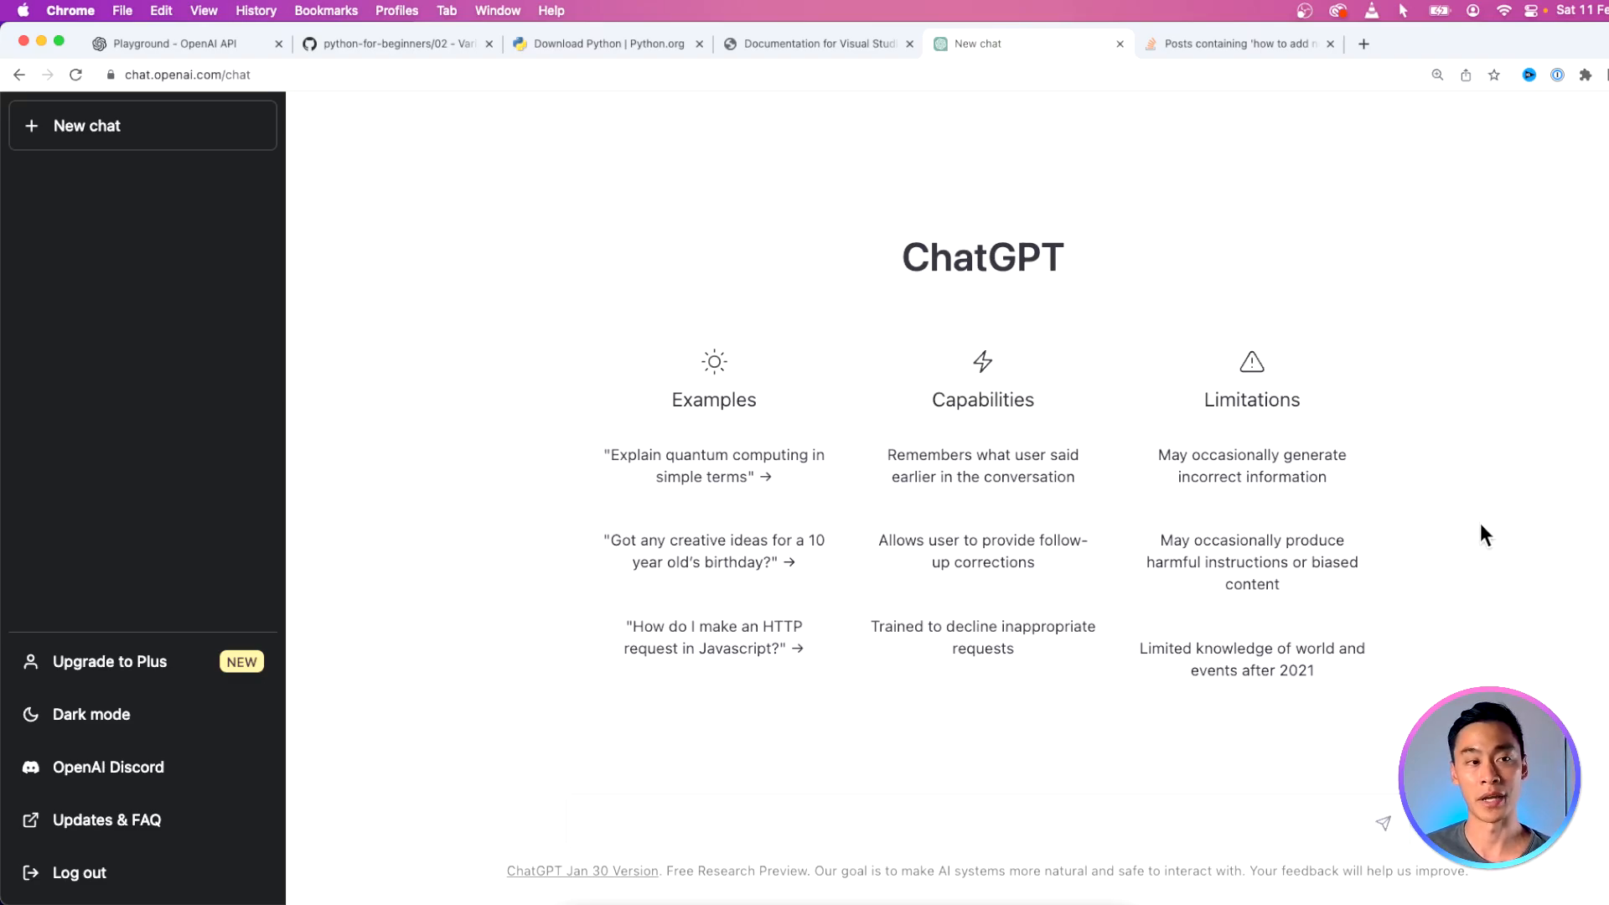
pyautogui.moveTo(169, 97)
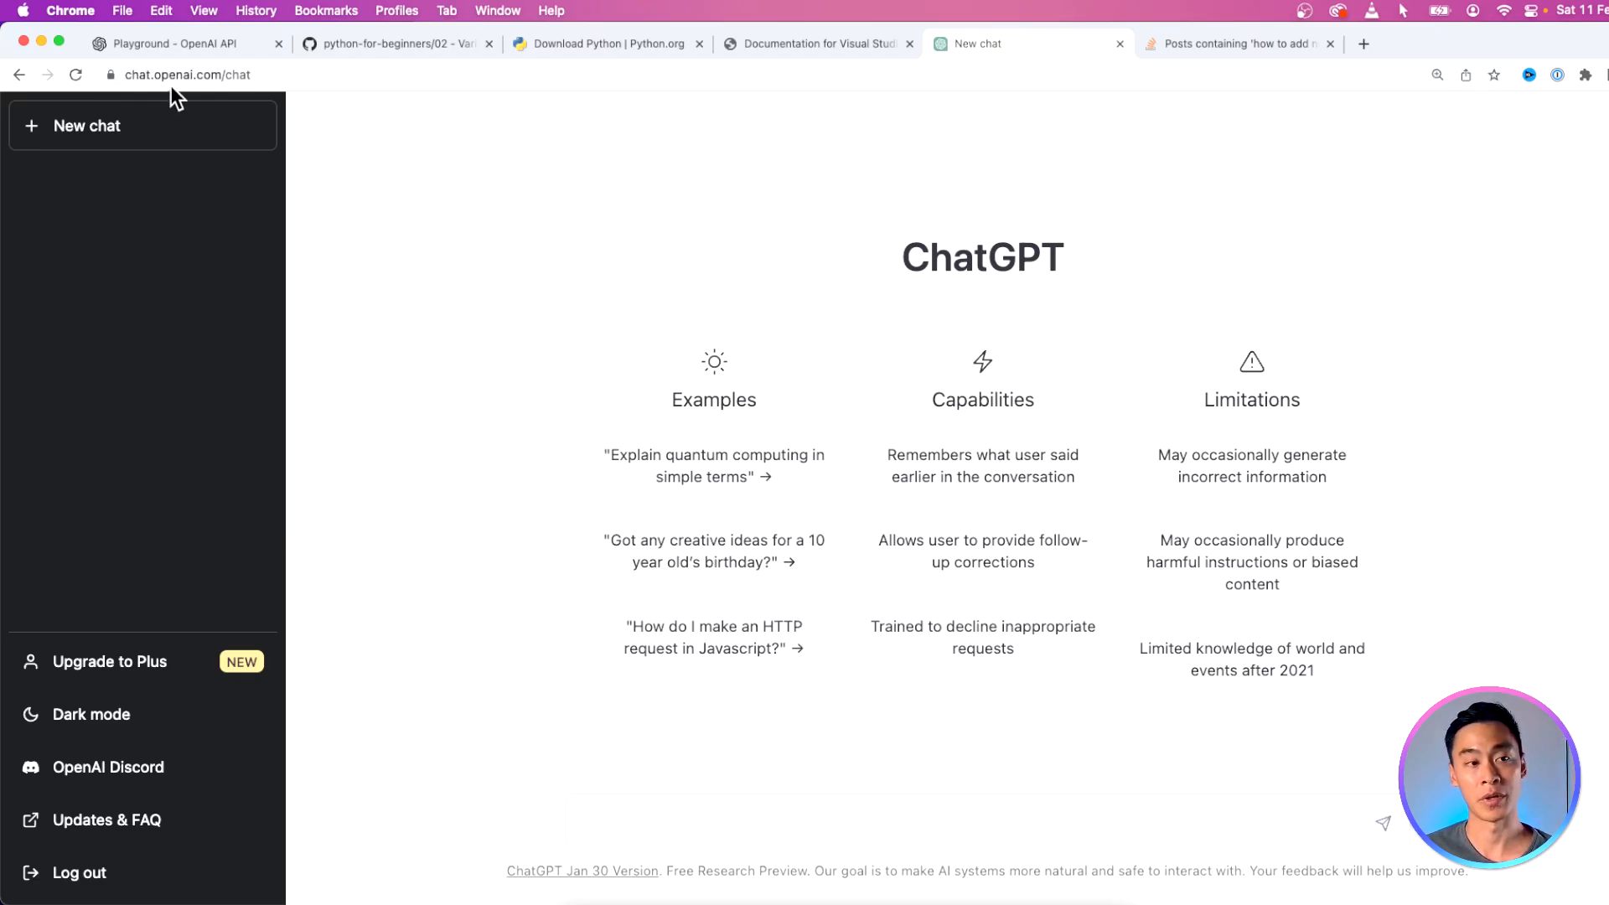
pyautogui.moveTo(1102, 858)
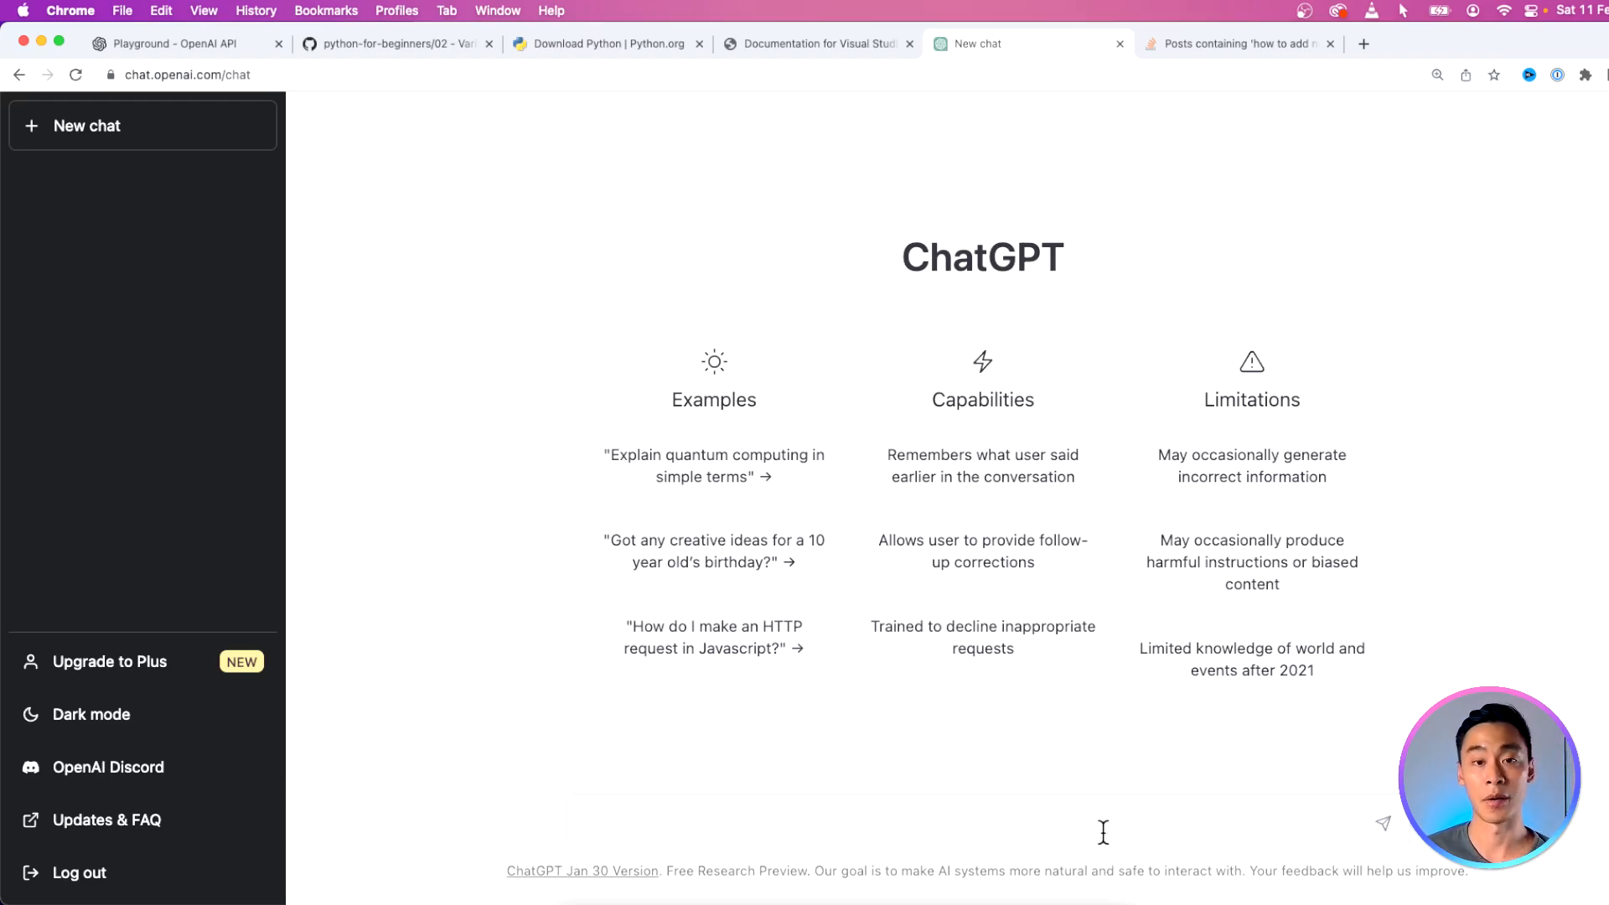
pyautogui.moveTo(589, 762)
pyautogui.write('Debug my Python code: print(hello world)')
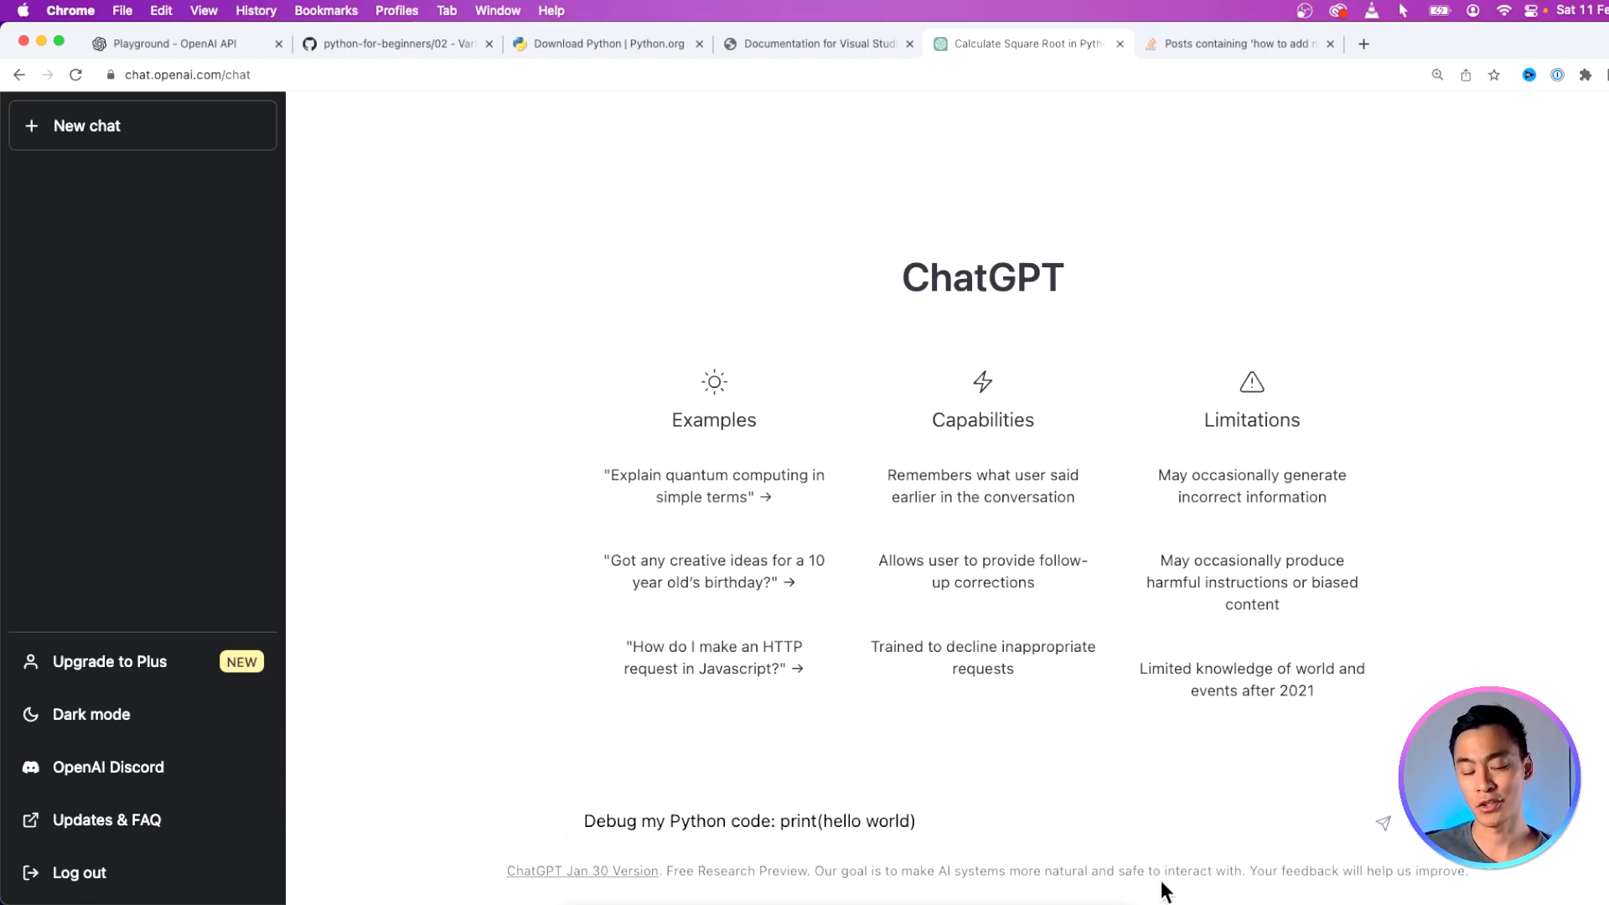
pyautogui.moveTo(1397, 831)
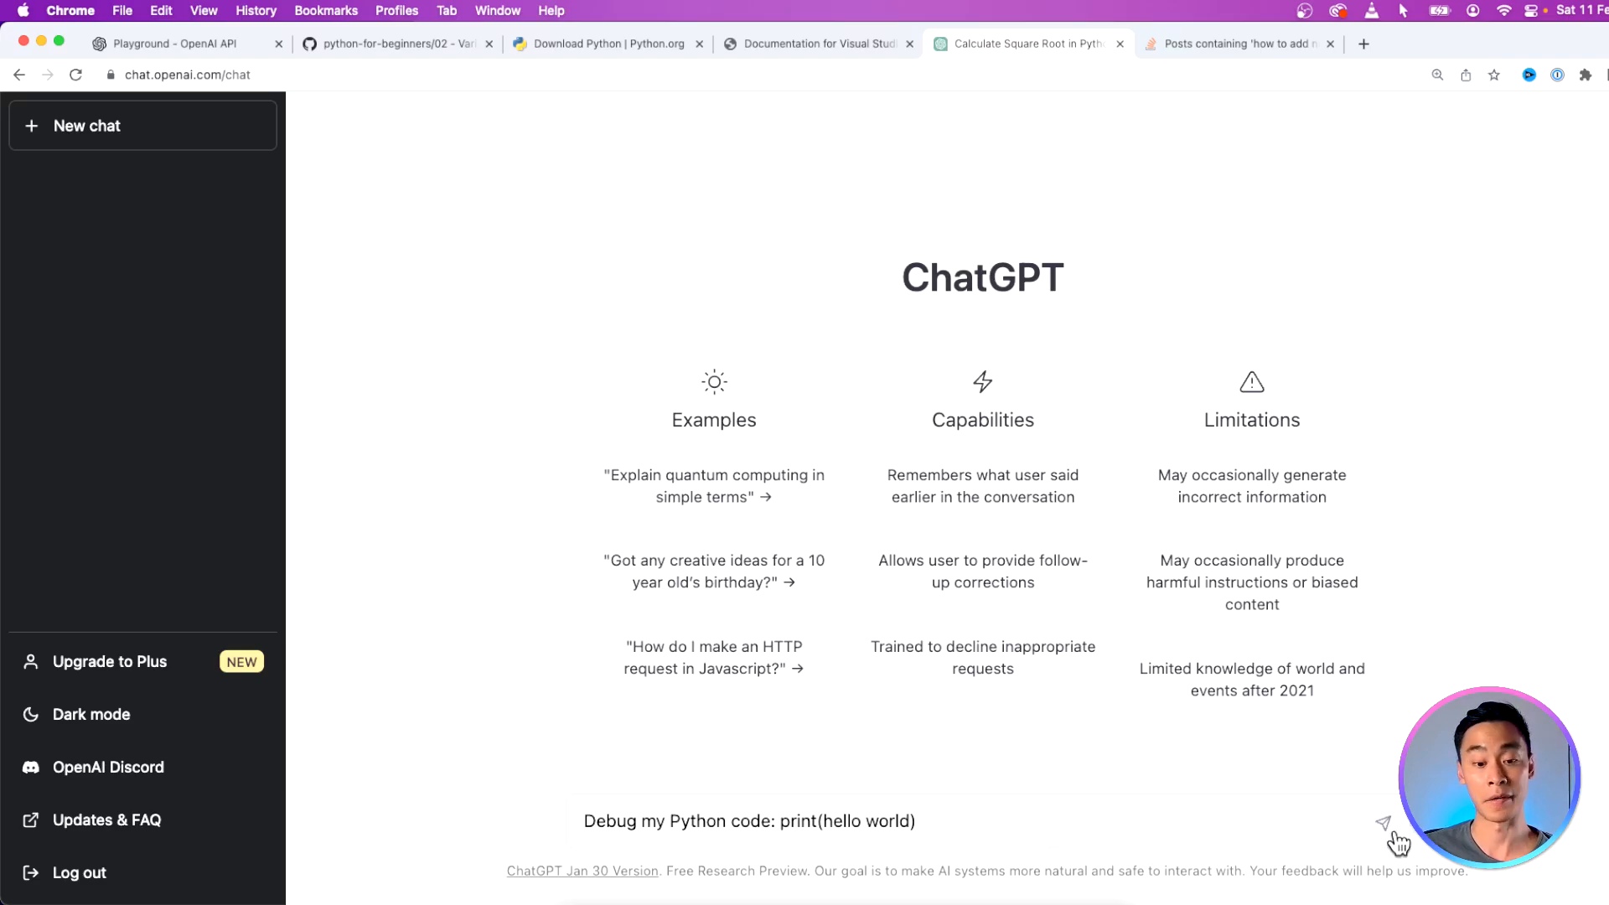
# Step: Send ChatGPT the request 'Debug my Python code: print(hello world)' and get the quoted-string fix
pyautogui.click(1384, 823)
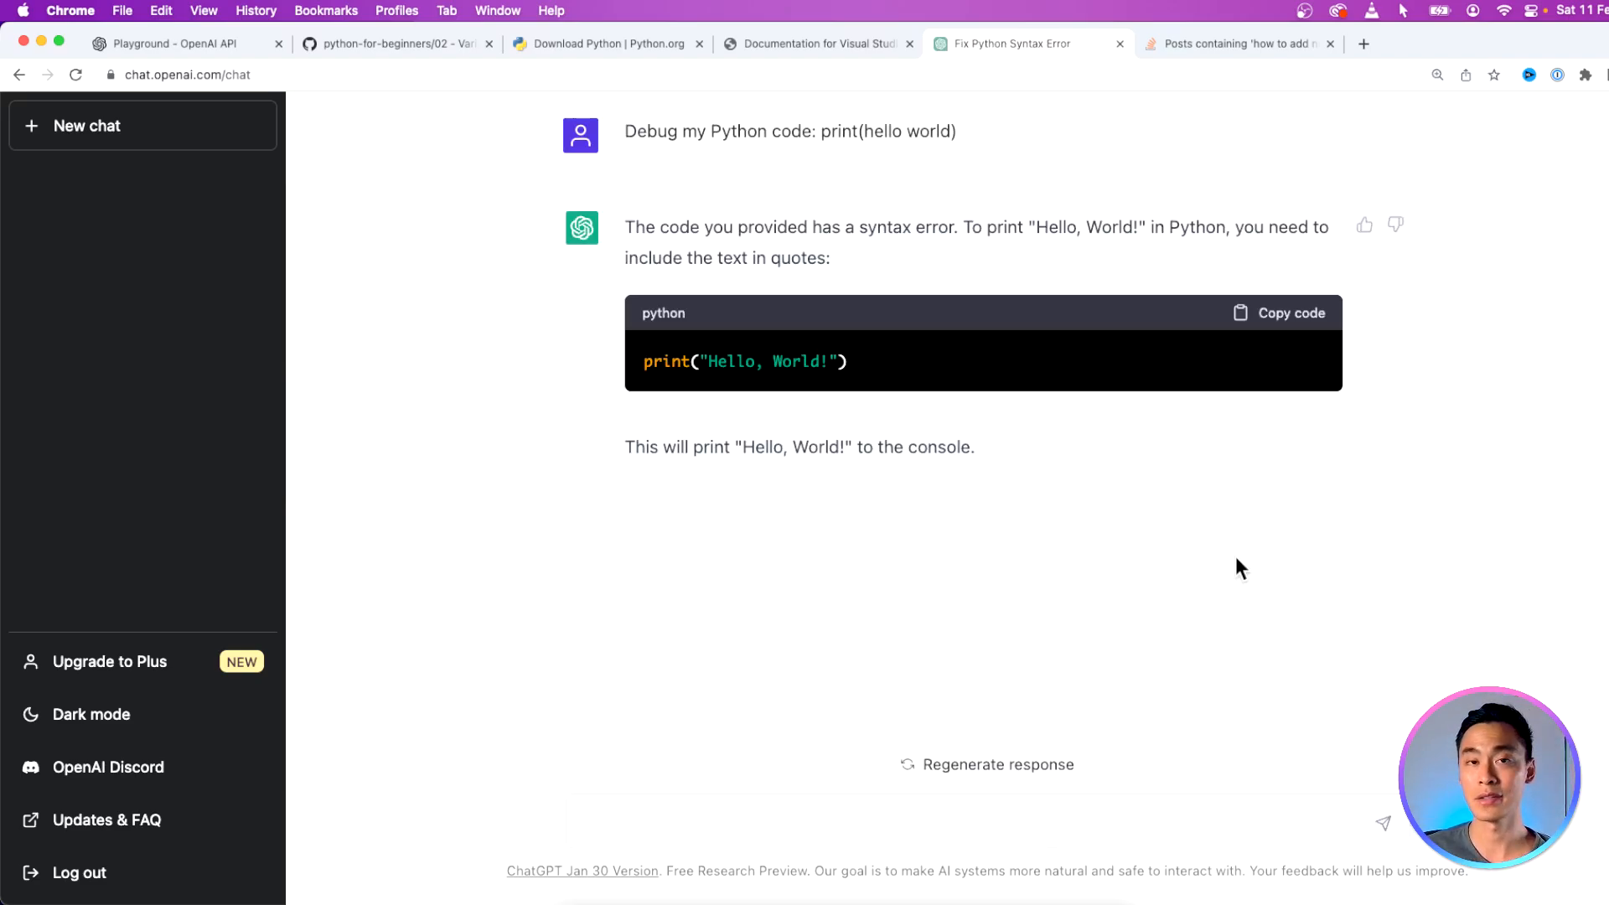
pyautogui.moveTo(953, 151)
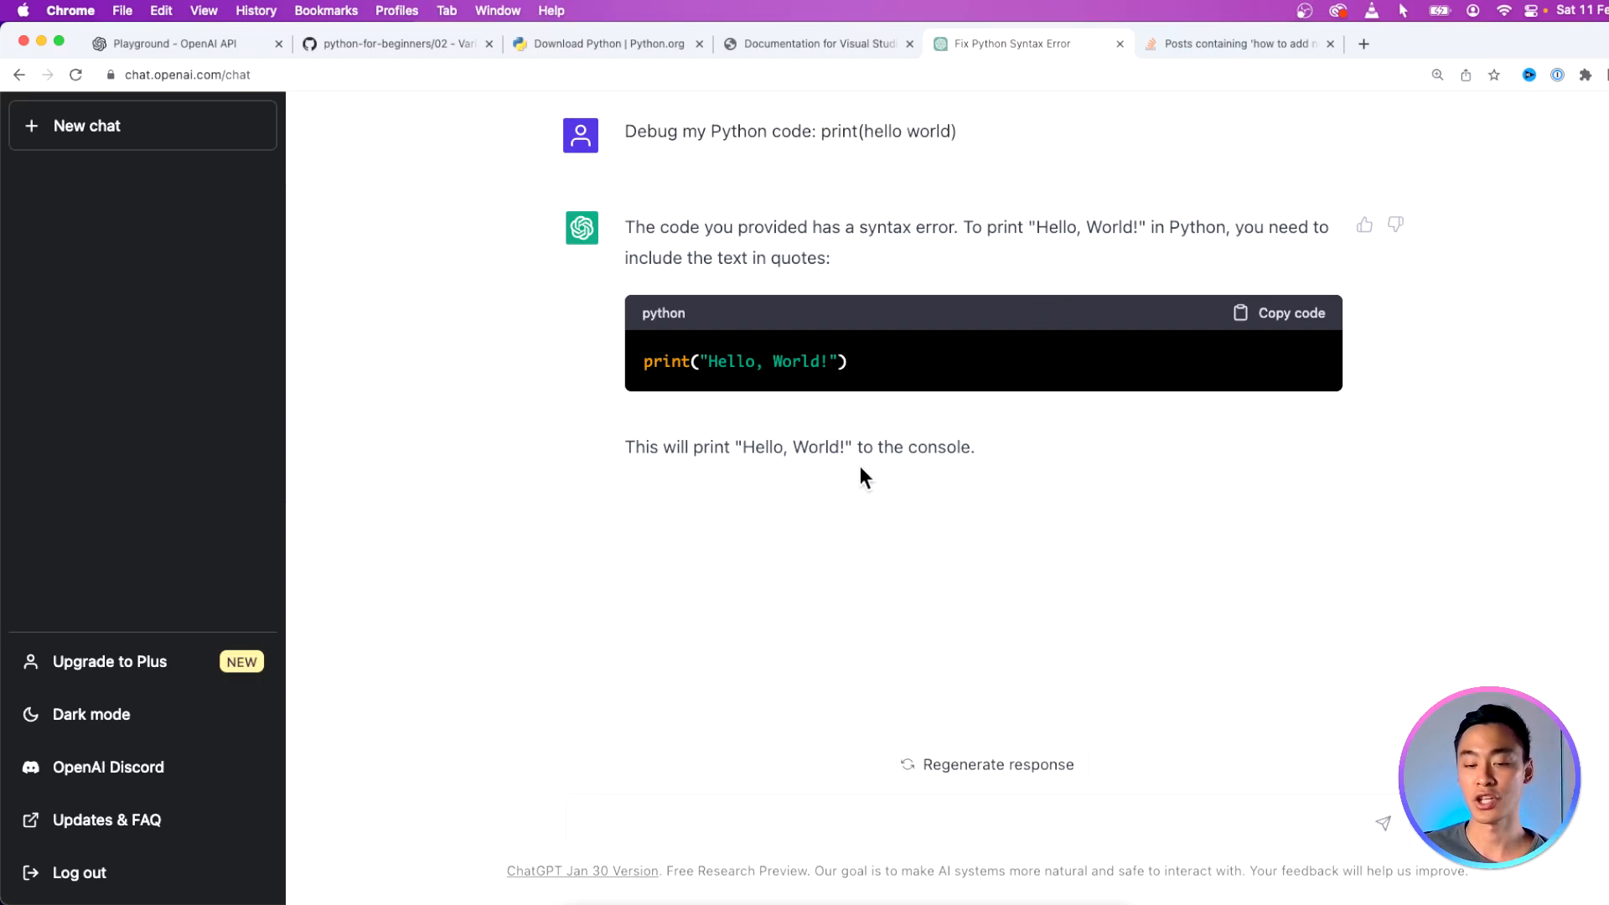
pyautogui.moveTo(861, 291)
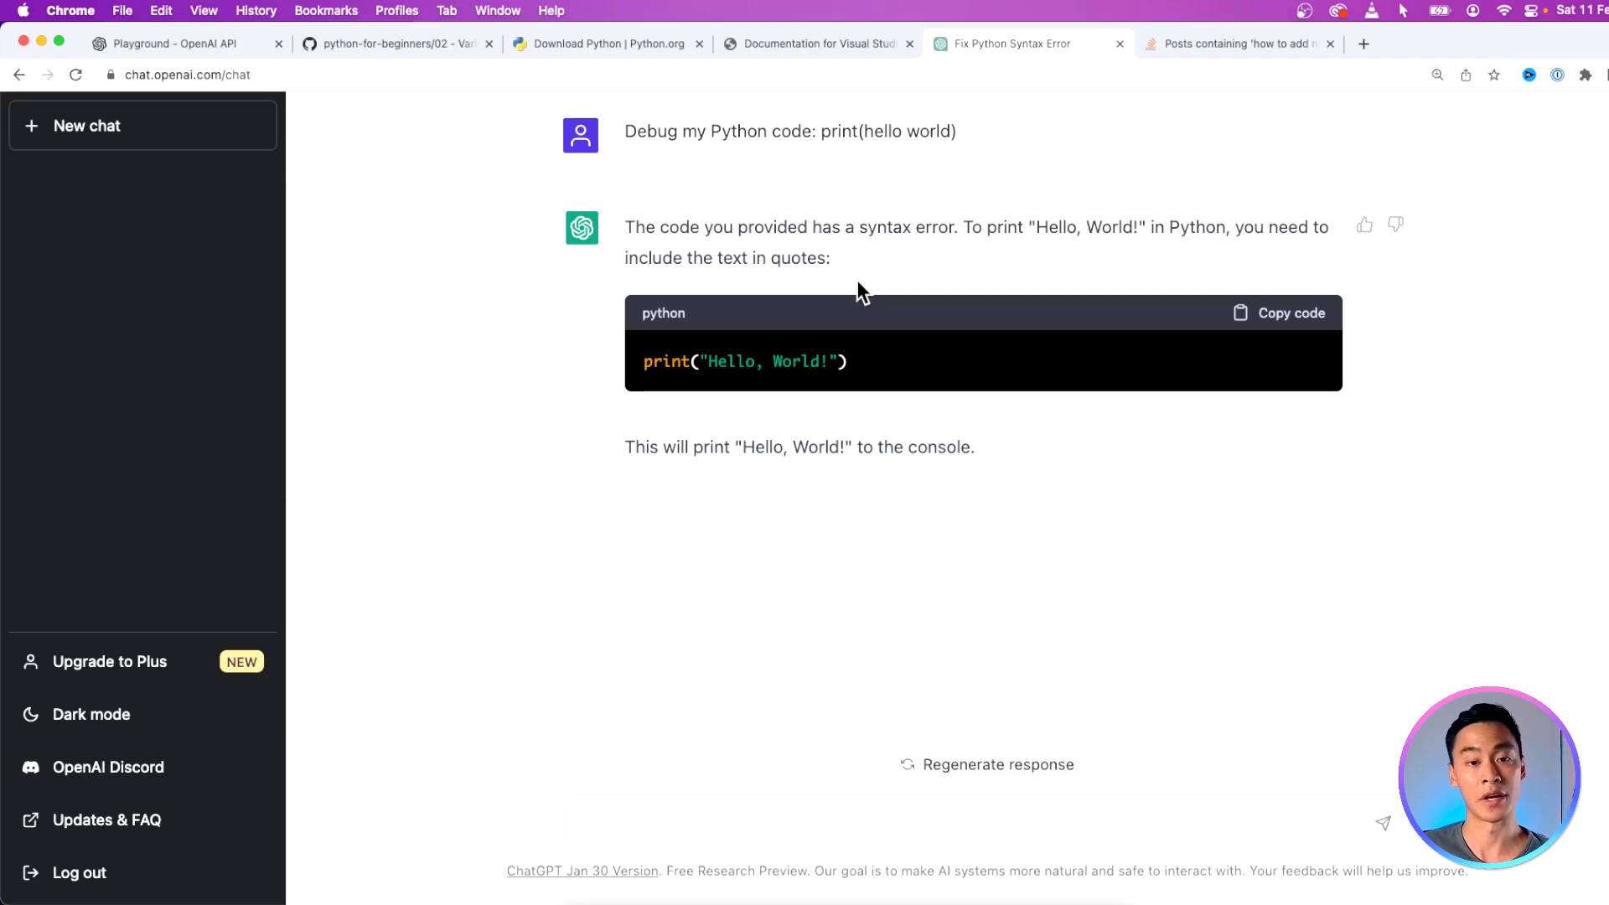